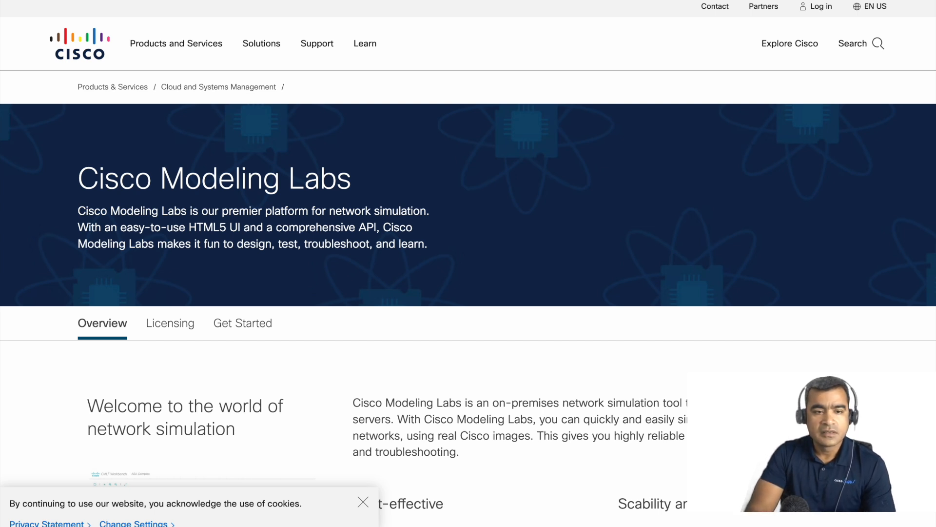
{"action": "mouse_move", "coordinate": [305, 323]}
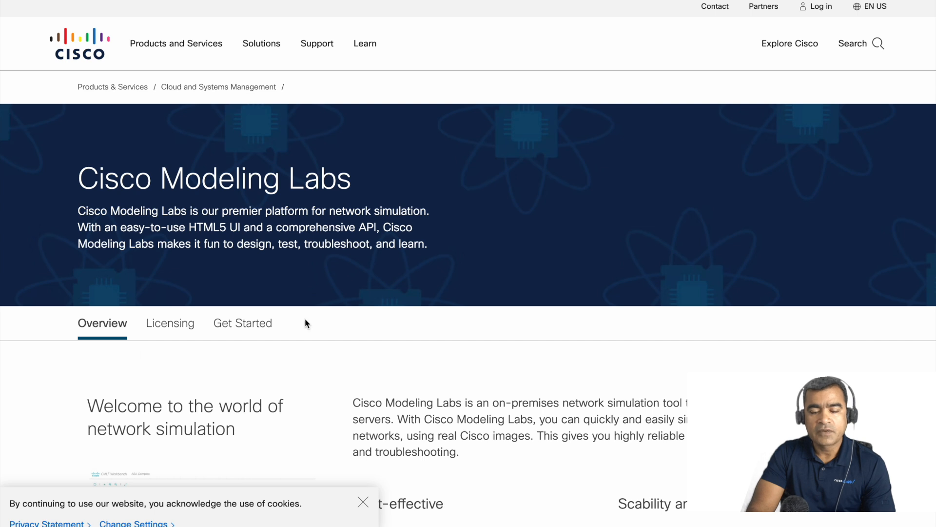
{"action": "mouse_move", "coordinate": [349, 223]}
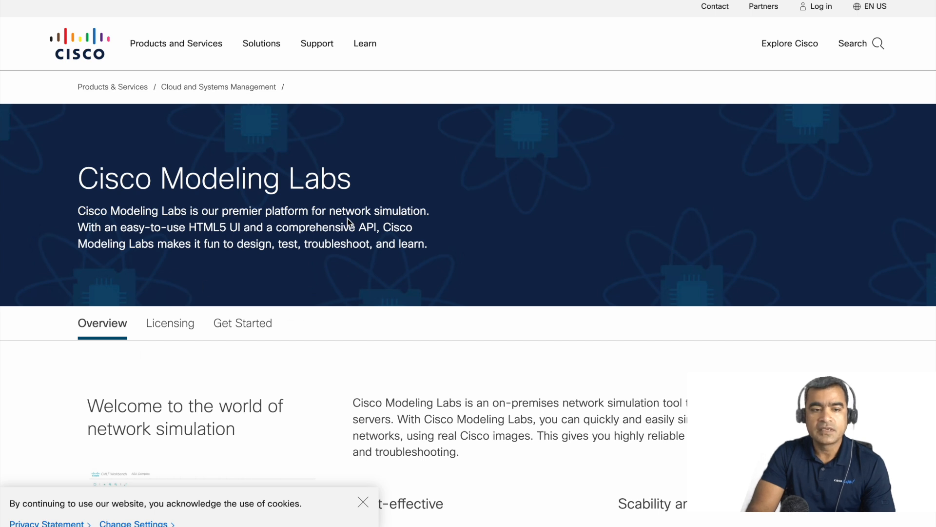
{"action": "mouse_move", "coordinate": [221, 233]}
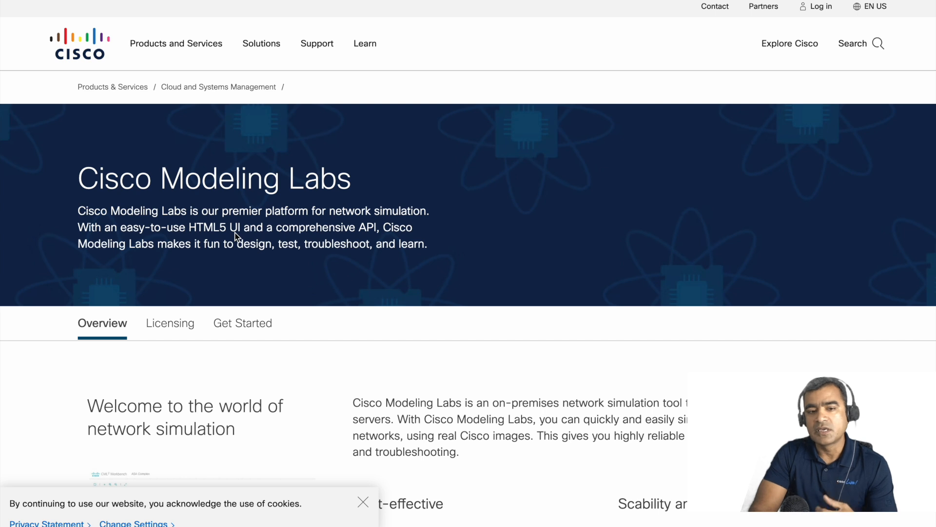
{"action": "mouse_move", "coordinate": [336, 242]}
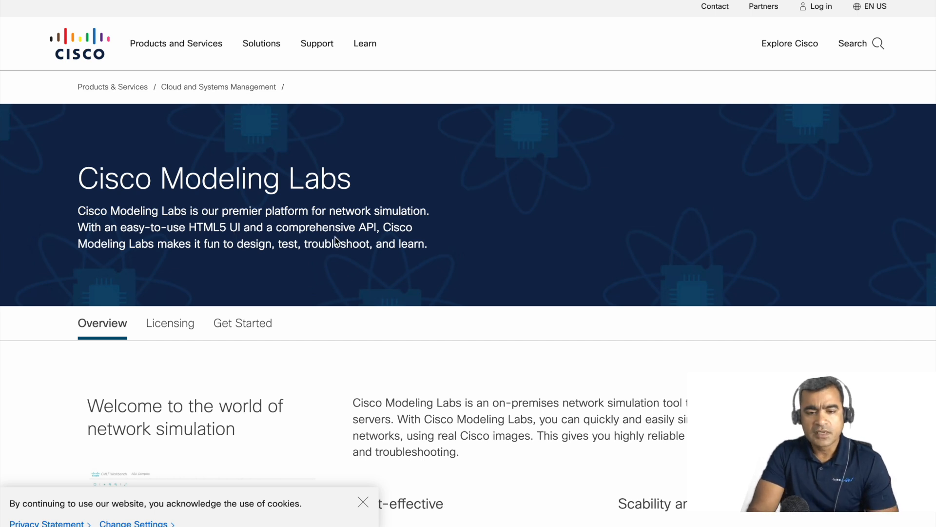
- Scroll the CML product page to the features list showing IOL images and SD-WAN support
{"action": "scroll", "scroll_direction": "down", "scroll_amount": 3}
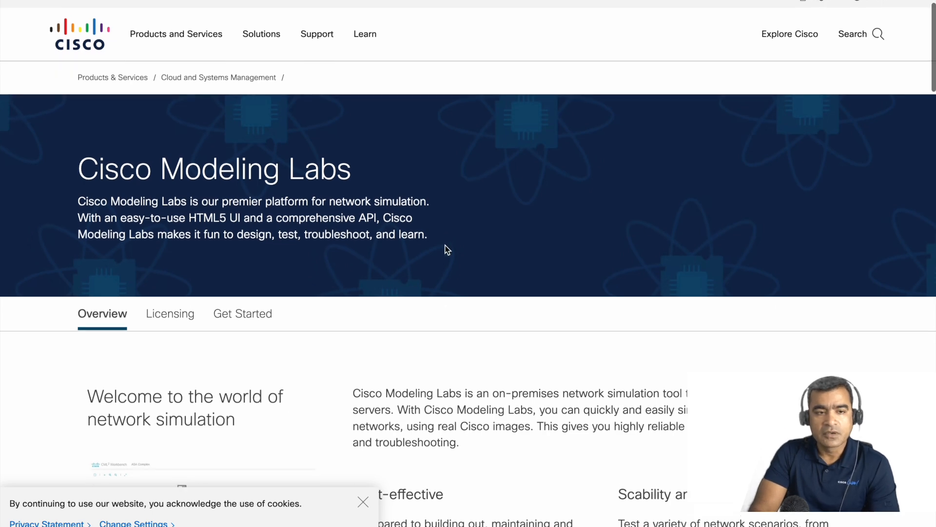
{"action": "scroll", "scroll_direction": "down", "scroll_amount": 3}
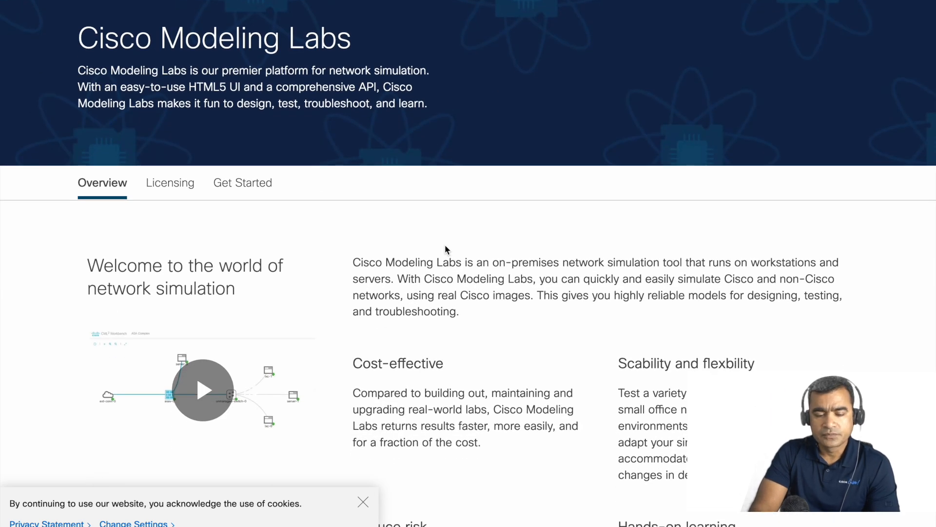
{"action": "scroll", "scroll_direction": "down", "scroll_amount": 3}
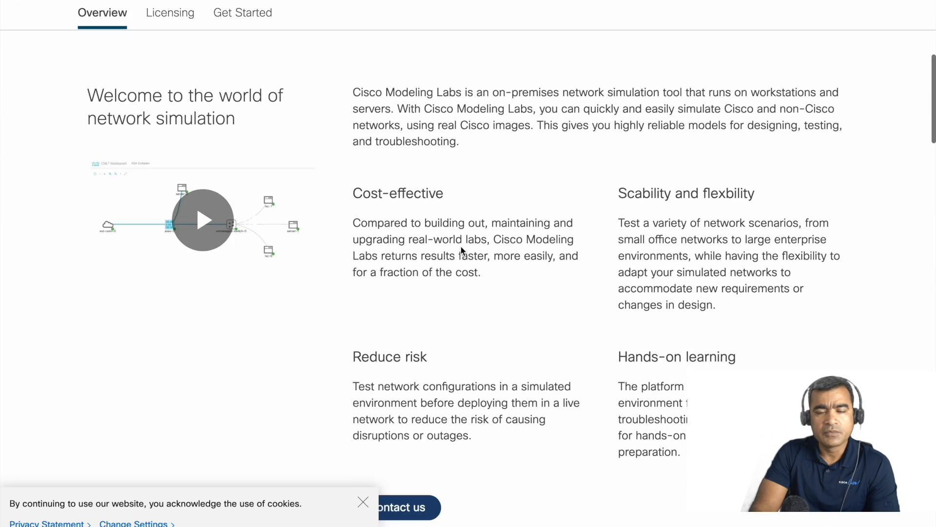
{"action": "scroll", "scroll_direction": "down", "scroll_amount": 3}
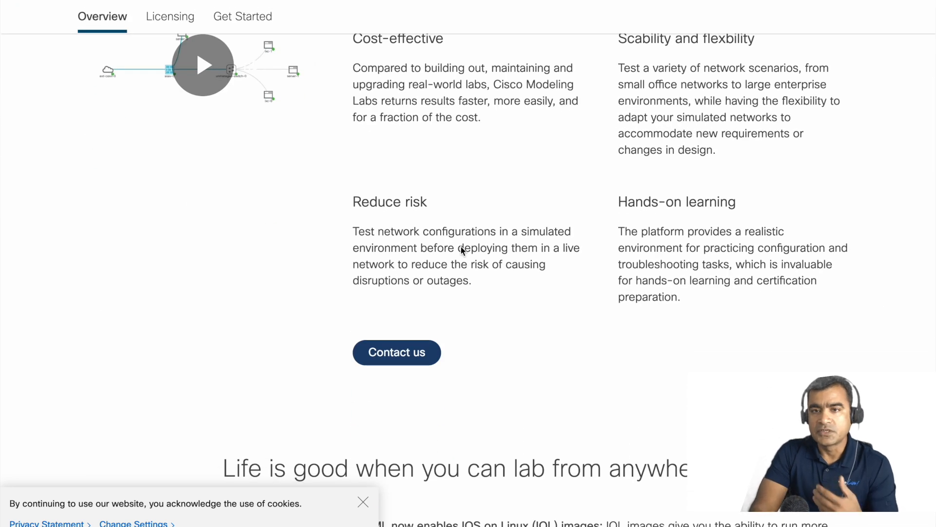
{"action": "scroll", "scroll_direction": "up", "scroll_amount": 3}
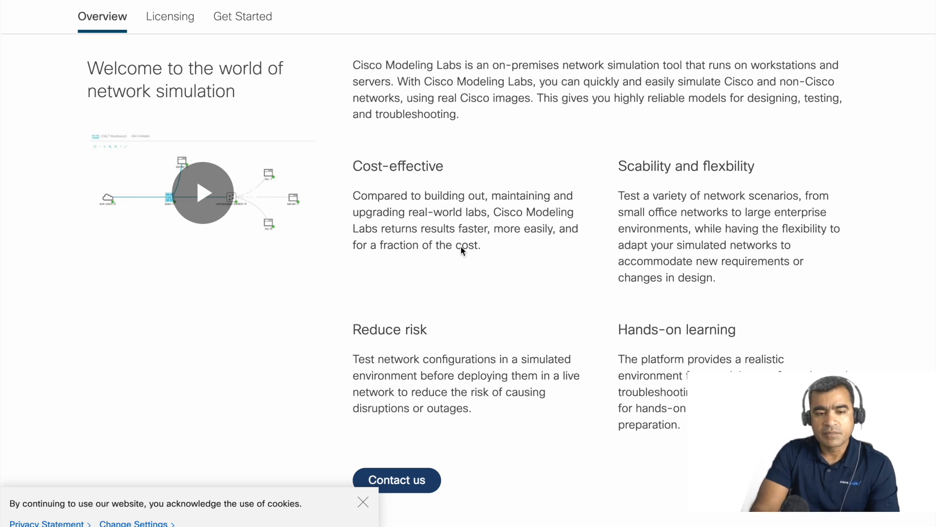
{"action": "scroll", "scroll_direction": "down", "scroll_amount": 3}
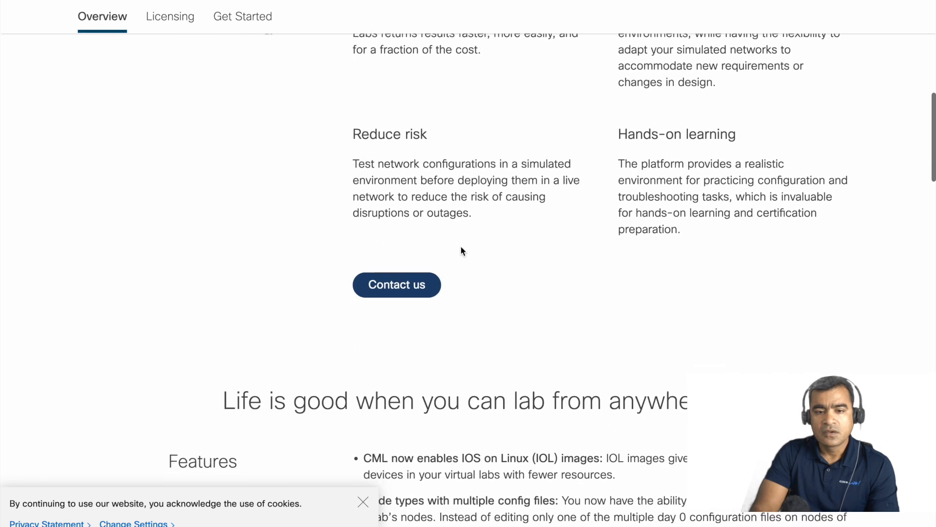
{"action": "scroll", "scroll_direction": "down", "scroll_amount": 3}
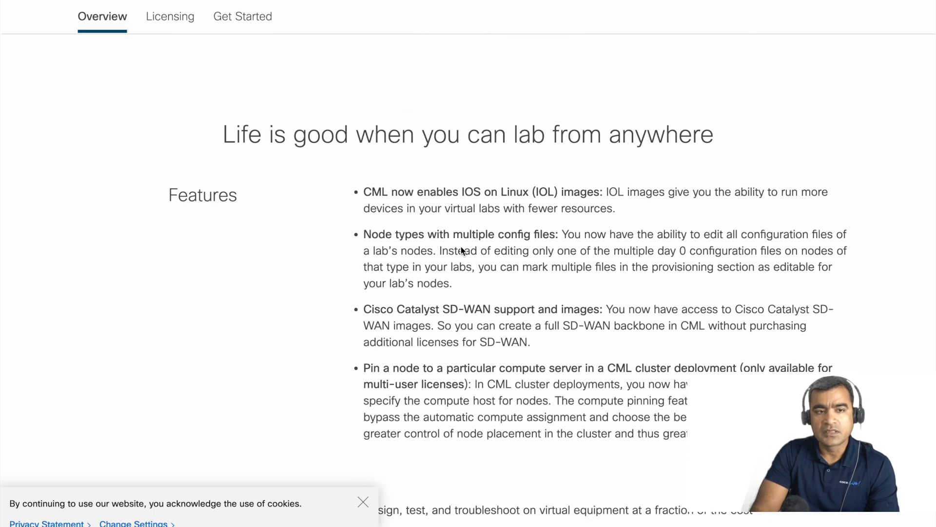
- Show the Licensing section, moving from Personal tiers down to Enterprise and Education plans
{"action": "left_click", "coordinate": [169, 16]}
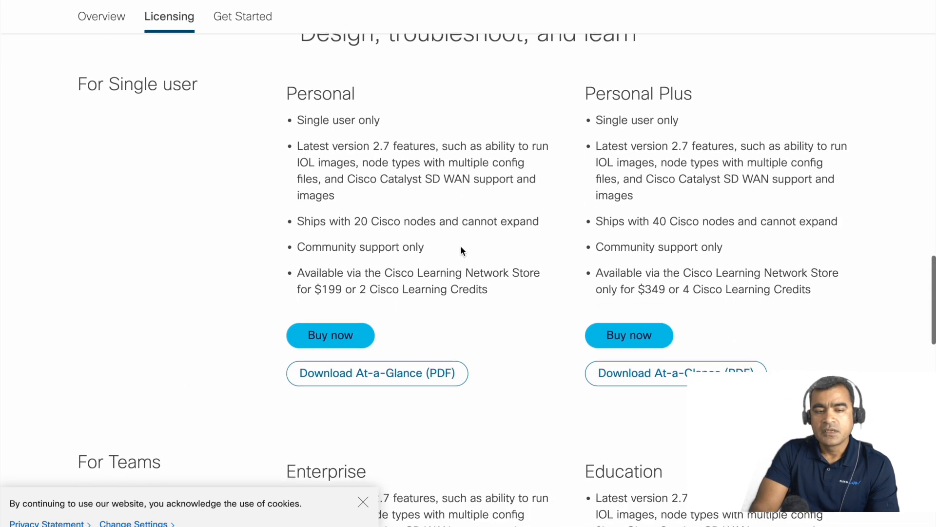
{"action": "scroll", "scroll_direction": "up", "scroll_amount": 3}
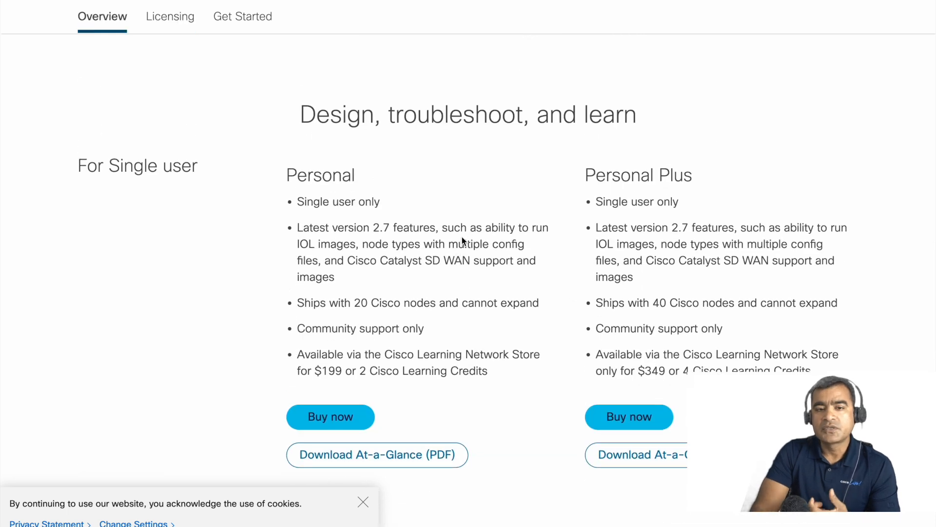
{"action": "mouse_move", "coordinate": [326, 203]}
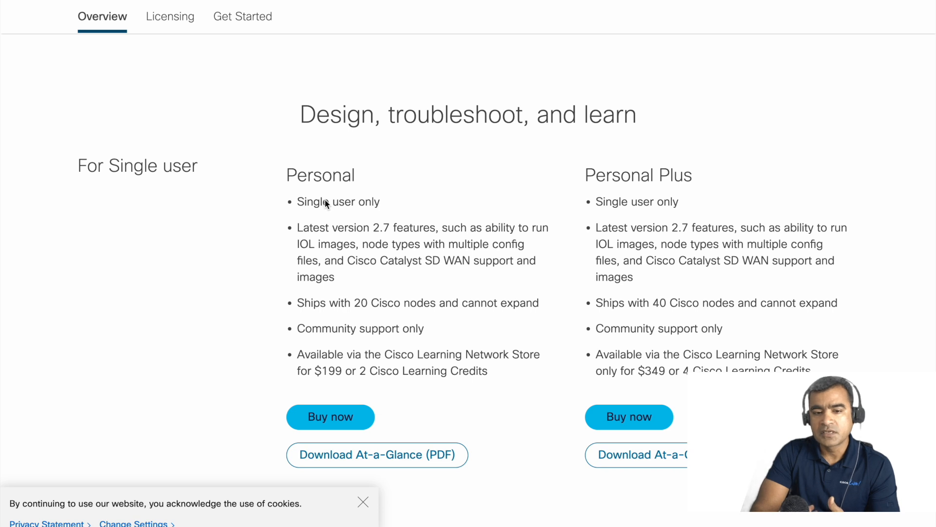
{"action": "mouse_move", "coordinate": [564, 196]}
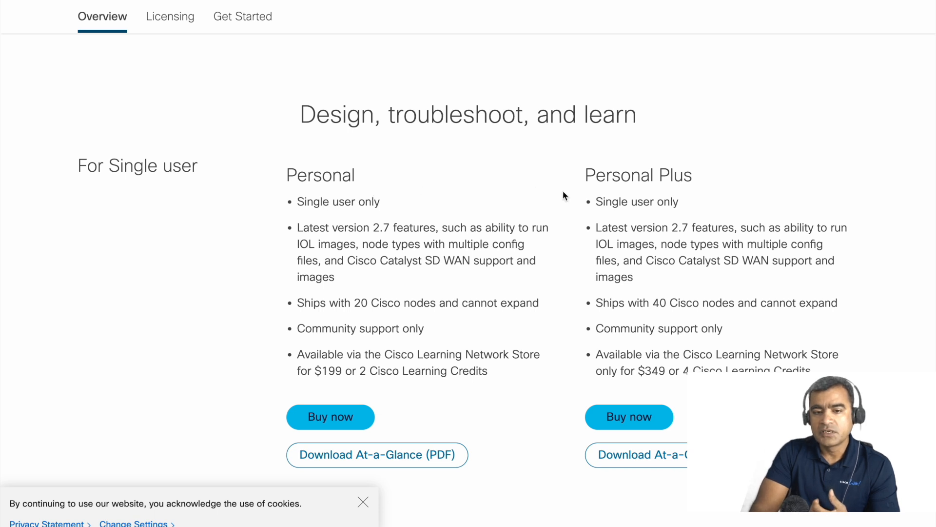
{"action": "mouse_move", "coordinate": [325, 314]}
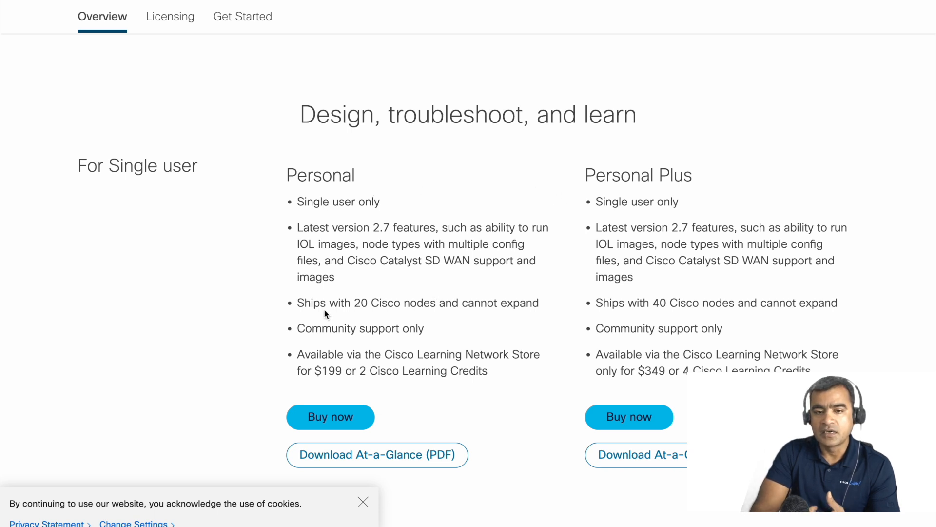
{"action": "mouse_move", "coordinate": [391, 315]}
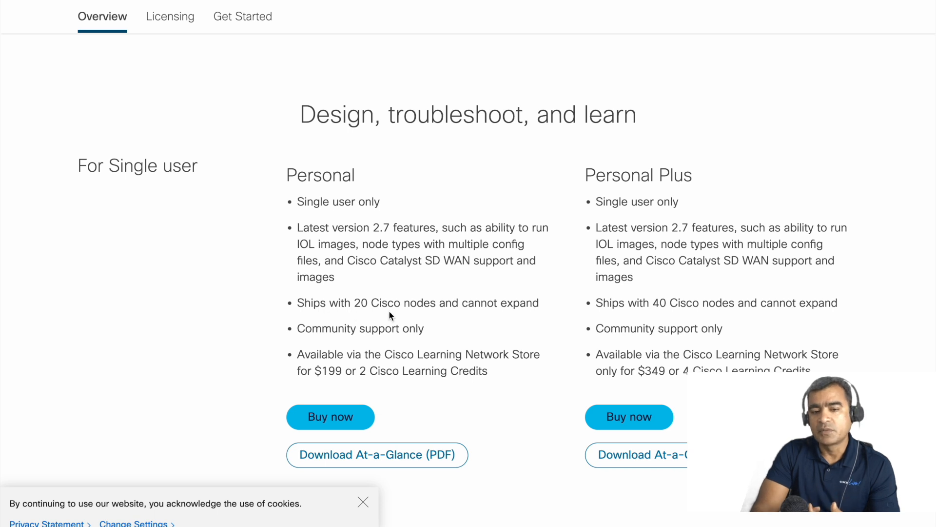
{"action": "mouse_move", "coordinate": [394, 316]}
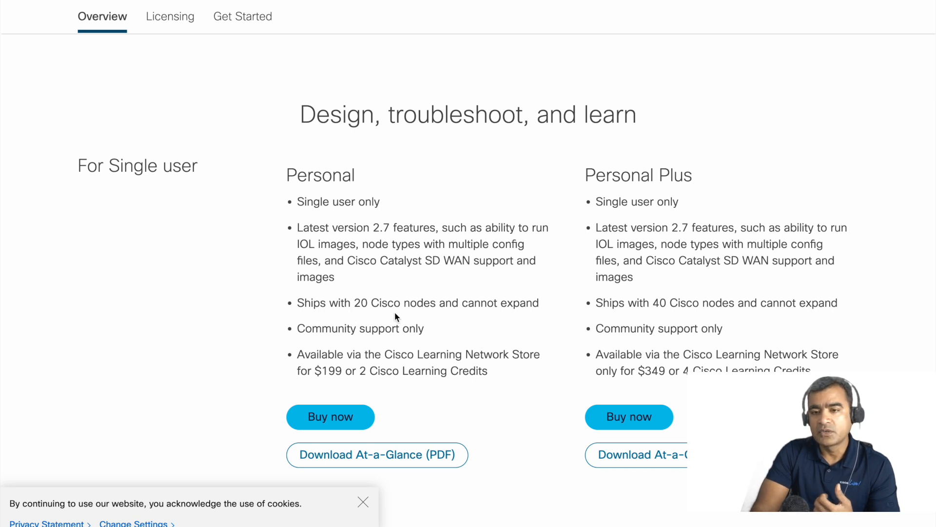
{"action": "mouse_move", "coordinate": [383, 311]}
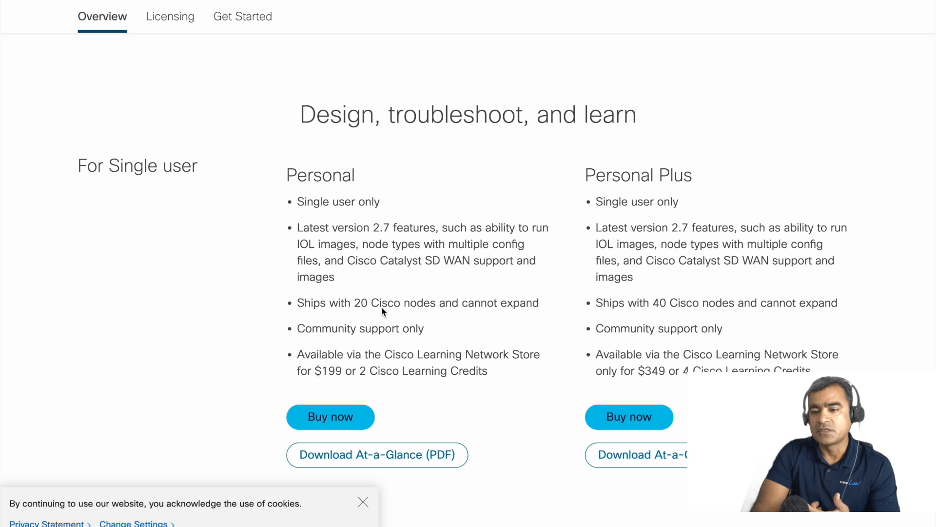
{"action": "mouse_move", "coordinate": [697, 308]}
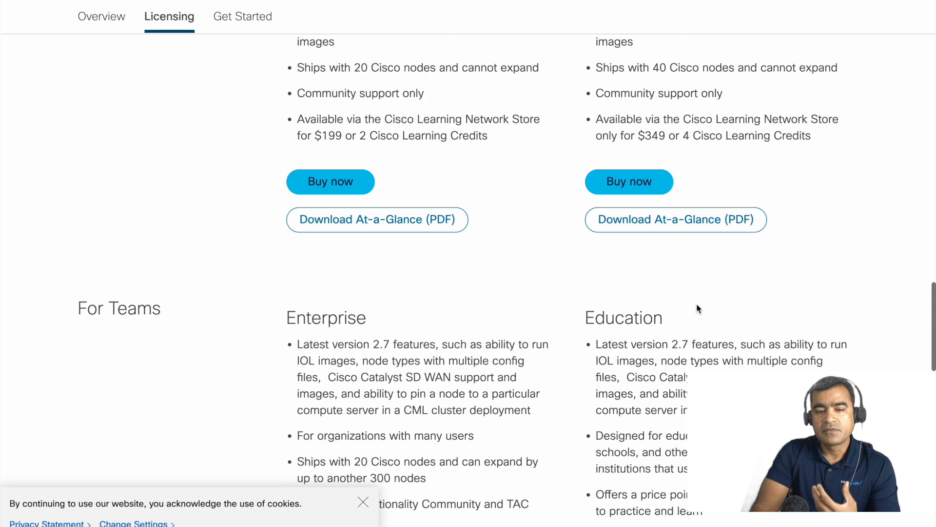
{"action": "scroll", "scroll_direction": "down", "scroll_amount": 3}
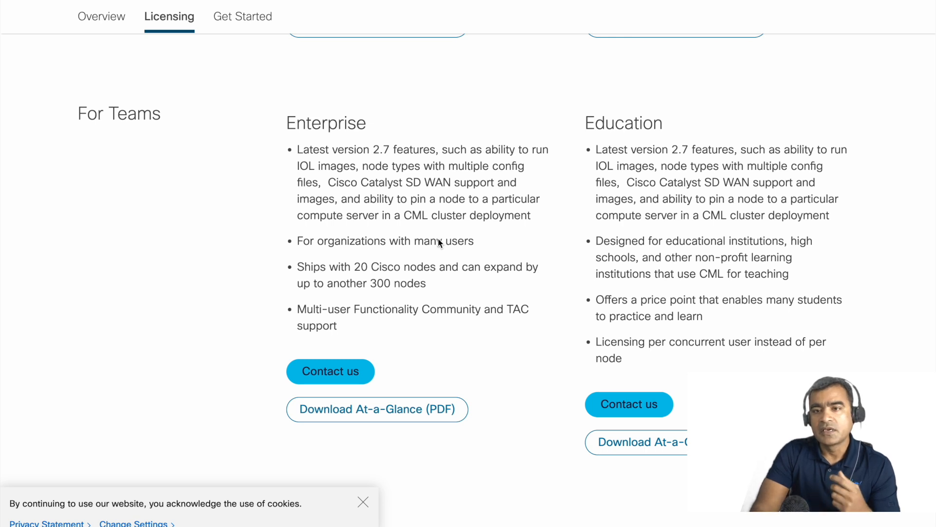
{"action": "mouse_move", "coordinate": [358, 288]}
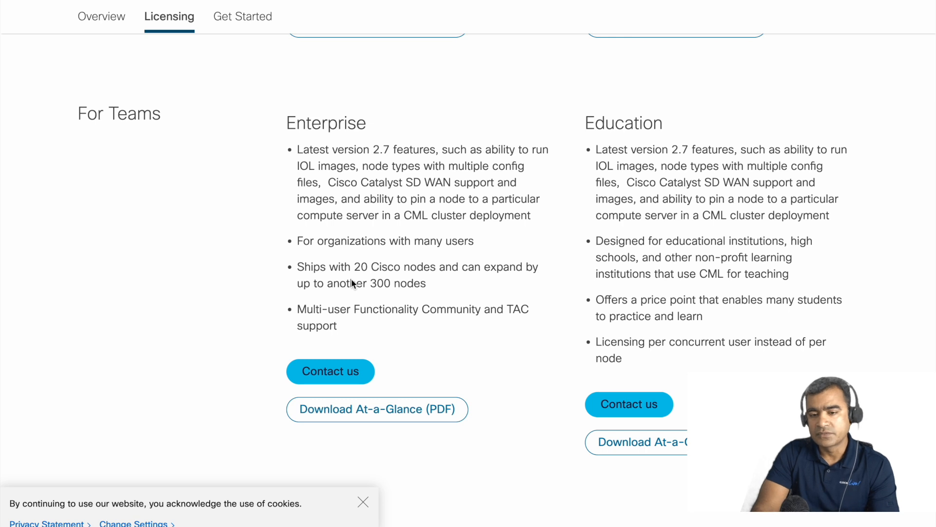
{"action": "mouse_move", "coordinate": [458, 282]}
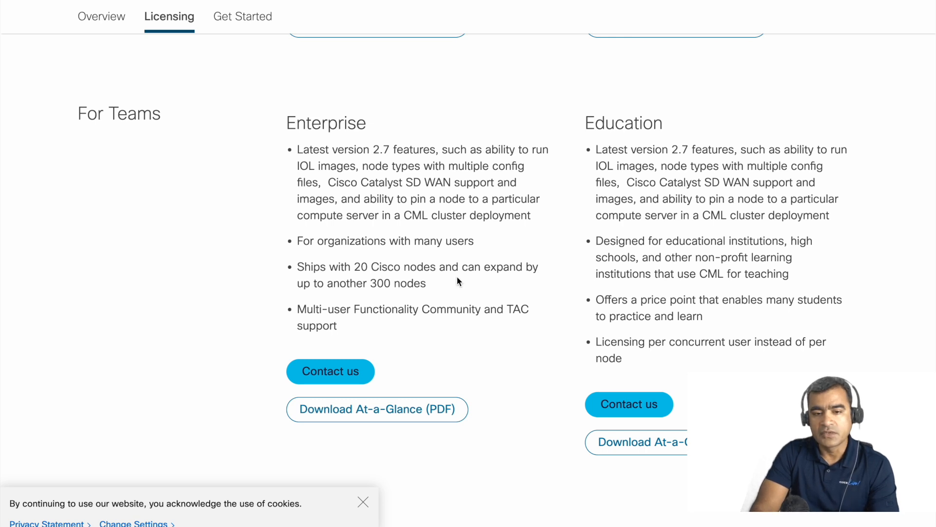
{"action": "mouse_move", "coordinate": [319, 317]}
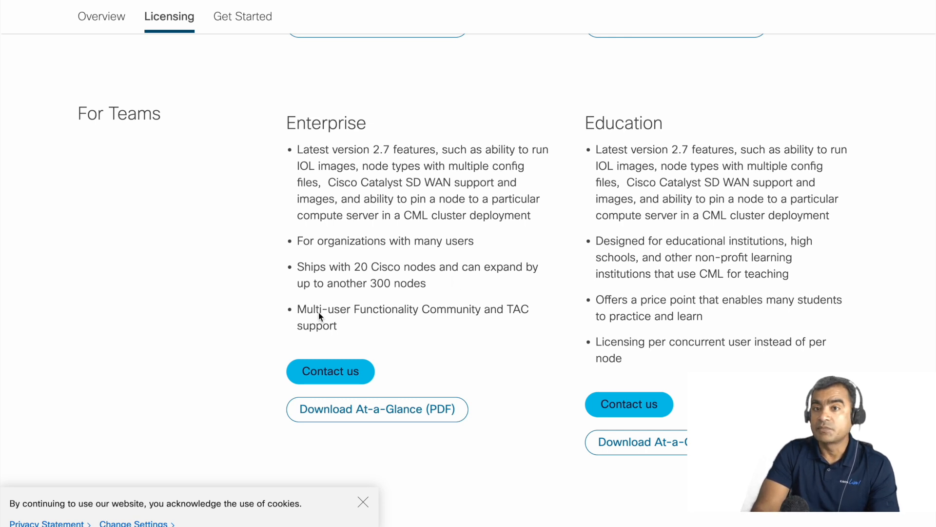
{"action": "mouse_move", "coordinate": [434, 324]}
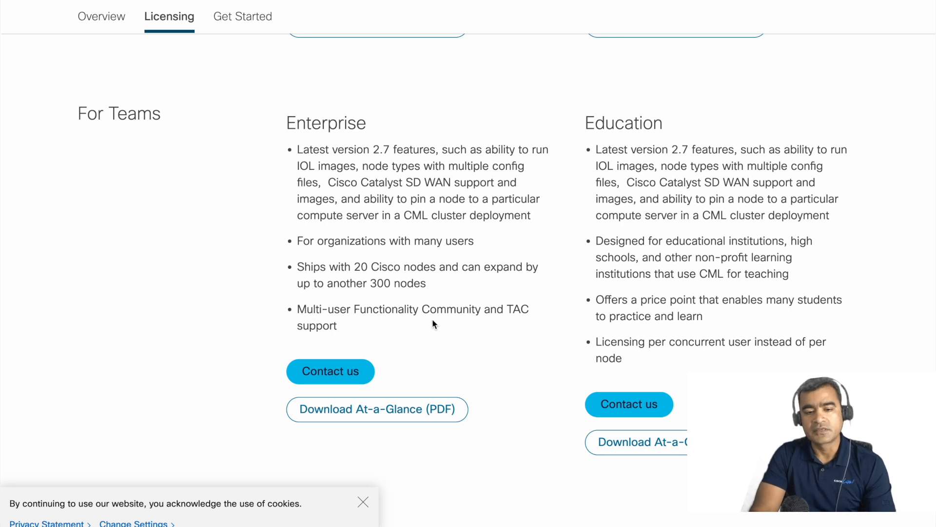
{"action": "mouse_move", "coordinate": [495, 261]}
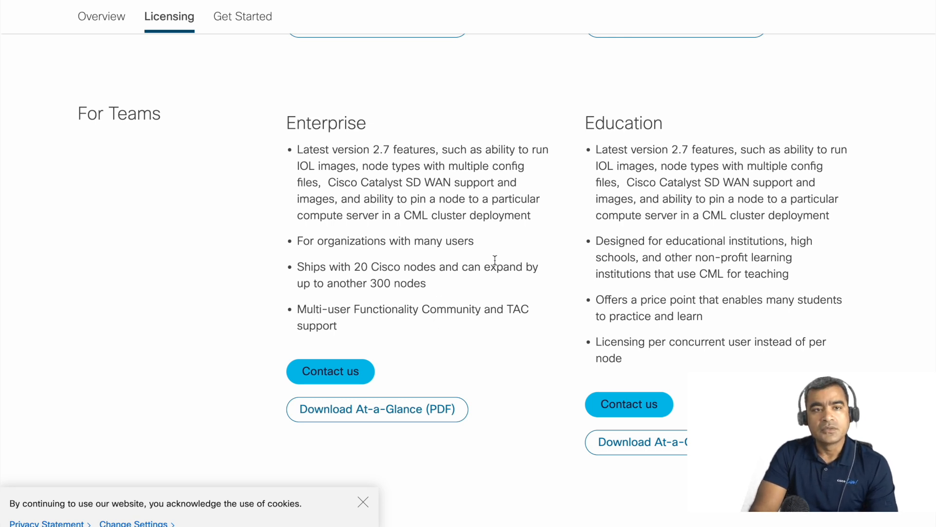
- Scroll the Installing CML page to review cluster versus standalone deployment options
{"action": "scroll", "scroll_direction": "up", "scroll_amount": 3}
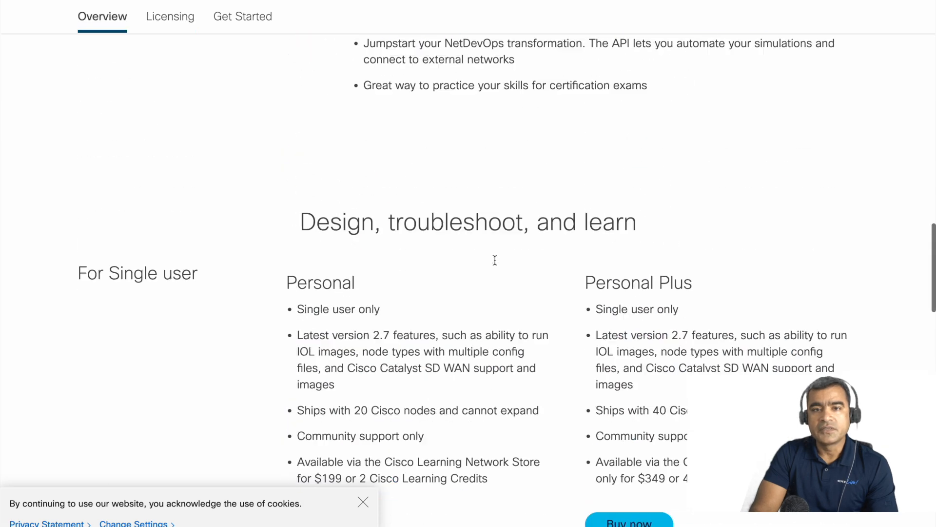
{"action": "scroll", "scroll_direction": "up", "scroll_amount": 3}
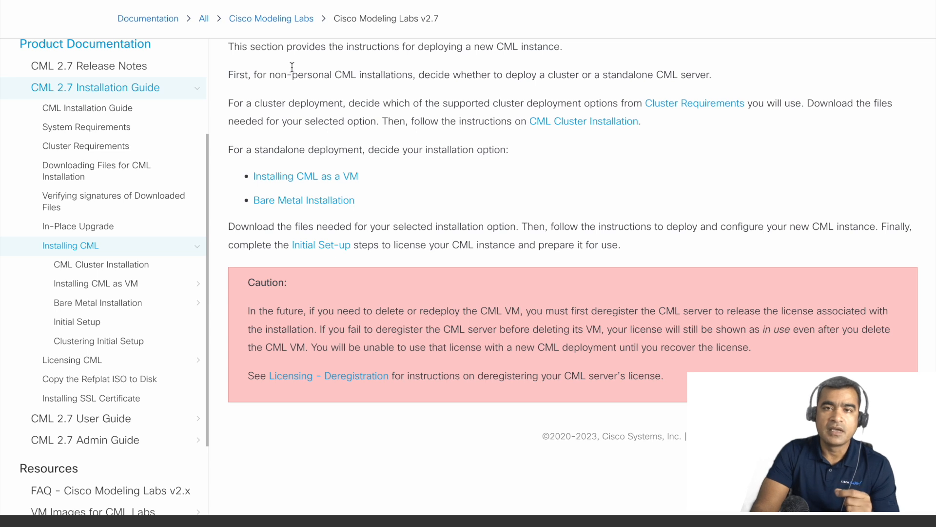
{"action": "mouse_move", "coordinate": [322, 40]}
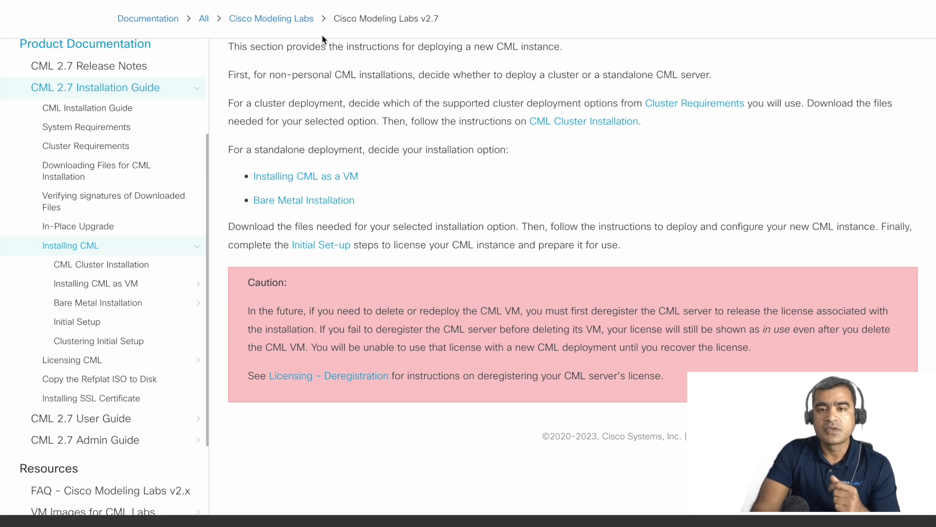
{"action": "mouse_move", "coordinate": [300, 189]}
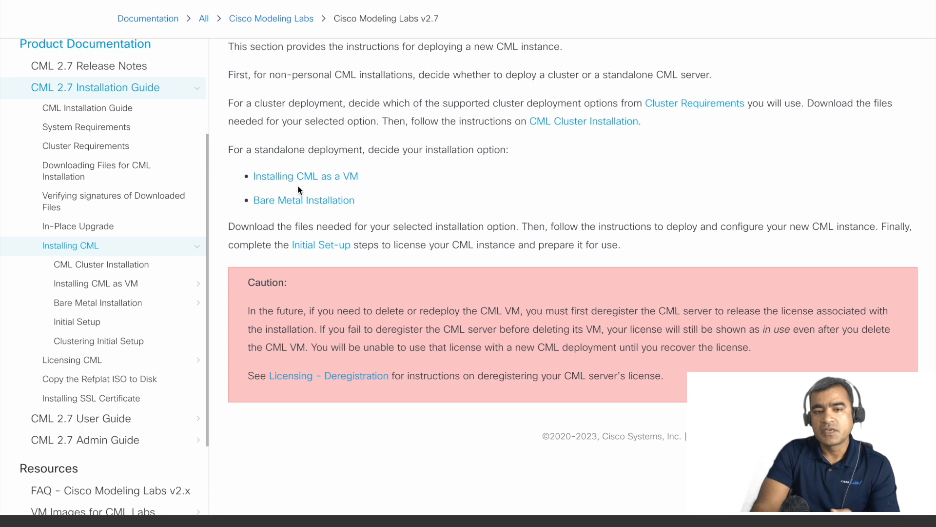
{"action": "mouse_move", "coordinate": [328, 187]}
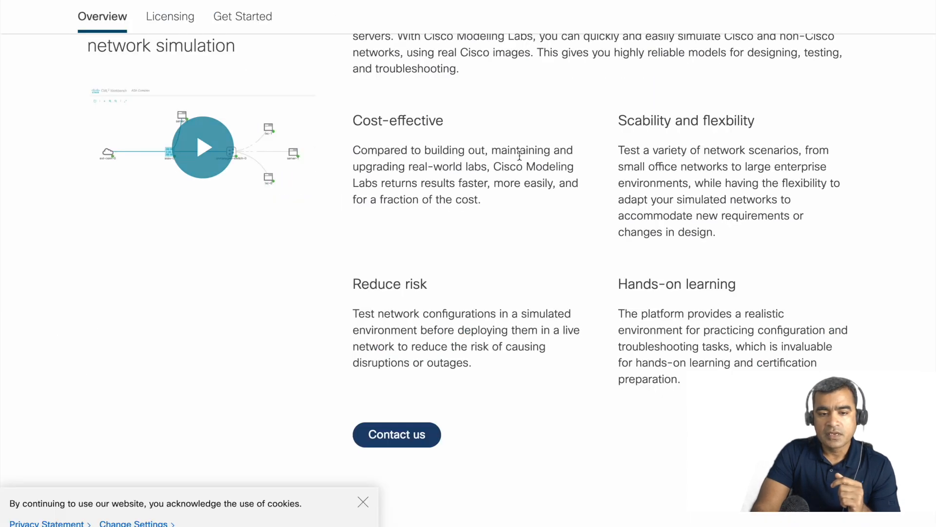
- Recheck the Enterprise tier's cluster mention, then return to the CML 2.7 Installation Guide
{"action": "left_click", "coordinate": [170, 16]}
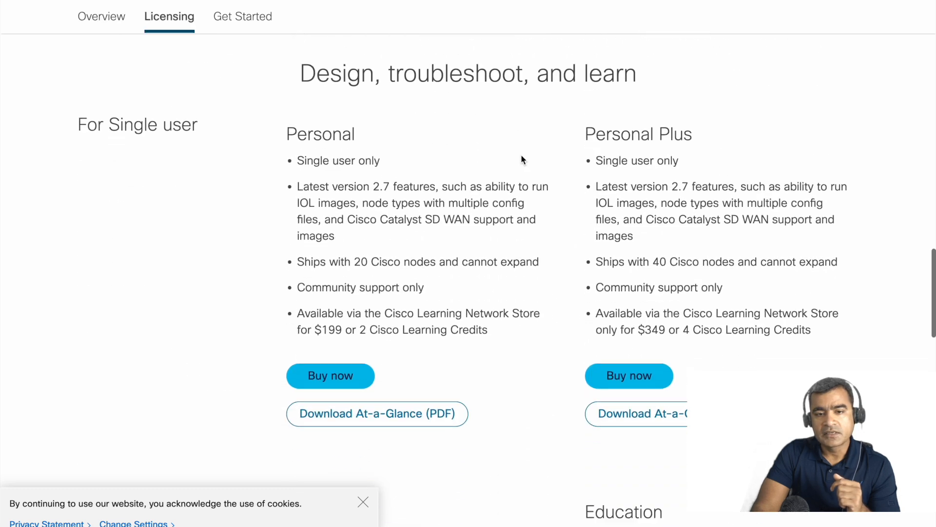
{"action": "scroll", "scroll_direction": "down", "scroll_amount": 3}
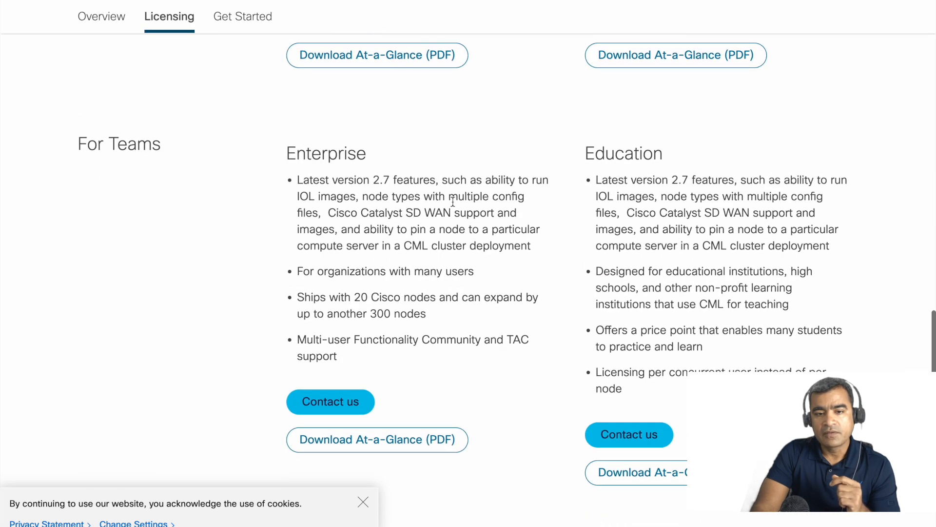
{"action": "mouse_move", "coordinate": [433, 207]}
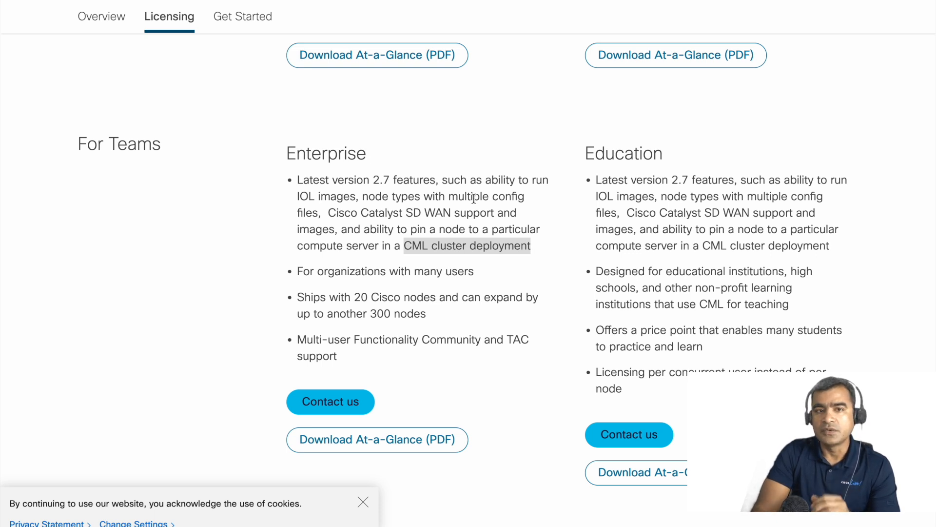
{"action": "left_click", "coordinate": [102, 16]}
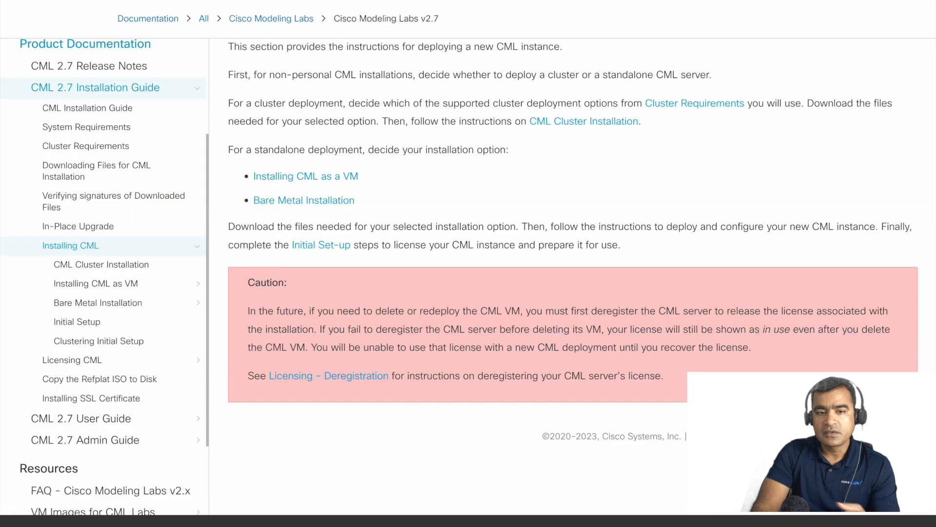
{"action": "mouse_move", "coordinate": [335, 167]}
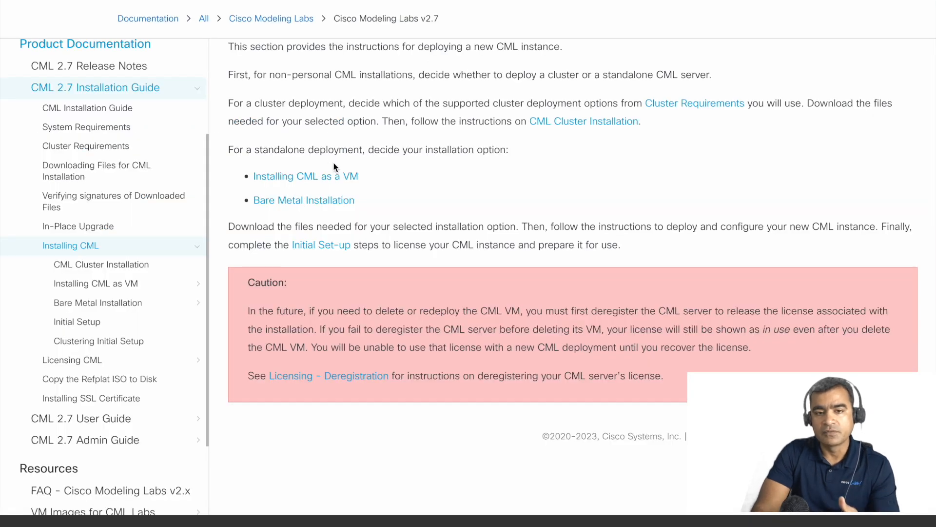
{"action": "mouse_move", "coordinate": [270, 191]}
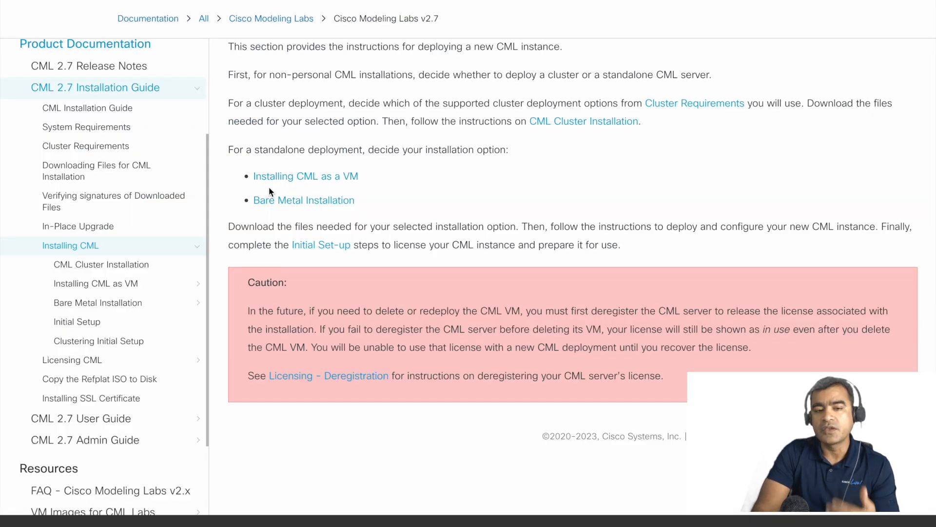
{"action": "mouse_move", "coordinate": [359, 187]}
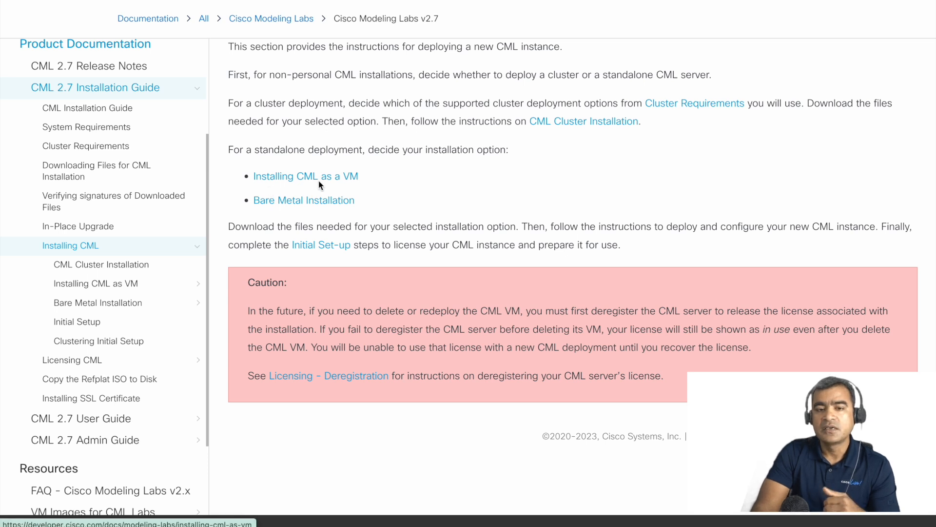
{"action": "mouse_move", "coordinate": [344, 179]}
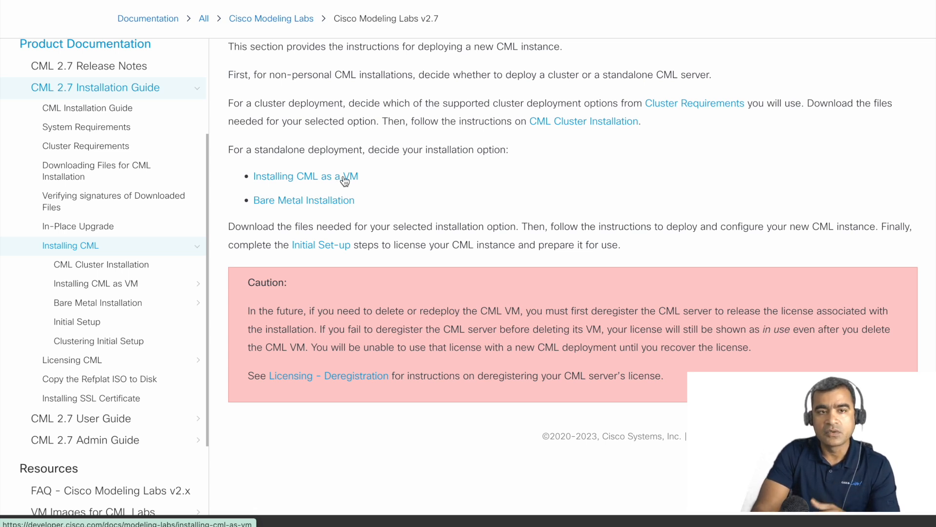
{"action": "mouse_move", "coordinate": [345, 176]}
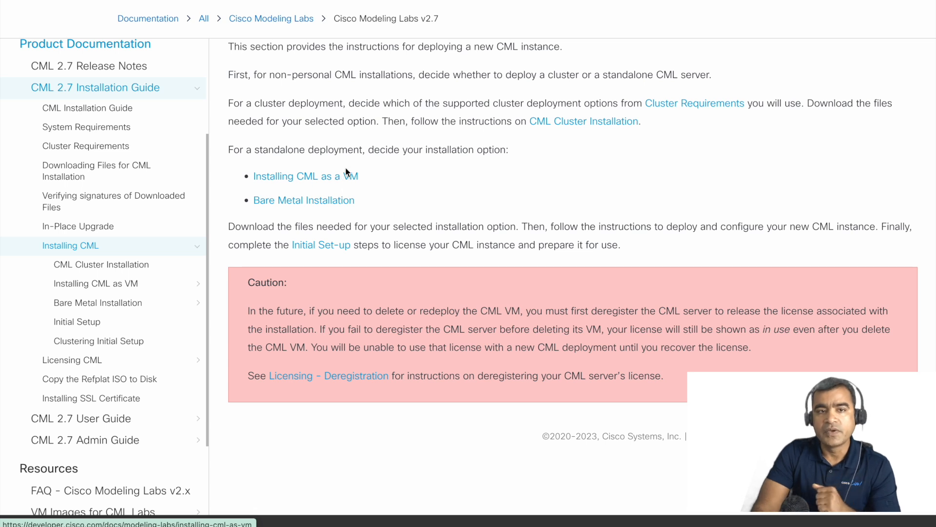
{"action": "mouse_move", "coordinate": [298, 61]}
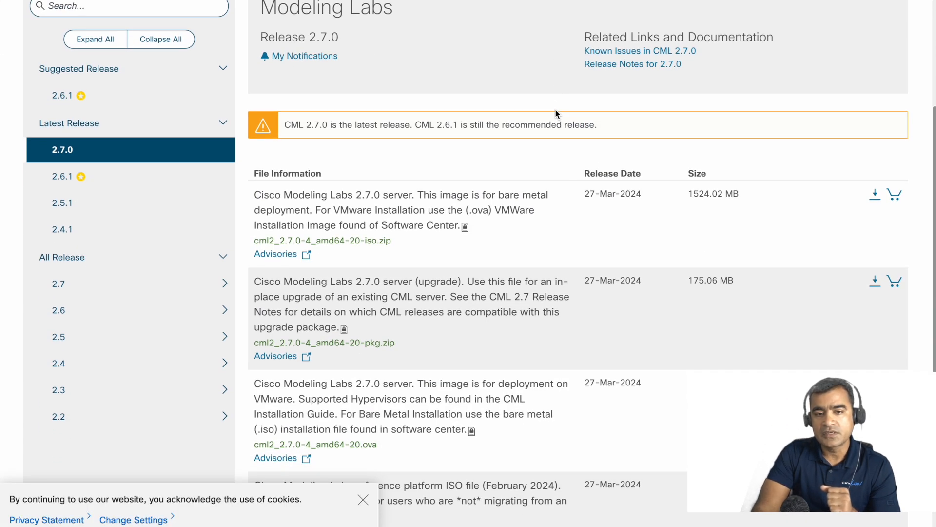
- Review the CML 2.7.0 files (OVA, refplat ISO) and dismiss the file details error
{"action": "scroll", "scroll_direction": "down", "scroll_amount": 3}
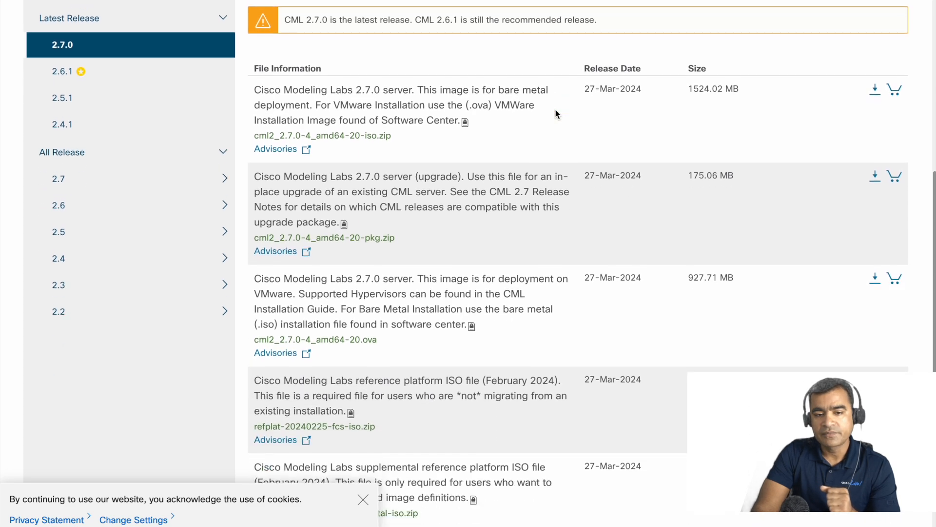
{"action": "scroll", "scroll_direction": "down", "scroll_amount": 3}
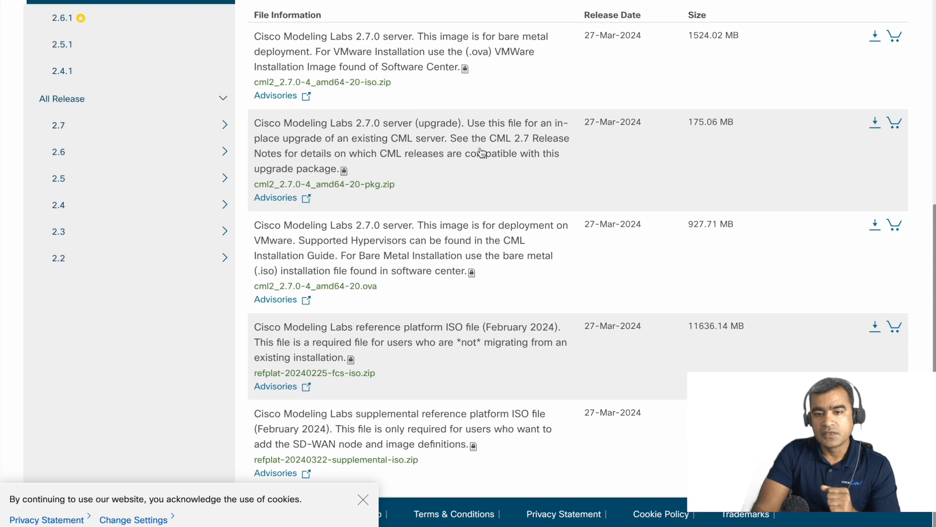
{"action": "mouse_move", "coordinate": [466, 249]}
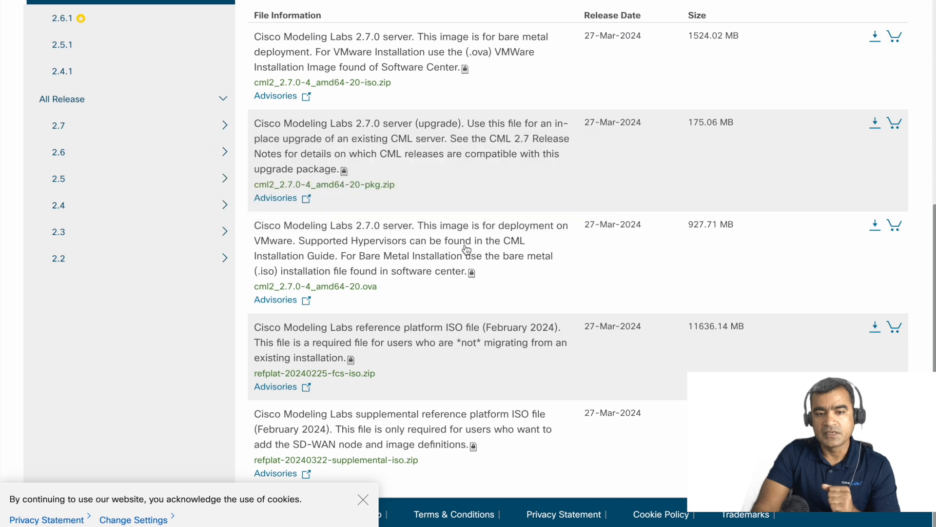
{"action": "mouse_move", "coordinate": [359, 297]}
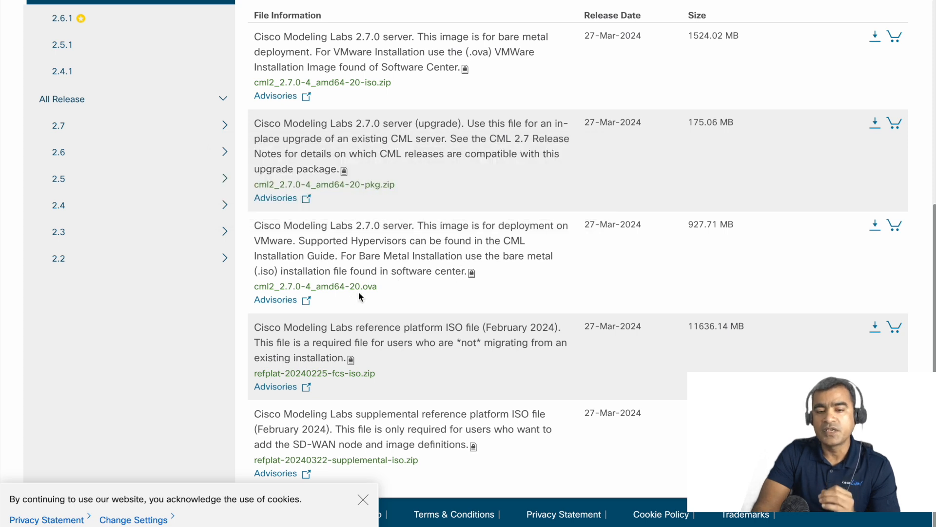
{"action": "mouse_move", "coordinate": [343, 298]}
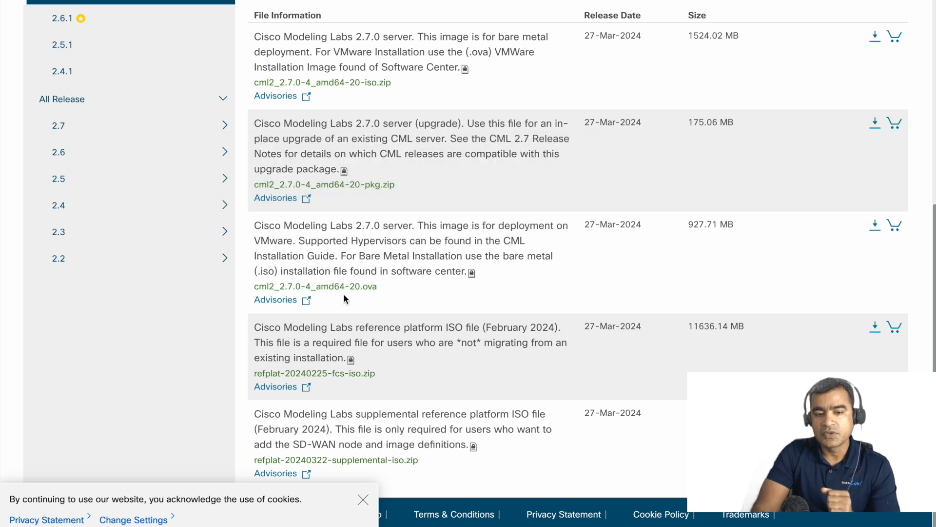
{"action": "mouse_move", "coordinate": [503, 290]}
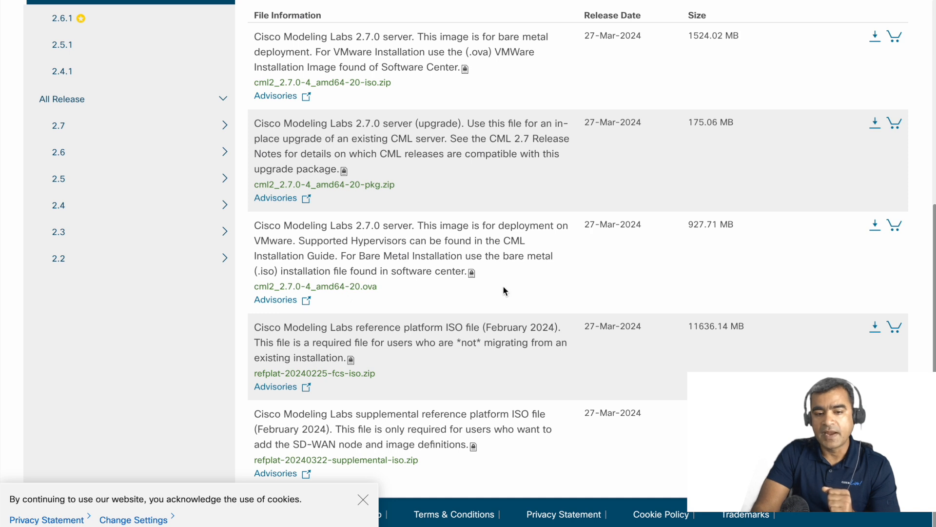
{"action": "mouse_move", "coordinate": [271, 382]}
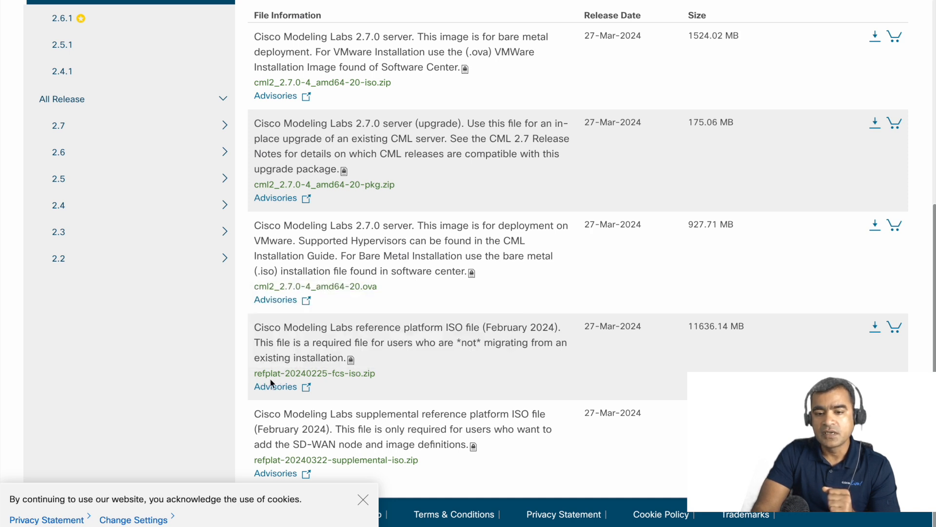
{"action": "mouse_move", "coordinate": [377, 383]}
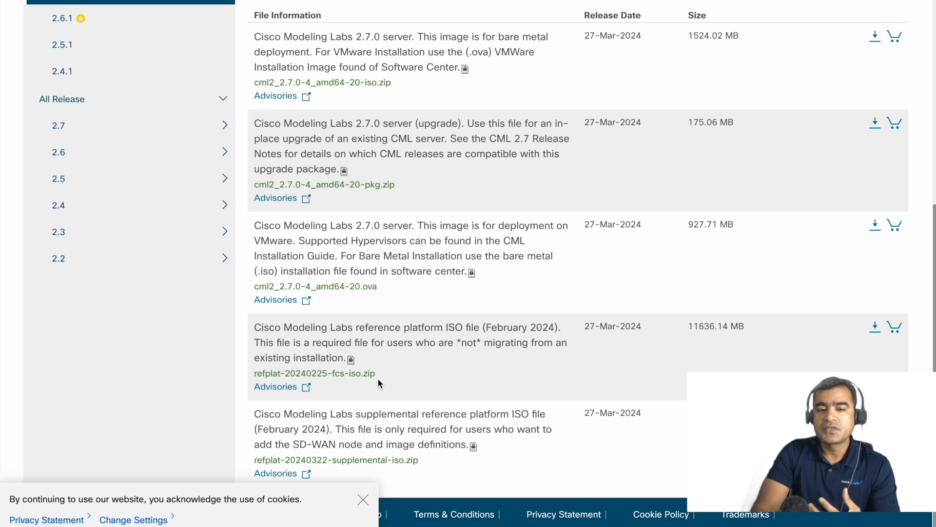
{"action": "mouse_move", "coordinate": [355, 356]}
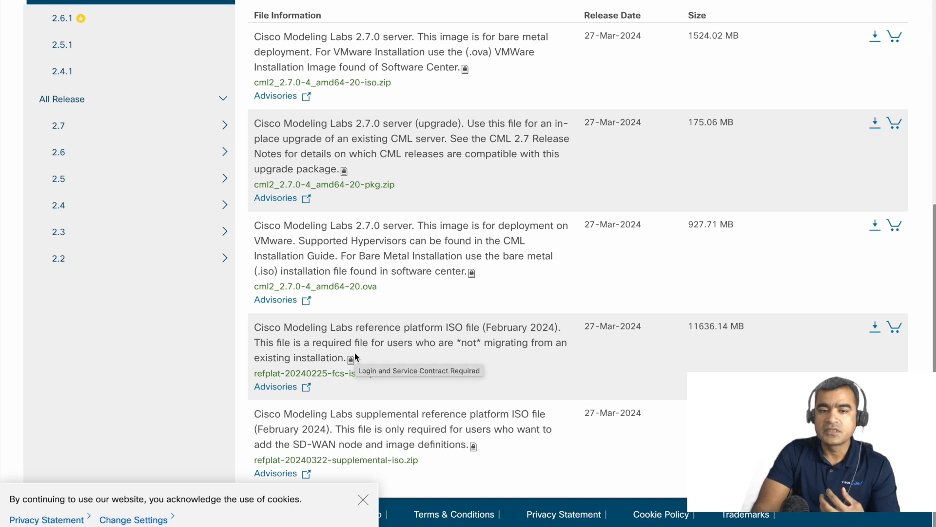
{"action": "mouse_move", "coordinate": [338, 292]}
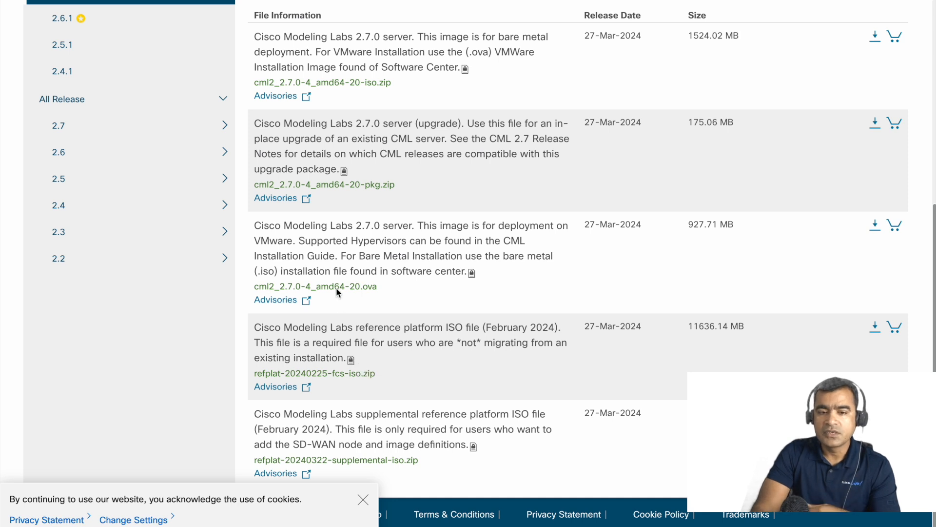
{"action": "mouse_move", "coordinate": [404, 252]}
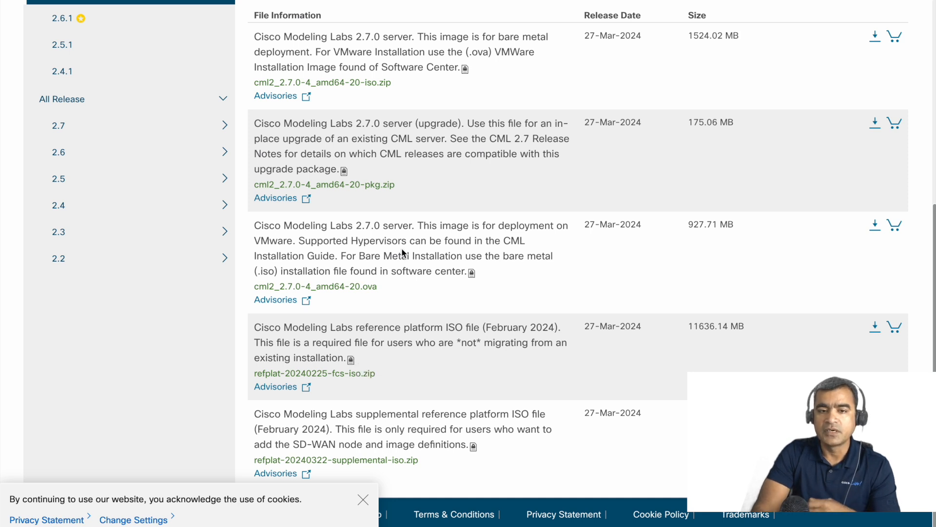
{"action": "mouse_move", "coordinate": [346, 362]}
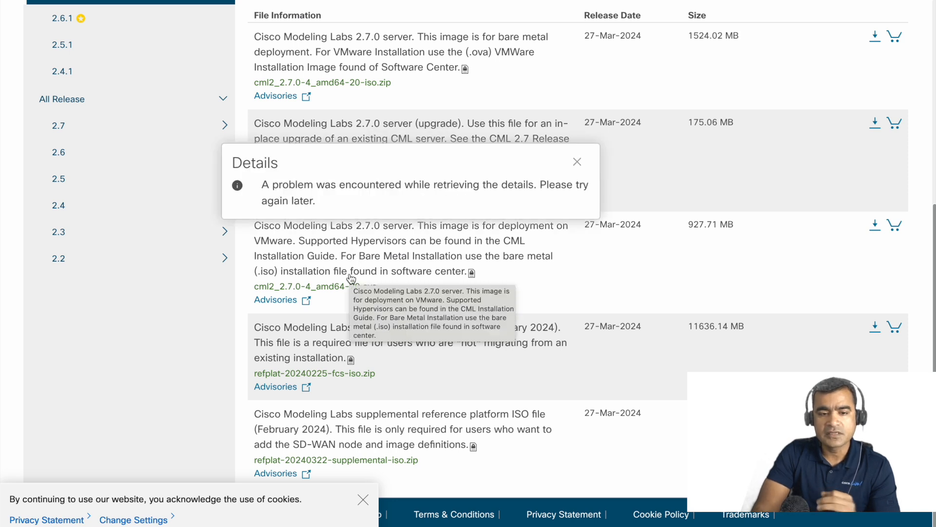
{"action": "left_click", "coordinate": [577, 162]}
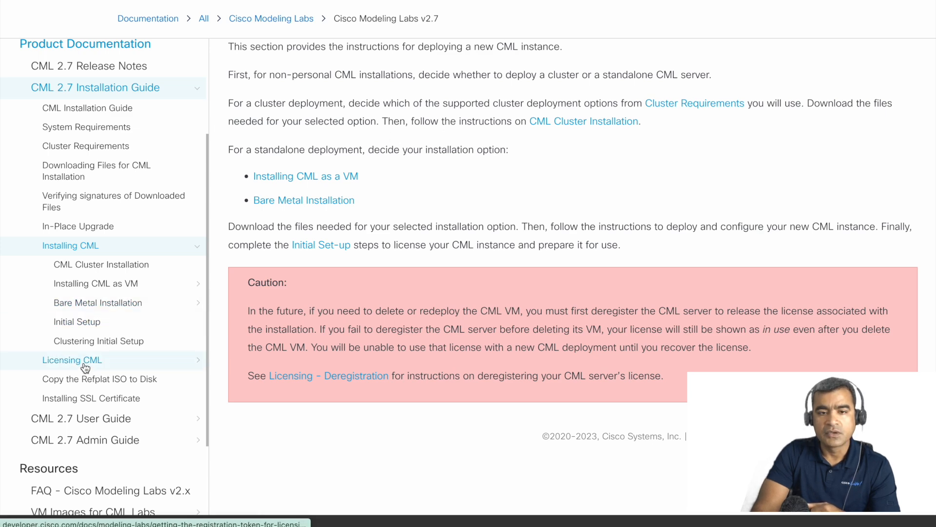
- Open the Getting the Registration Token guide and scroll to All Other CML Offerings
{"action": "left_click", "coordinate": [72, 360]}
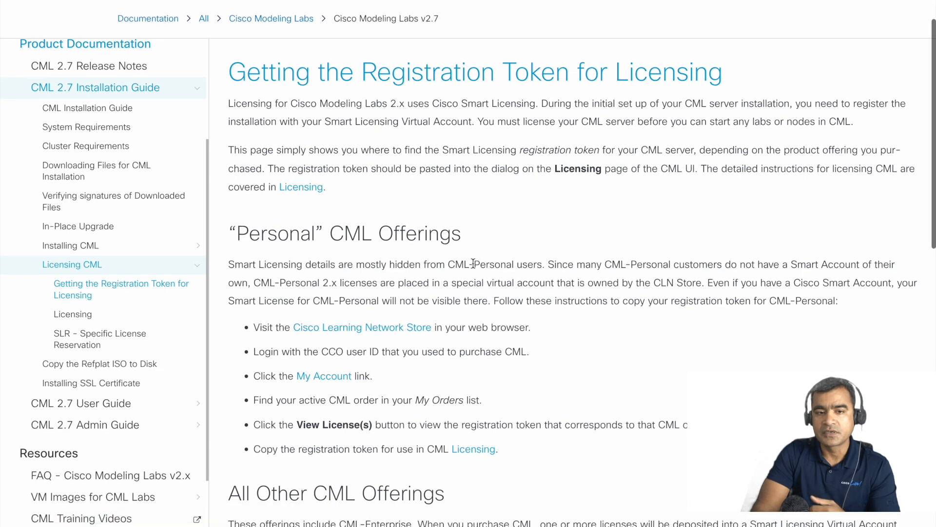
{"action": "scroll", "scroll_direction": "down", "scroll_amount": 3}
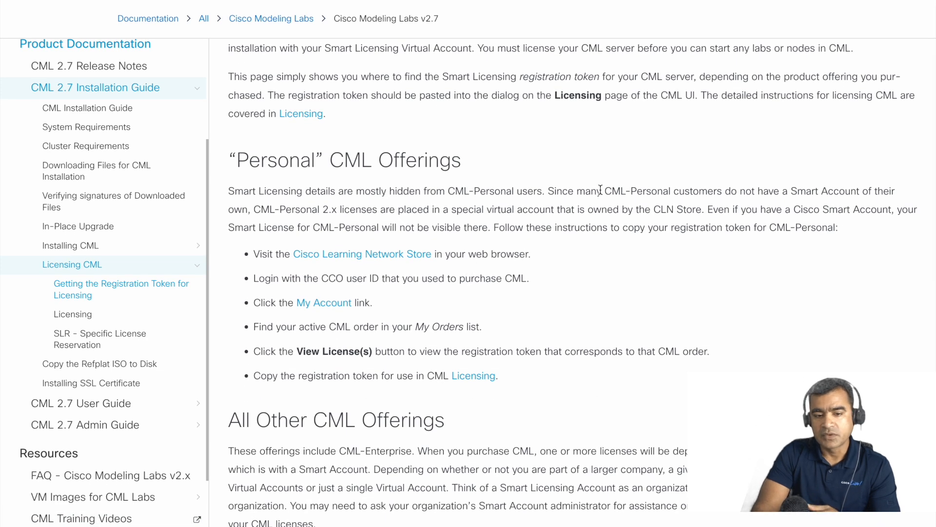
{"action": "mouse_move", "coordinate": [468, 292]}
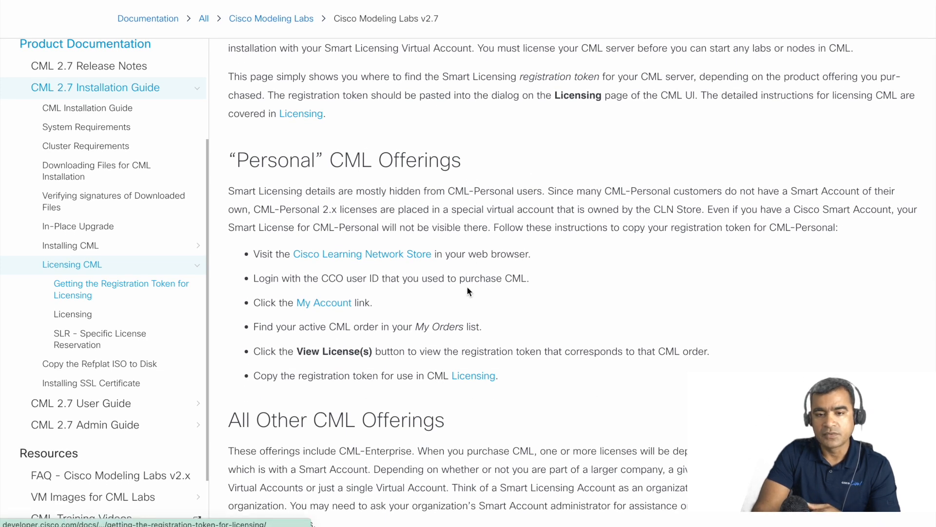
{"action": "scroll", "scroll_direction": "down", "scroll_amount": 3}
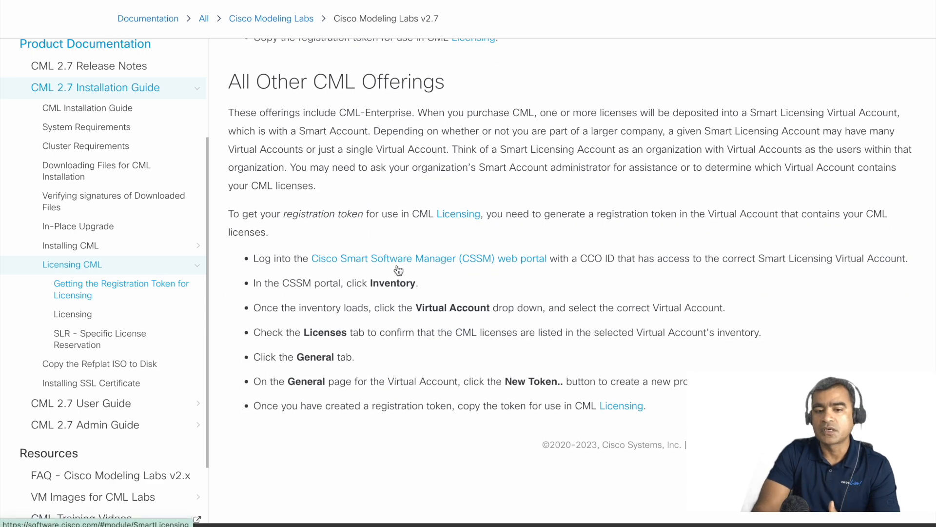
{"action": "mouse_move", "coordinate": [502, 267]}
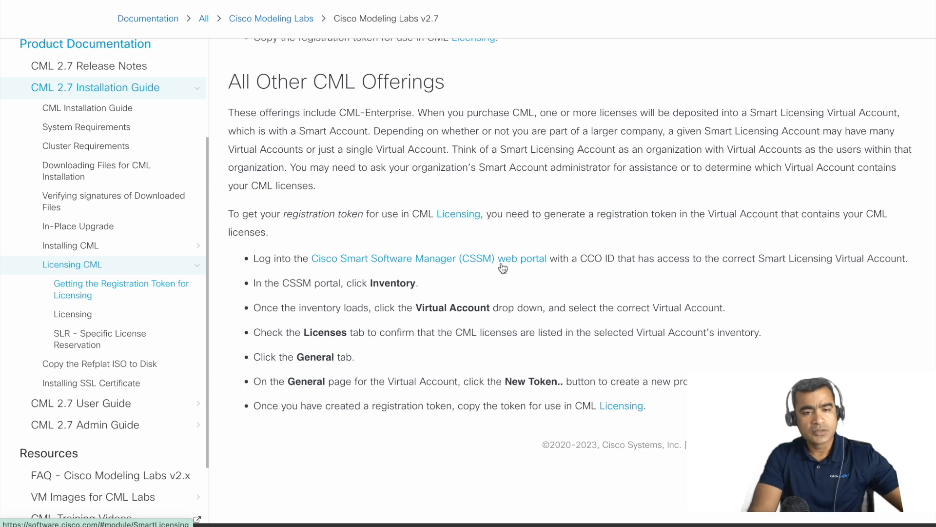
{"action": "mouse_move", "coordinate": [620, 58]}
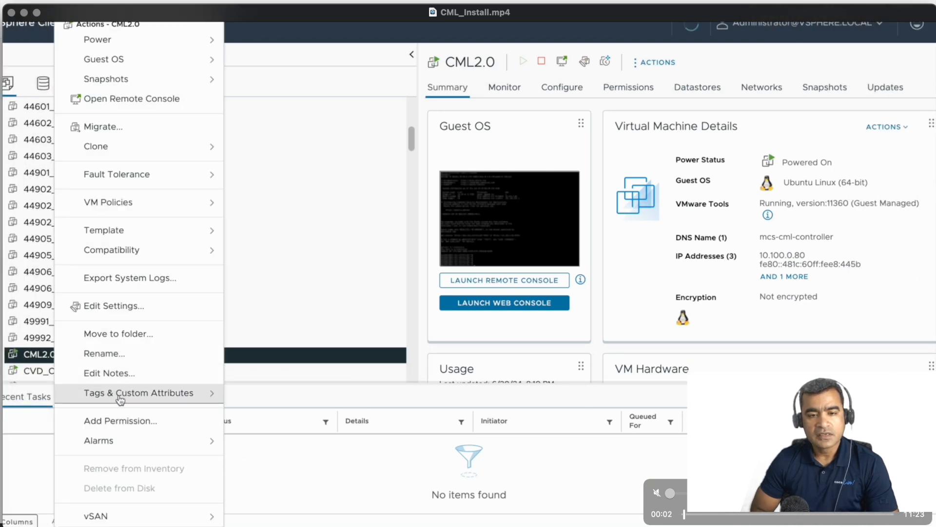
{"action": "mouse_move", "coordinate": [114, 306]}
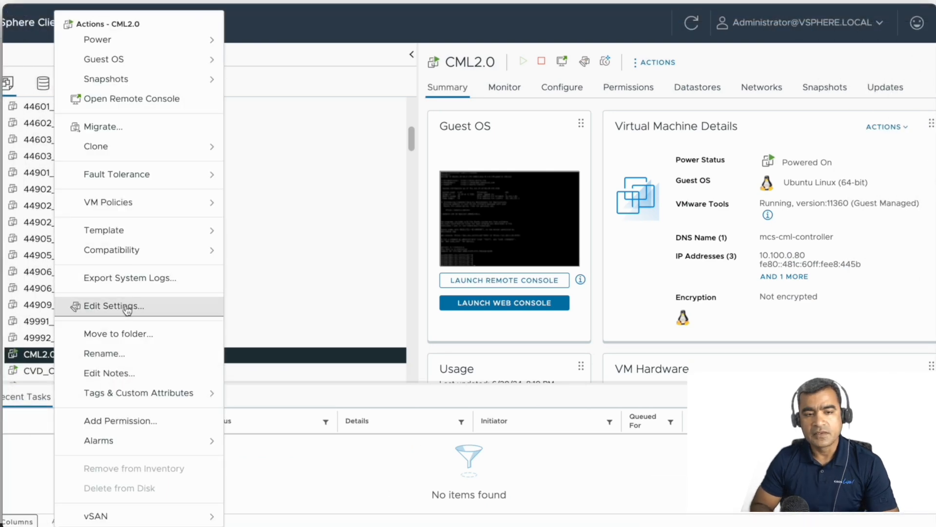
{"action": "left_click", "coordinate": [114, 306]}
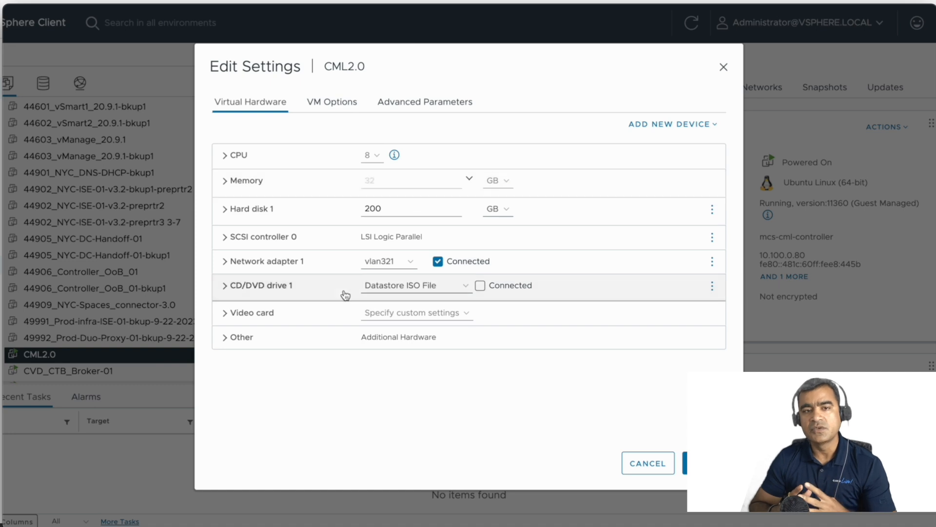
{"action": "mouse_move", "coordinate": [387, 312]}
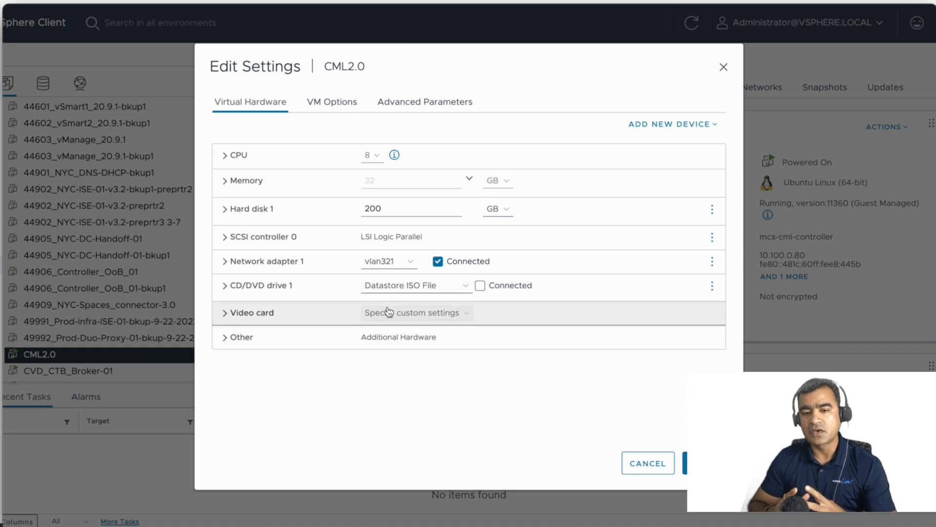
{"action": "left_click", "coordinate": [263, 285]}
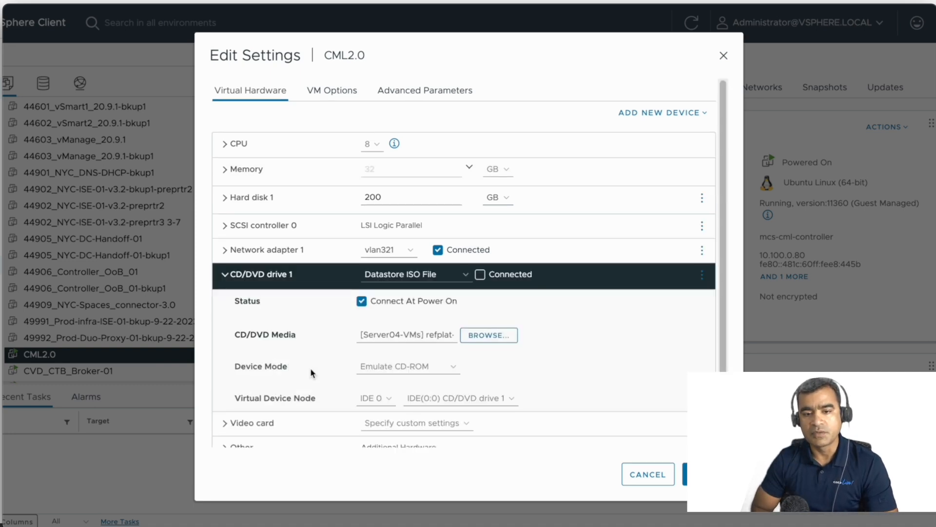
{"action": "mouse_move", "coordinate": [394, 448]}
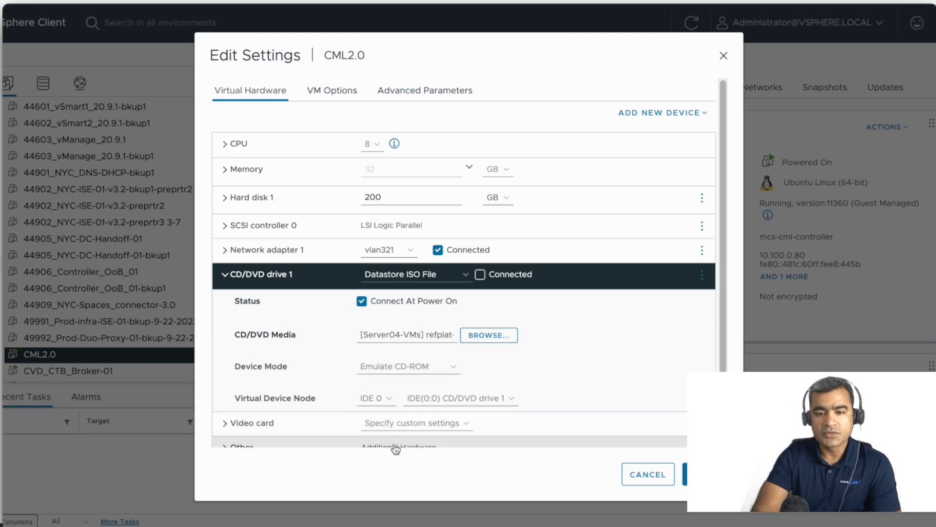
{"action": "mouse_move", "coordinate": [488, 335]}
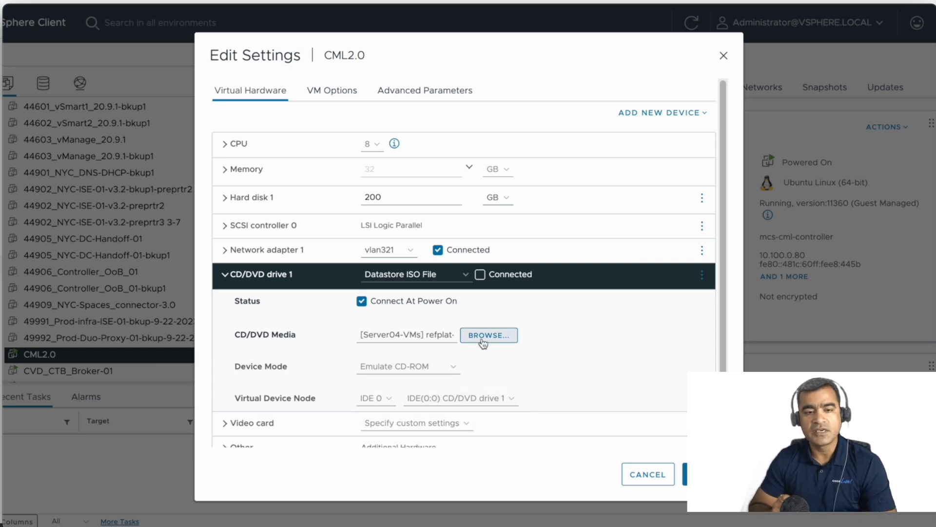
{"action": "left_click", "coordinate": [487, 335]}
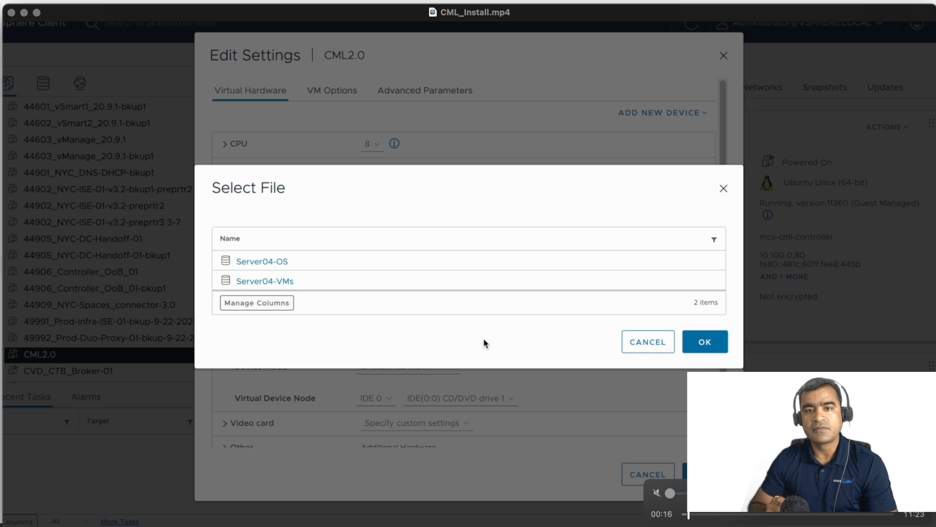
{"action": "left_click", "coordinate": [265, 281]}
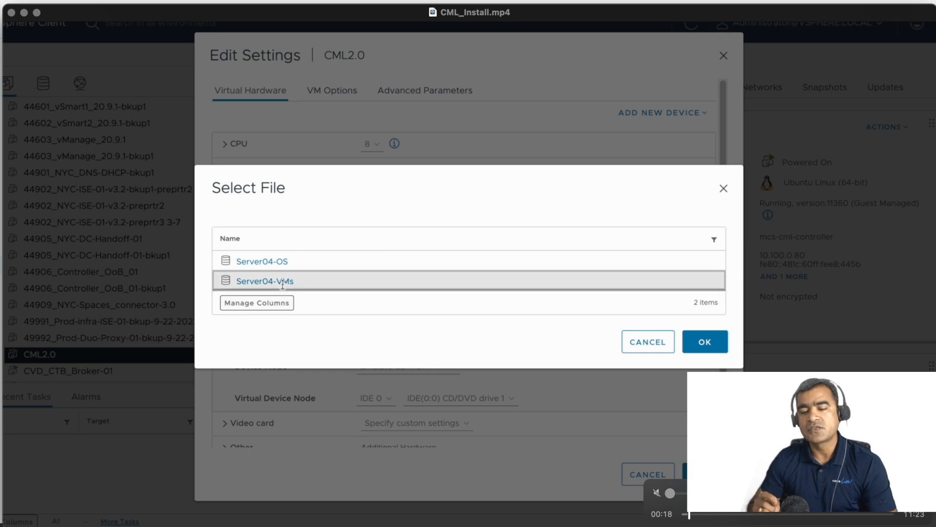
{"action": "double_click", "coordinate": [264, 280]}
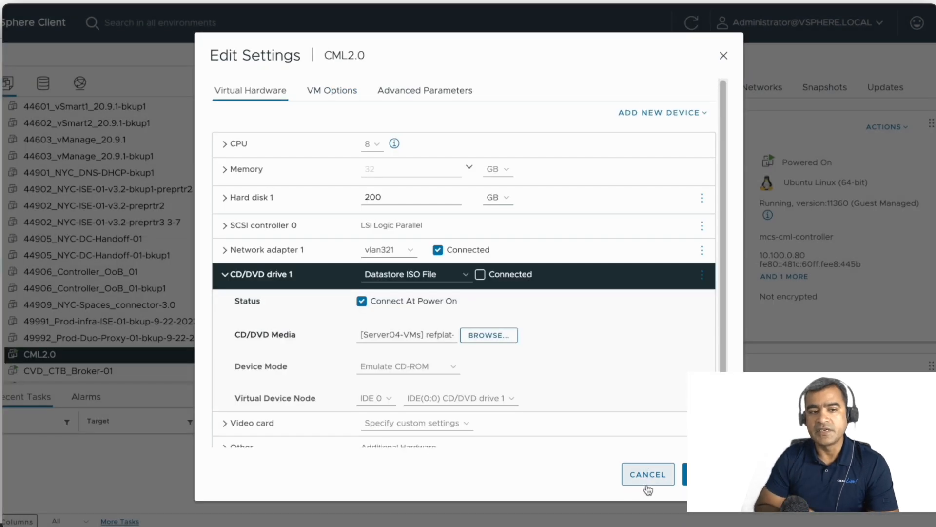
{"action": "left_click", "coordinate": [647, 474]}
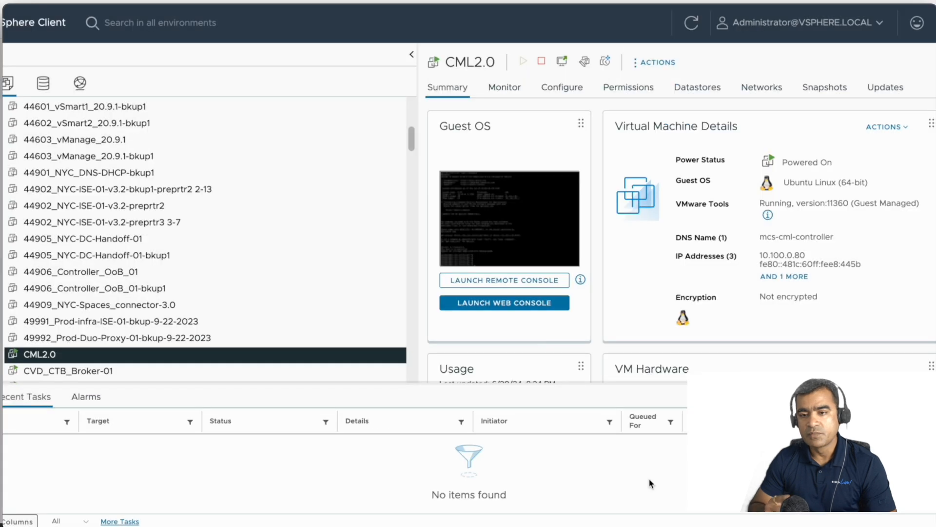
{"action": "mouse_move", "coordinate": [655, 312]}
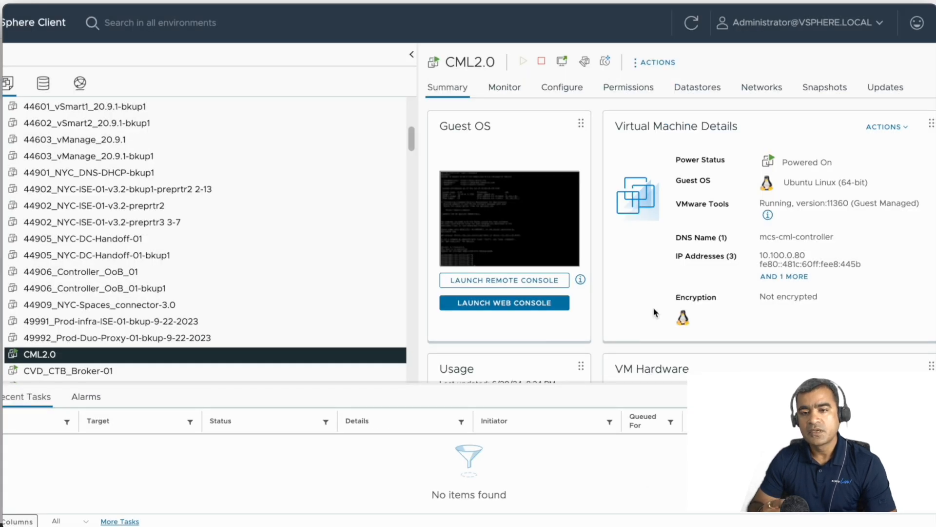
- In the VM console, continue past the CML 2.7.0 splash screen and accept the EULA
{"action": "left_click", "coordinate": [504, 303]}
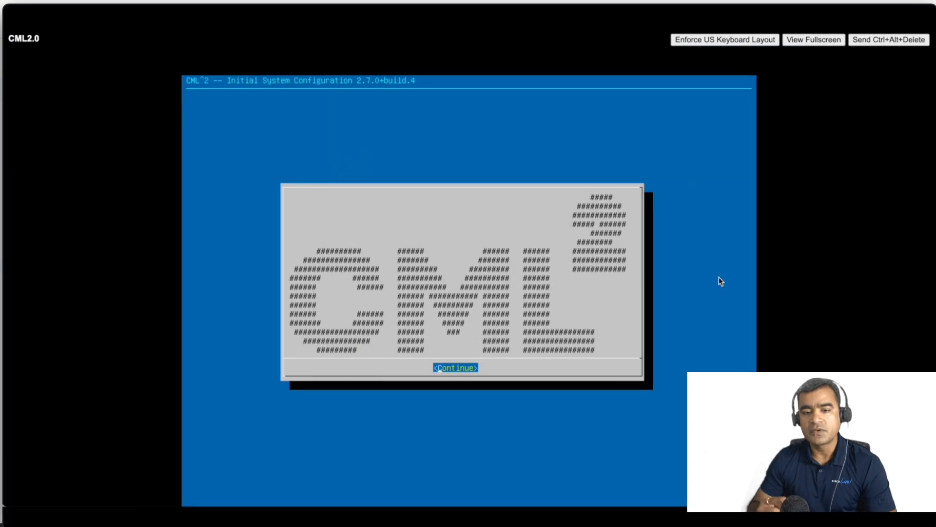
{"action": "left_click", "coordinate": [455, 367]}
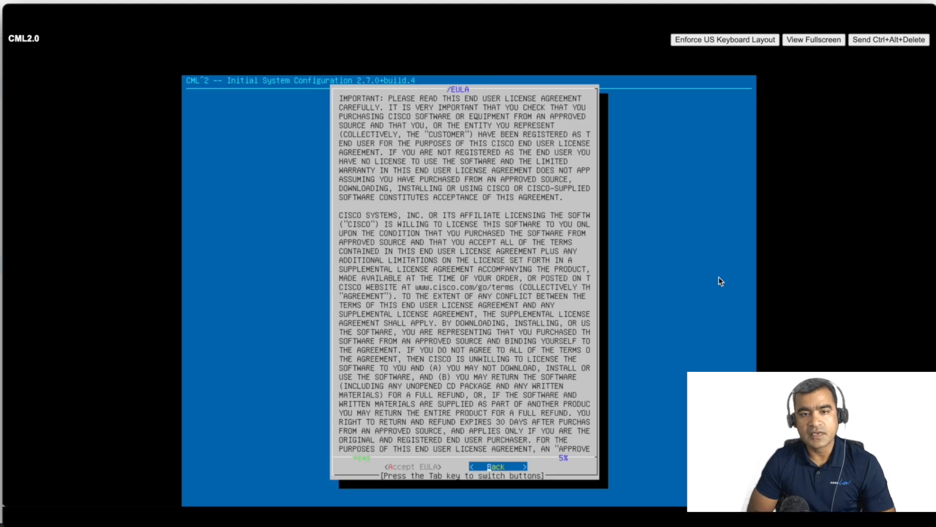
{"action": "key", "text": "Tab"}
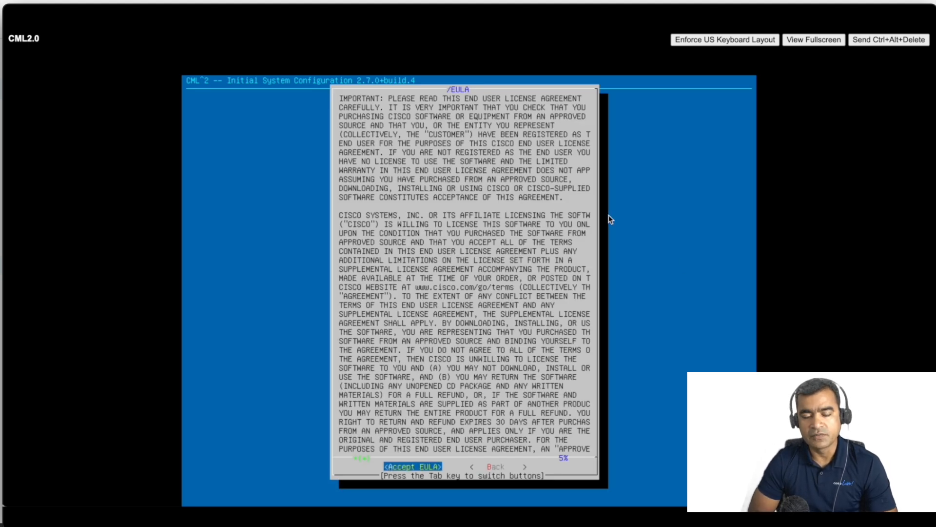
{"action": "mouse_move", "coordinate": [524, 261]}
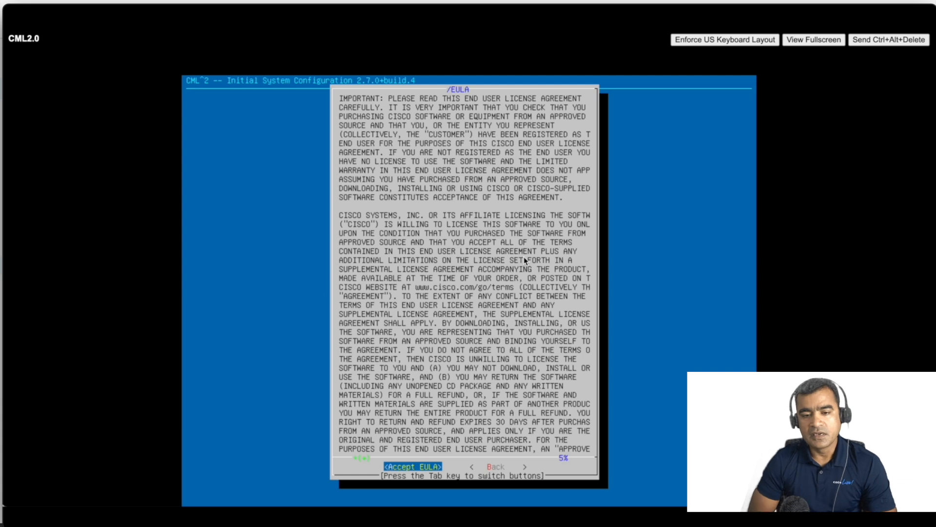
{"action": "left_click", "coordinate": [412, 466]}
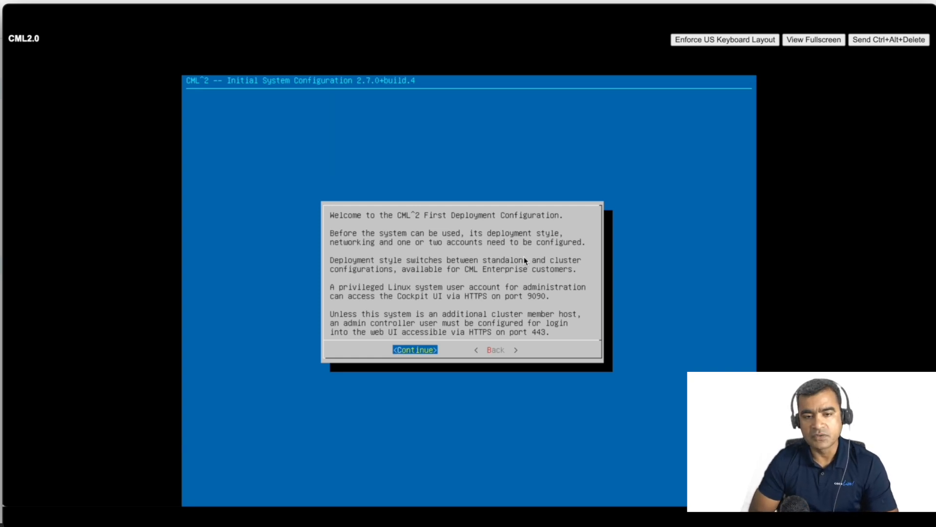
- Continue past the welcome, Brief Help and standalone all-in-one deployment notices
{"action": "left_click", "coordinate": [415, 350]}
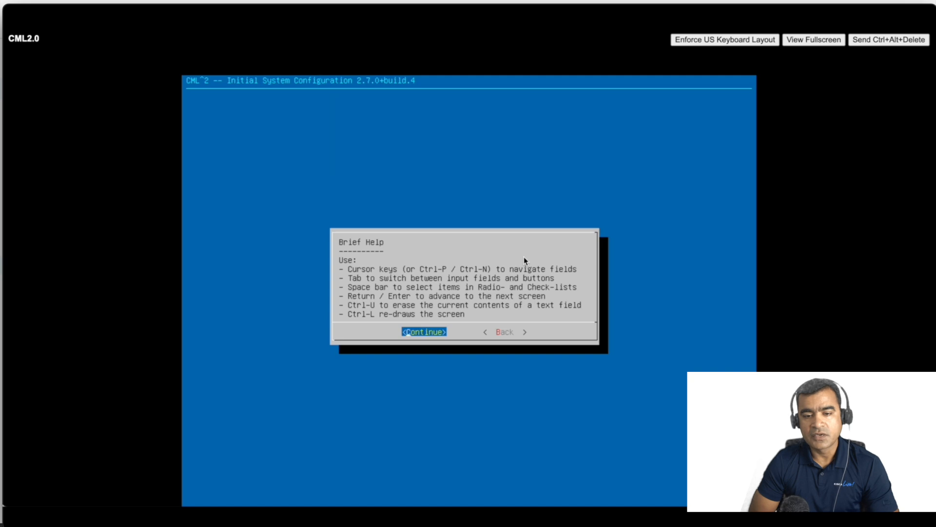
{"action": "left_click", "coordinate": [423, 331]}
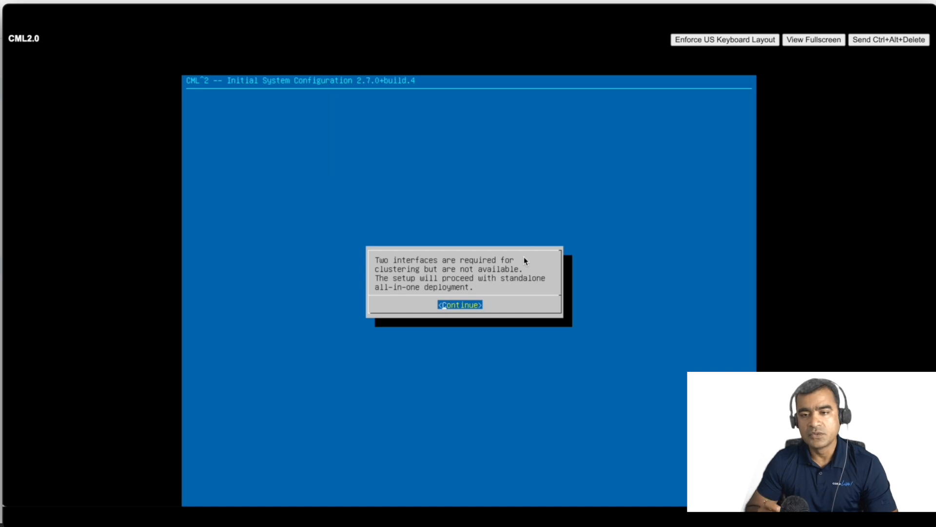
{"action": "left_click", "coordinate": [459, 305]}
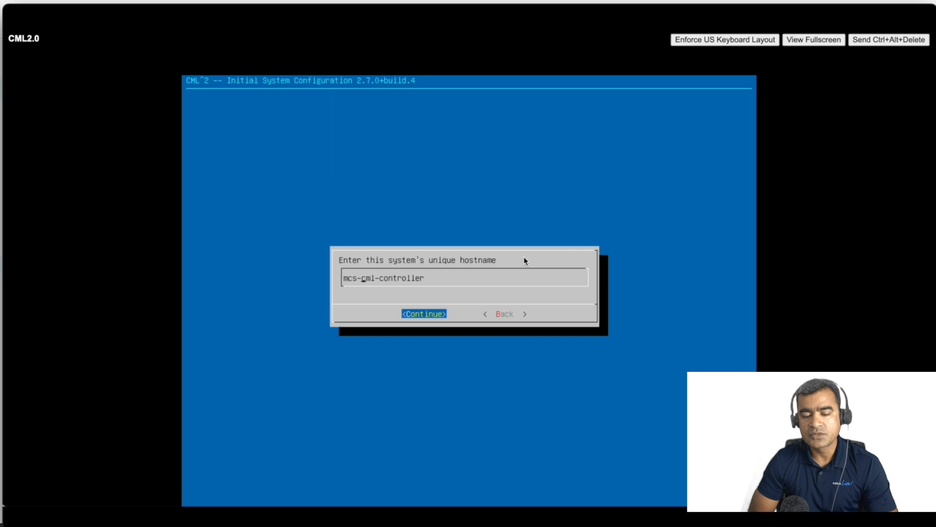
- Keep hostname mcs-cml-controller and submit the sysadmin and admin account credentials
{"action": "left_click", "coordinate": [423, 314]}
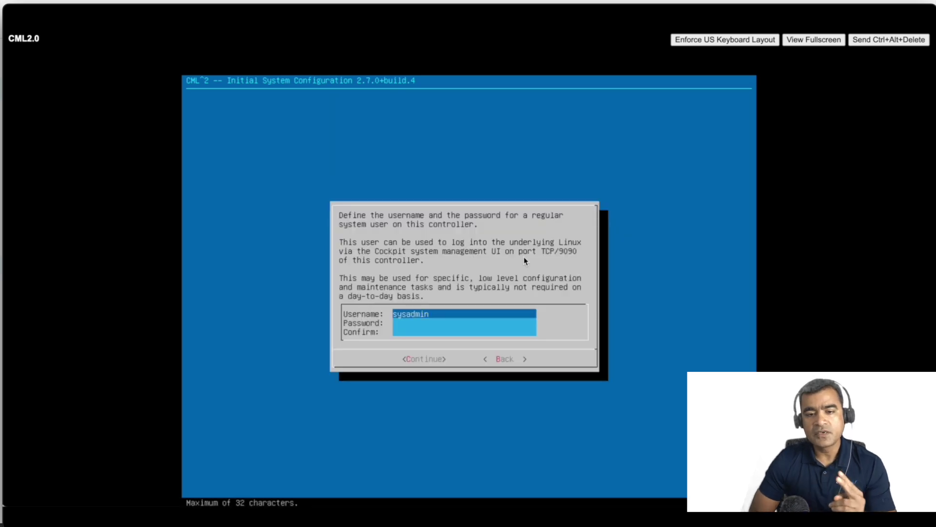
{"action": "left_click", "coordinate": [424, 359]}
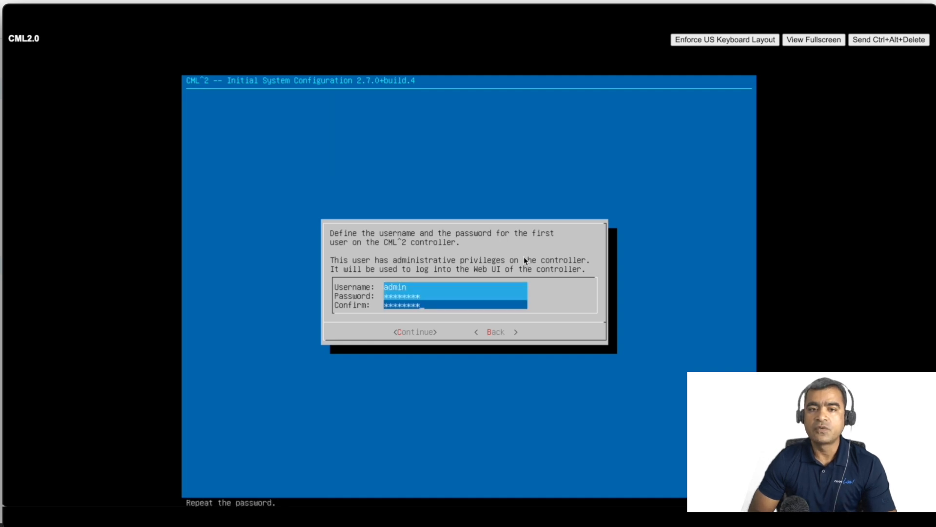
{"action": "left_click", "coordinate": [414, 332]}
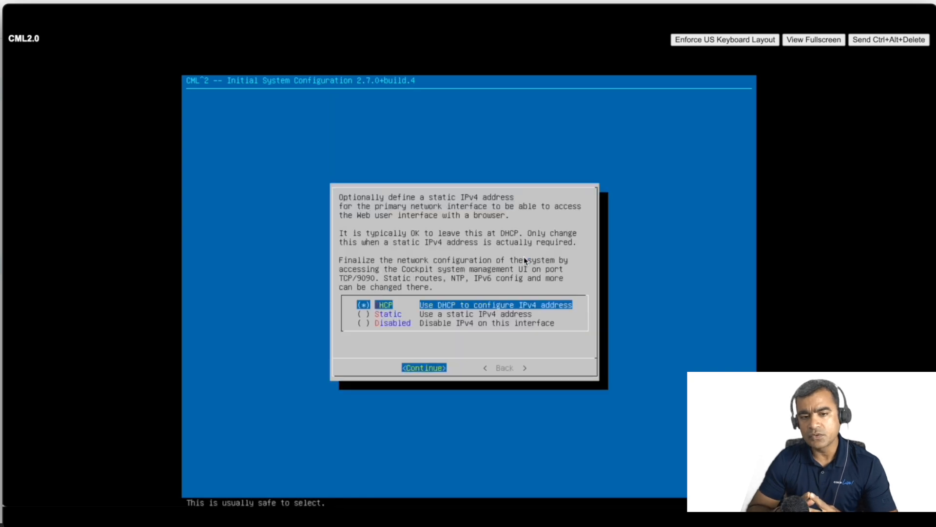
- Set static IPv4 address 10.100.0.80 with netmask, gateway and DNS, and confirm the summary
{"action": "key", "text": "Down"}
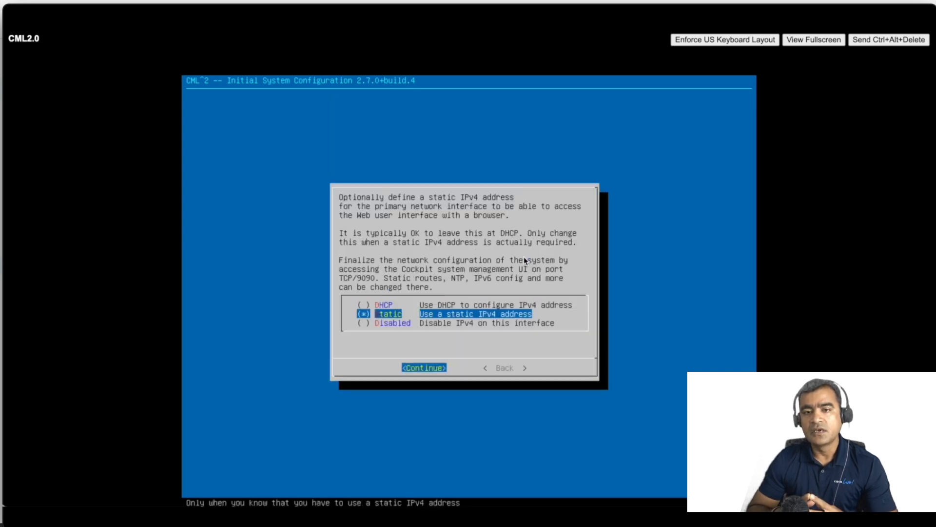
{"action": "left_click", "coordinate": [424, 367]}
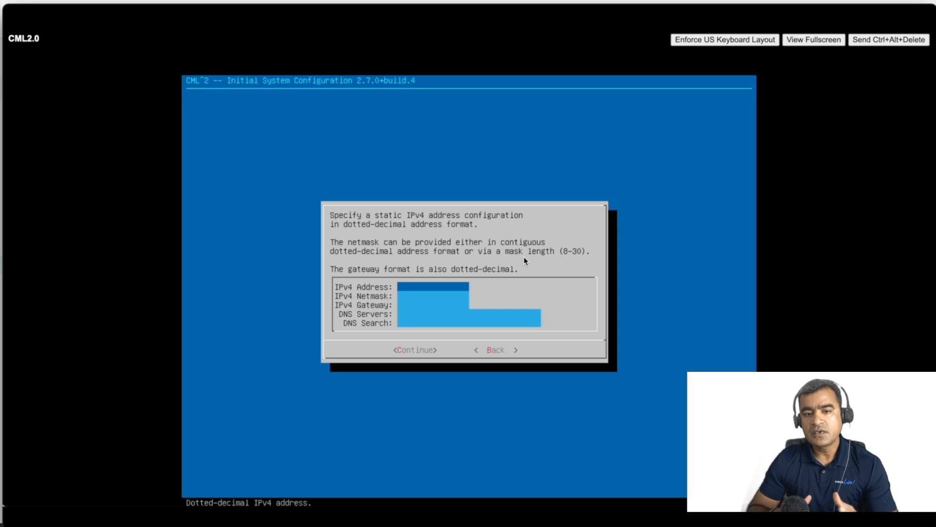
{"action": "type", "text": "10"}
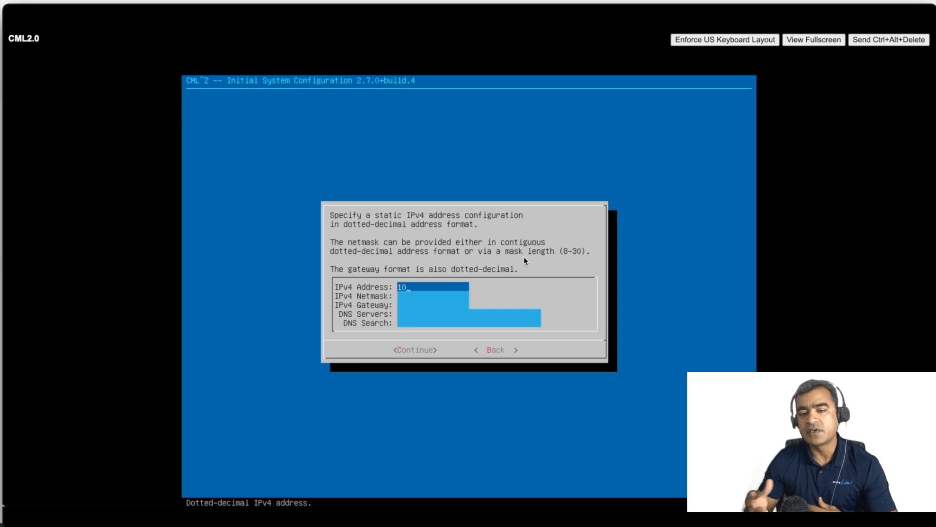
{"action": "type", "text": ".100."}
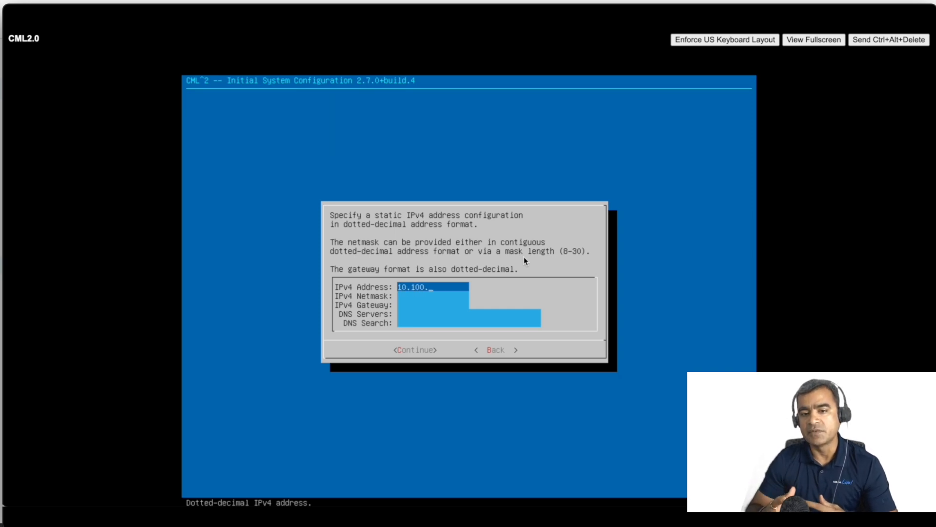
{"action": "left_click", "coordinate": [415, 349]}
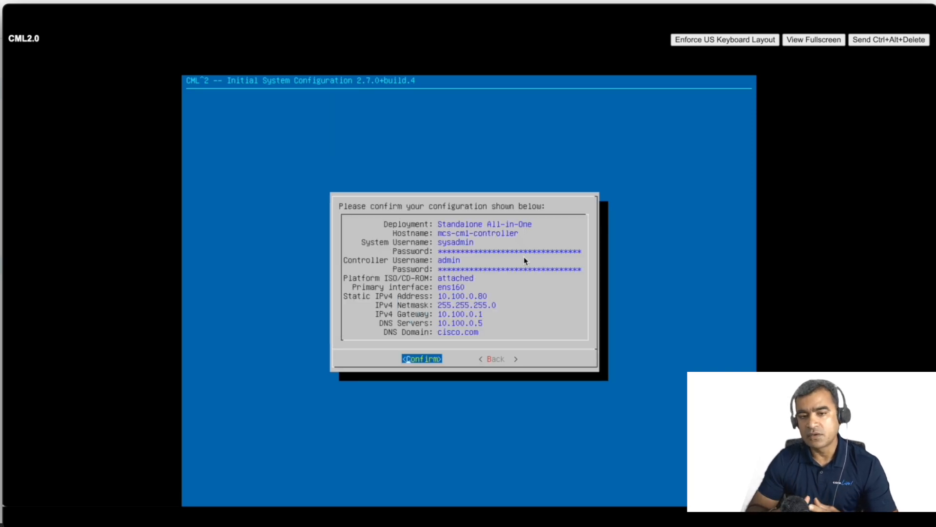
{"action": "left_click", "coordinate": [421, 358]}
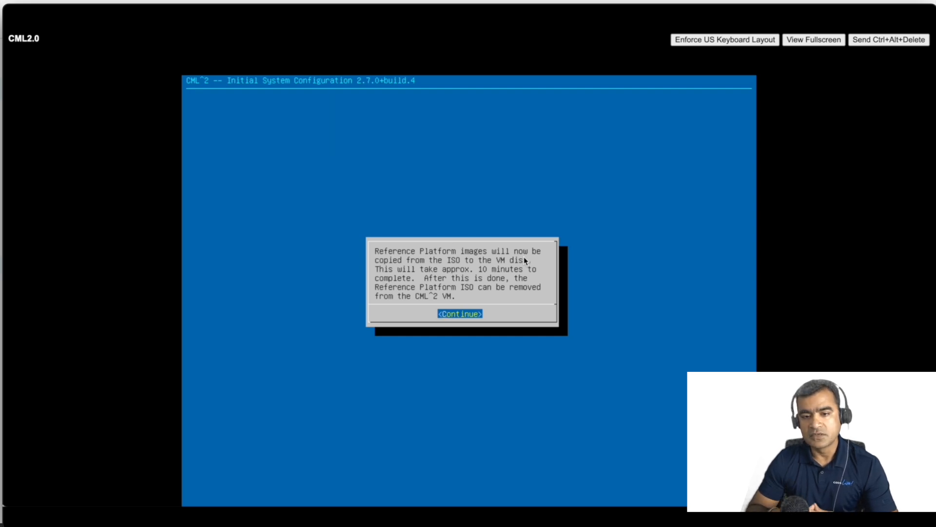
- Start copying the reference platform images and acknowledge the system is configured
{"action": "left_click", "coordinate": [459, 313]}
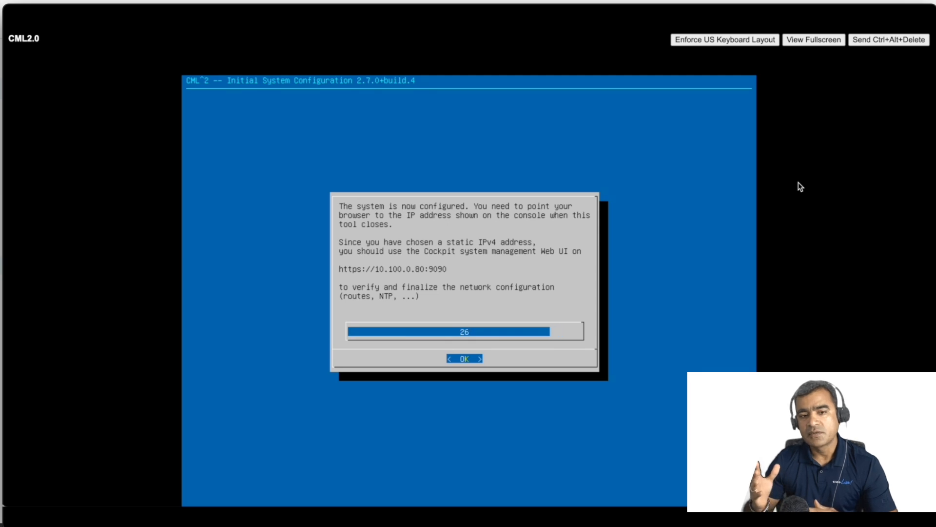
{"action": "left_click", "coordinate": [464, 358]}
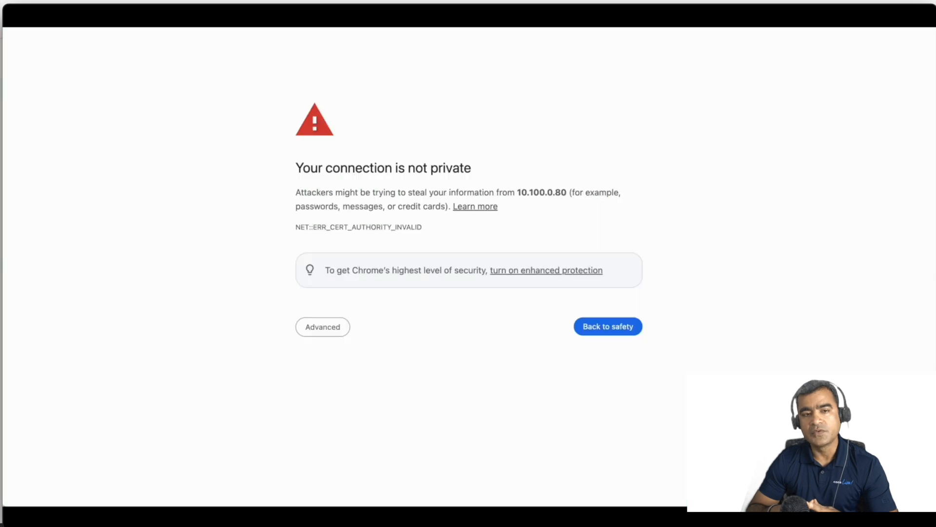
- Bypass the certificate warning, log in as sysadmin, and head to the CML dashboard
{"action": "left_click", "coordinate": [322, 326]}
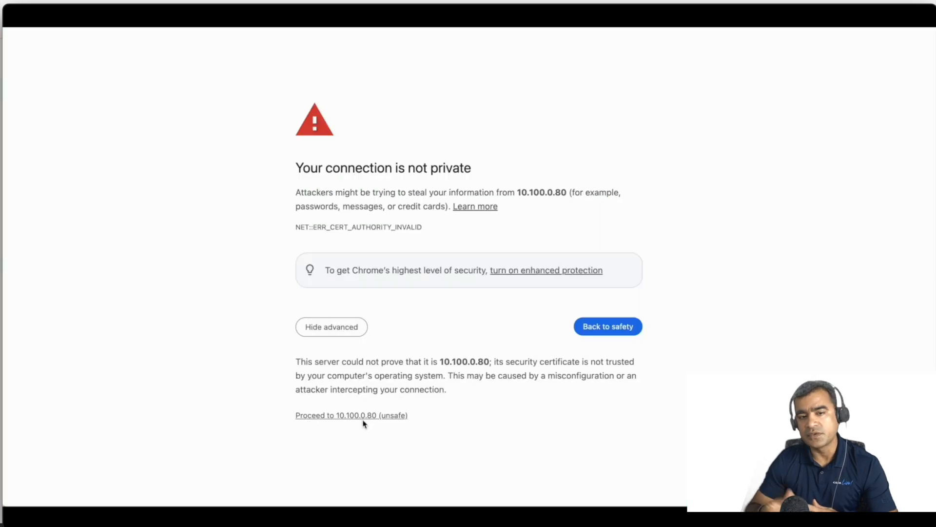
{"action": "mouse_move", "coordinate": [373, 444]}
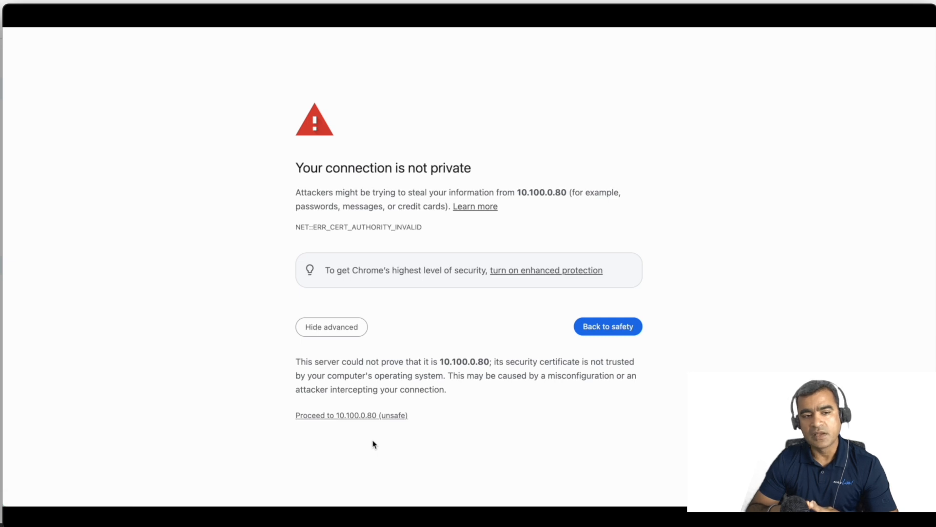
{"action": "left_click", "coordinate": [352, 415]}
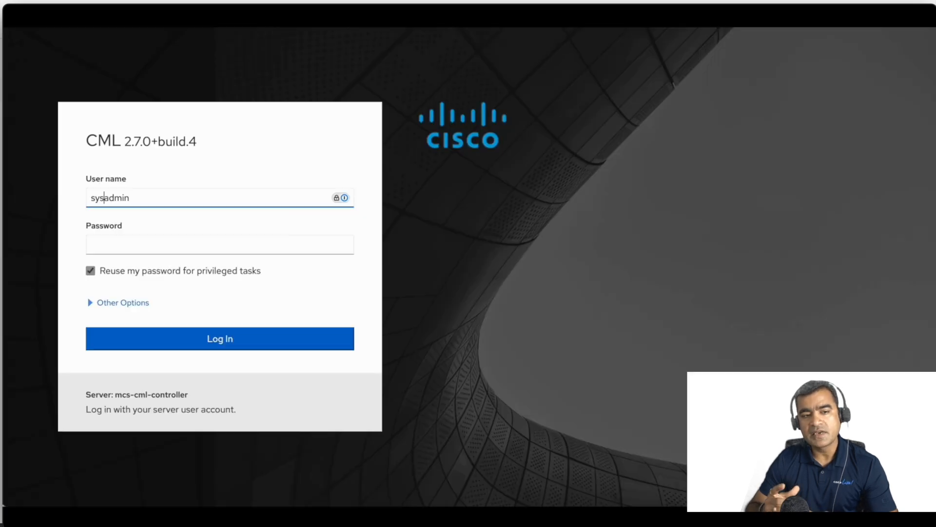
{"action": "type", "text": "password"}
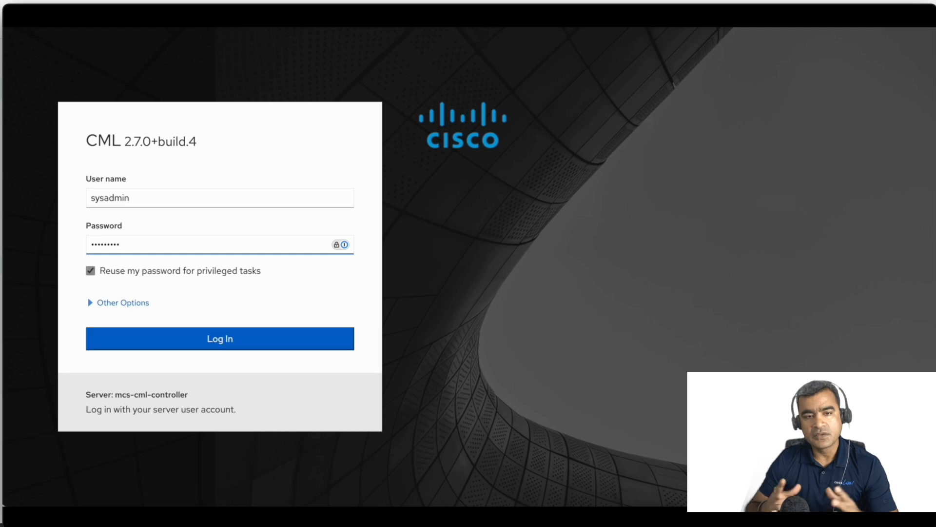
{"action": "left_click", "coordinate": [219, 338]}
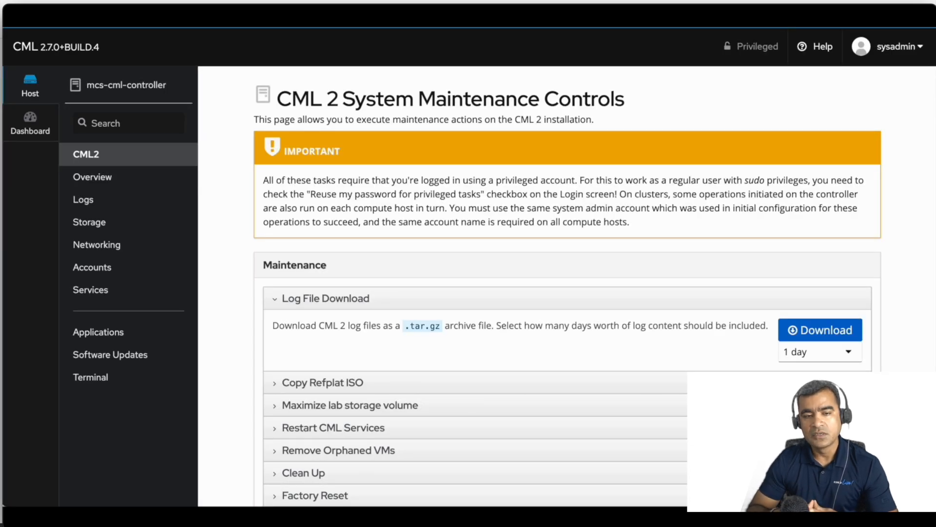
{"action": "mouse_move", "coordinate": [30, 122]}
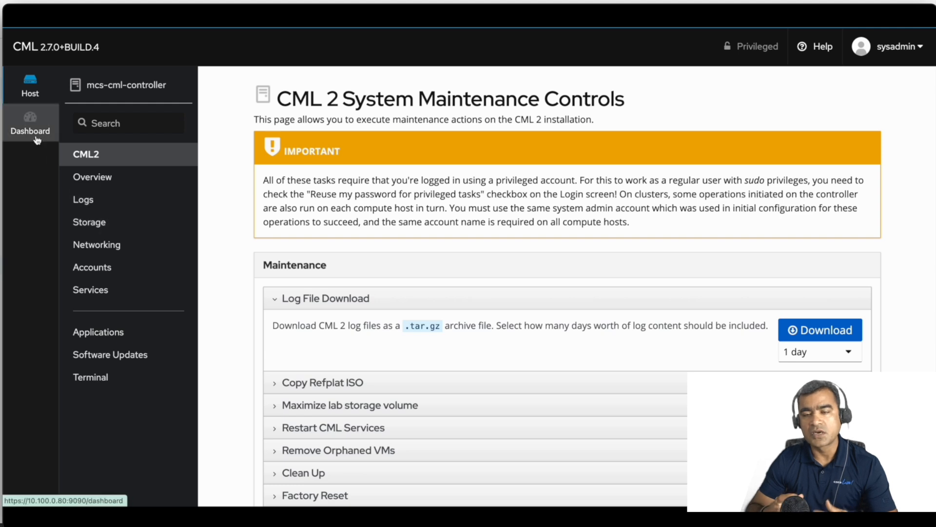
{"action": "left_click", "coordinate": [29, 84]}
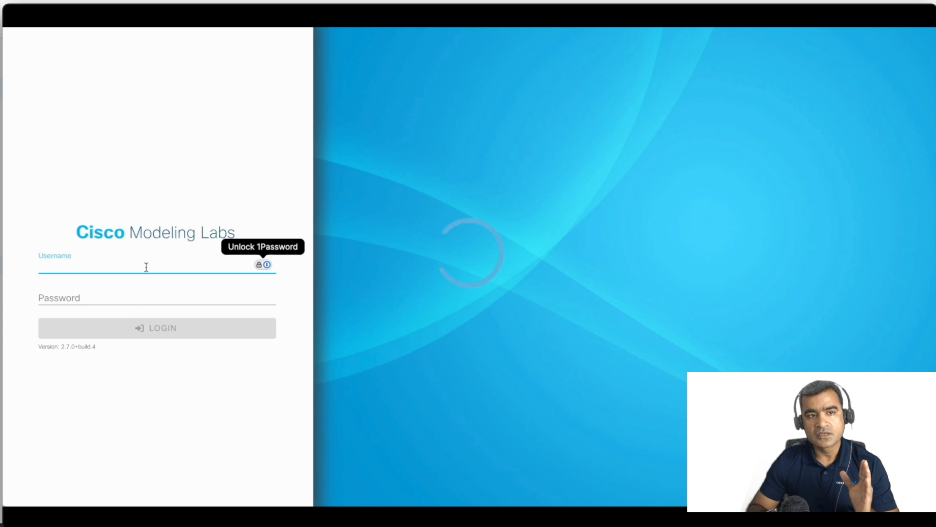
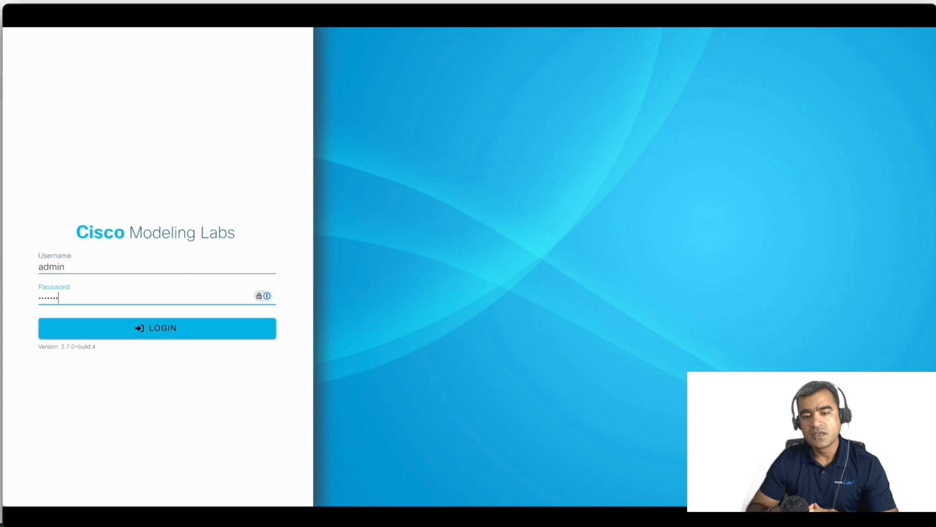
- Log in as admin, dismiss the contact details notice, and go to telemetry configuration
{"action": "left_click", "coordinate": [156, 328]}
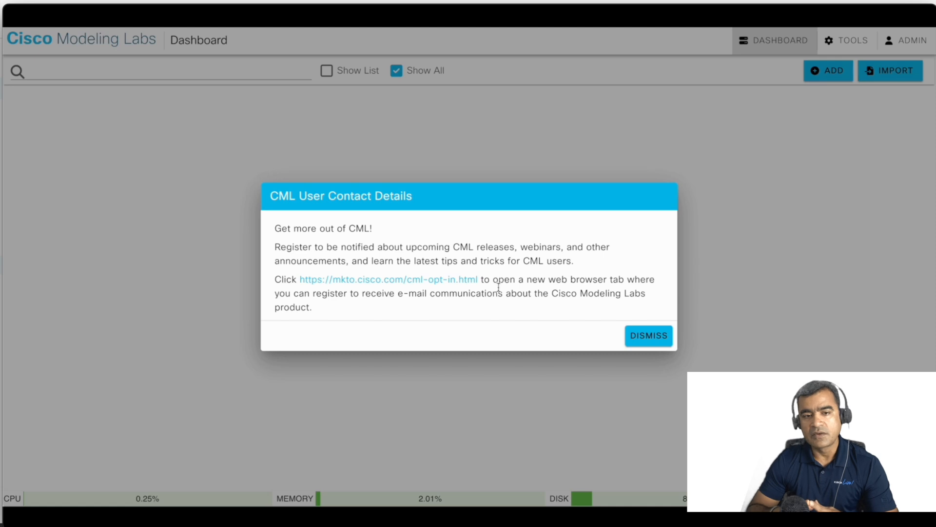
{"action": "mouse_move", "coordinate": [419, 318]}
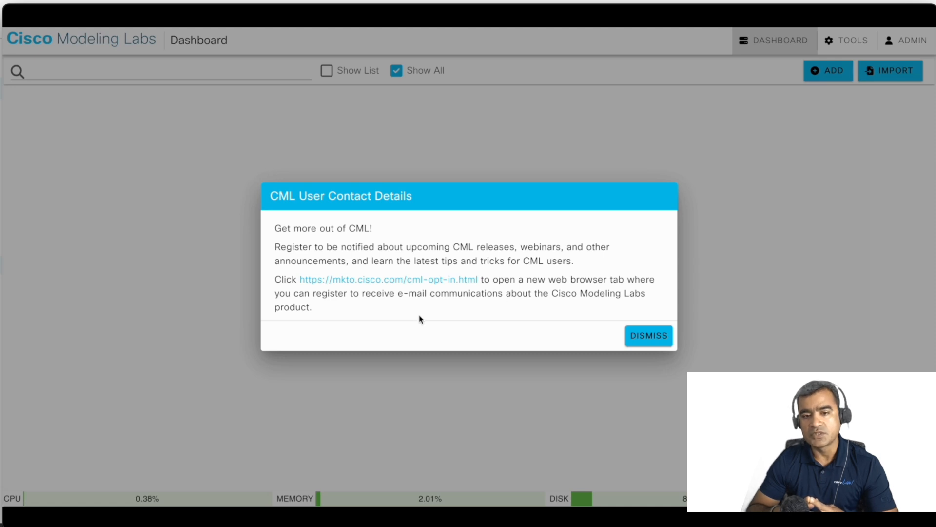
{"action": "mouse_move", "coordinate": [406, 286]}
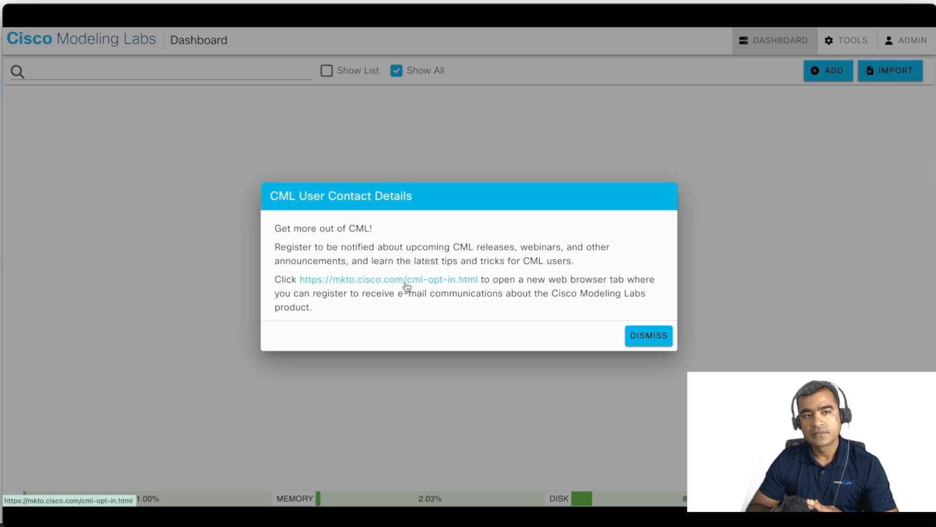
{"action": "left_click", "coordinate": [389, 279]}
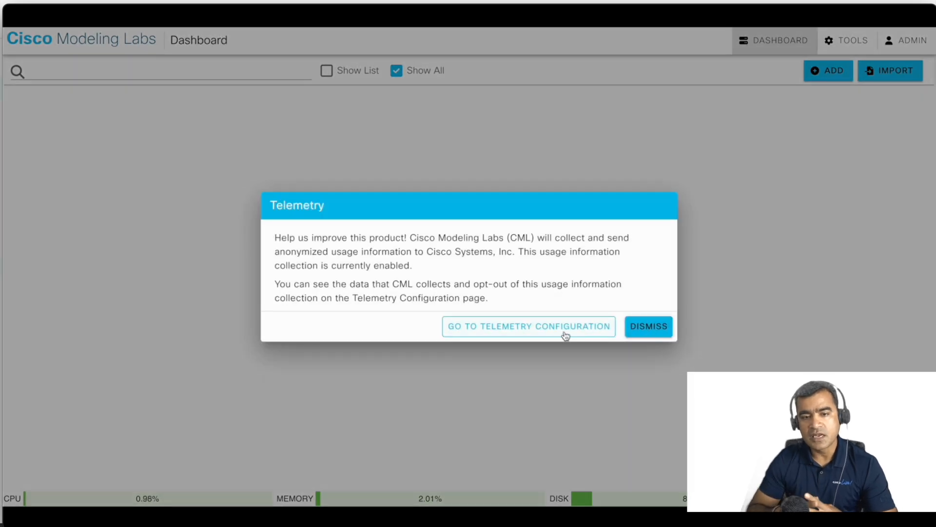
{"action": "mouse_move", "coordinate": [580, 240]}
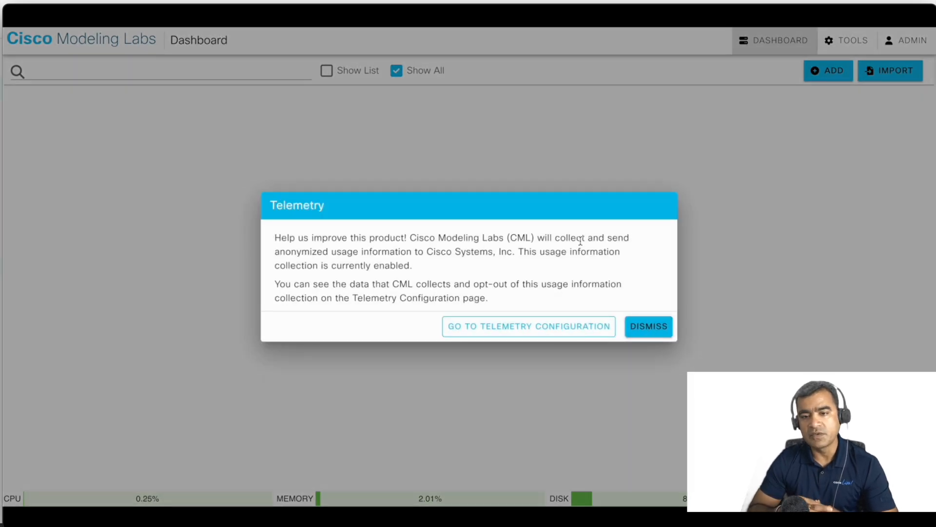
{"action": "mouse_move", "coordinate": [556, 272]}
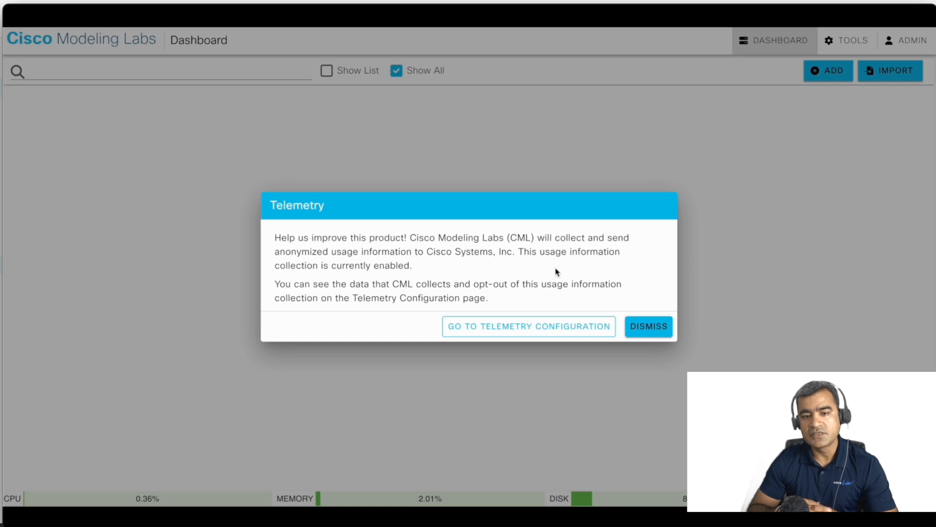
{"action": "mouse_move", "coordinate": [528, 327]}
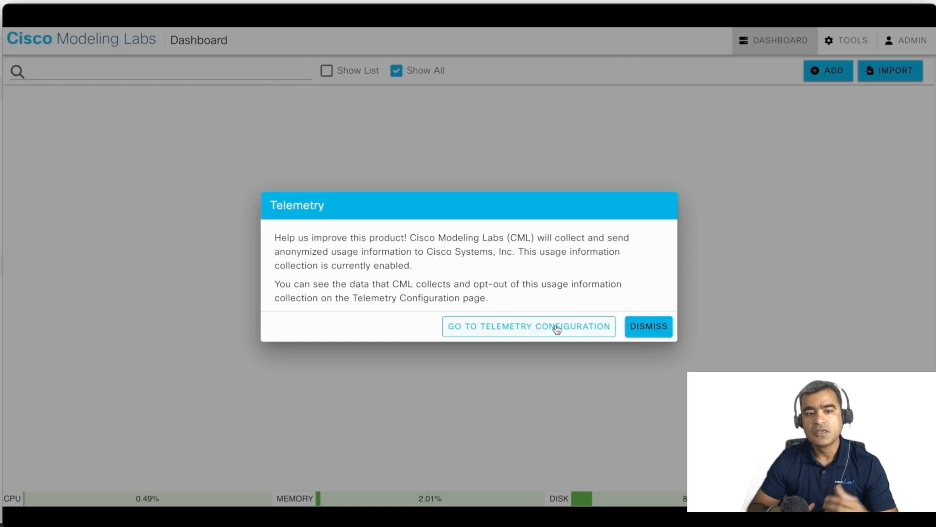
{"action": "left_click", "coordinate": [527, 326]}
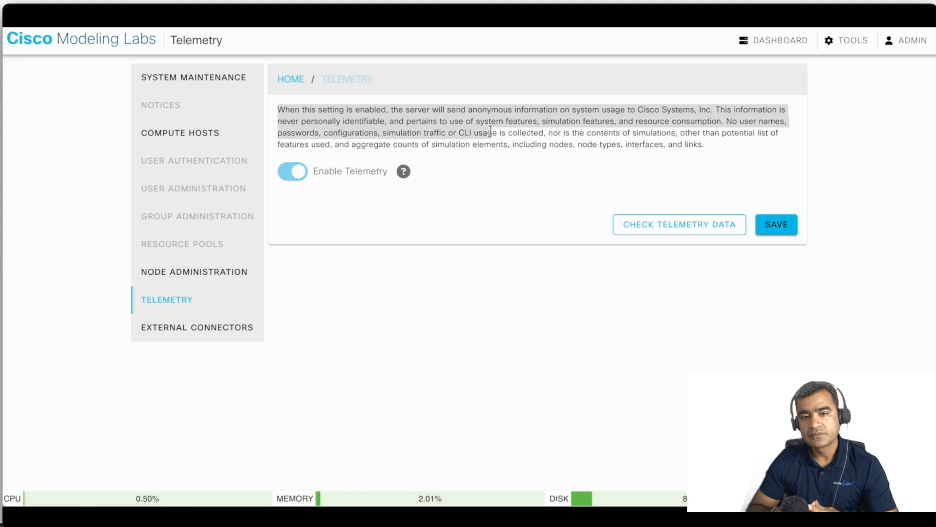
{"action": "mouse_move", "coordinate": [564, 132]}
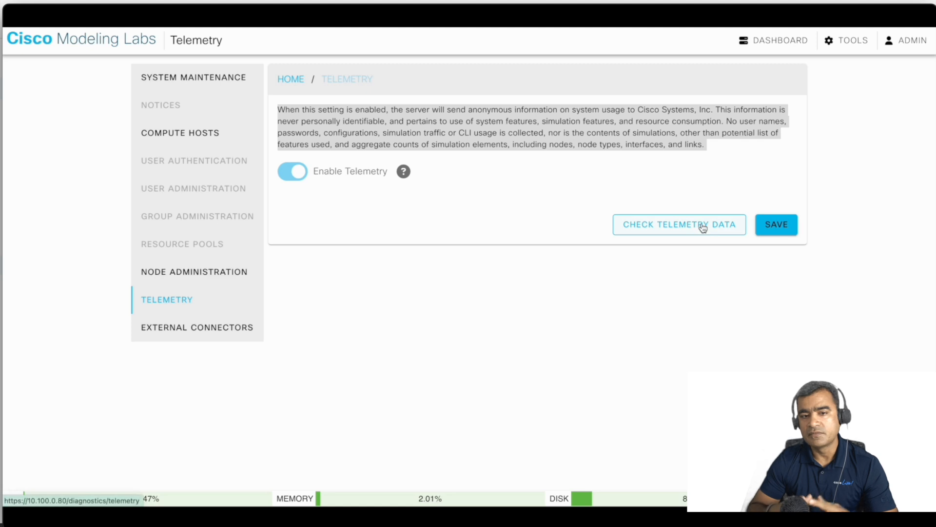
- Check telemetry data, expand the LICENSE_INFO record, then return to the CML home
{"action": "left_click", "coordinate": [679, 223]}
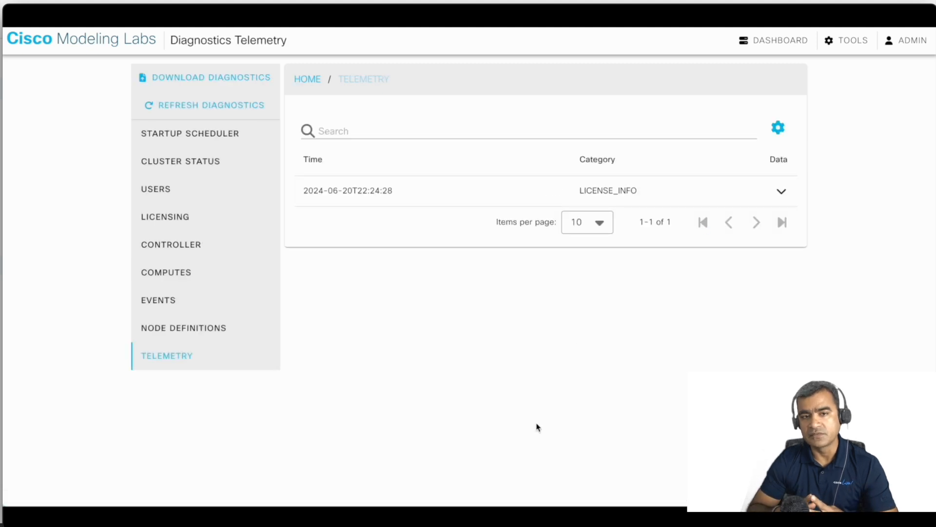
{"action": "left_click", "coordinate": [780, 191]}
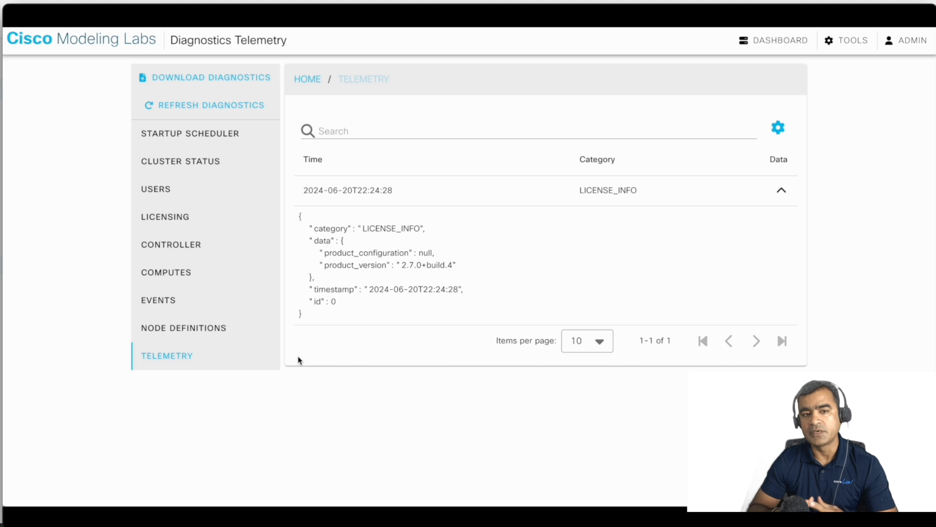
{"action": "mouse_move", "coordinate": [238, 114]}
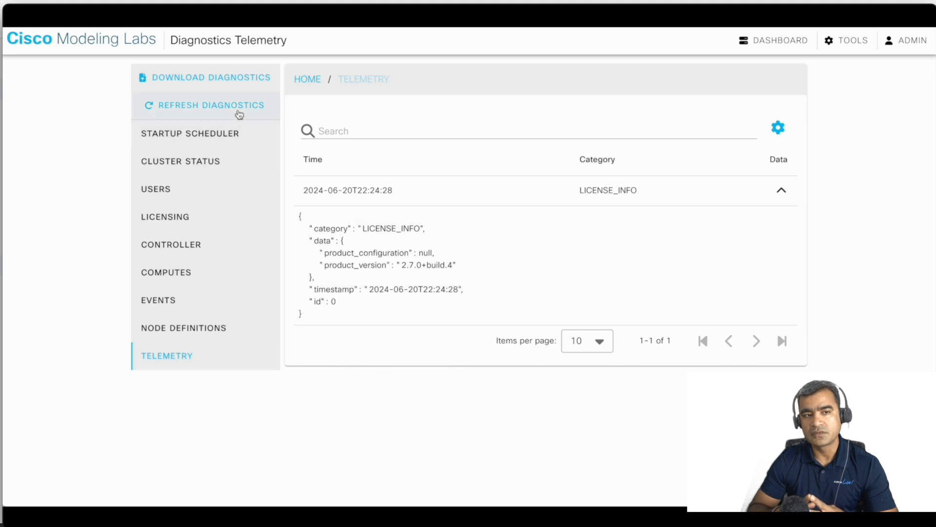
{"action": "mouse_move", "coordinate": [72, 48]}
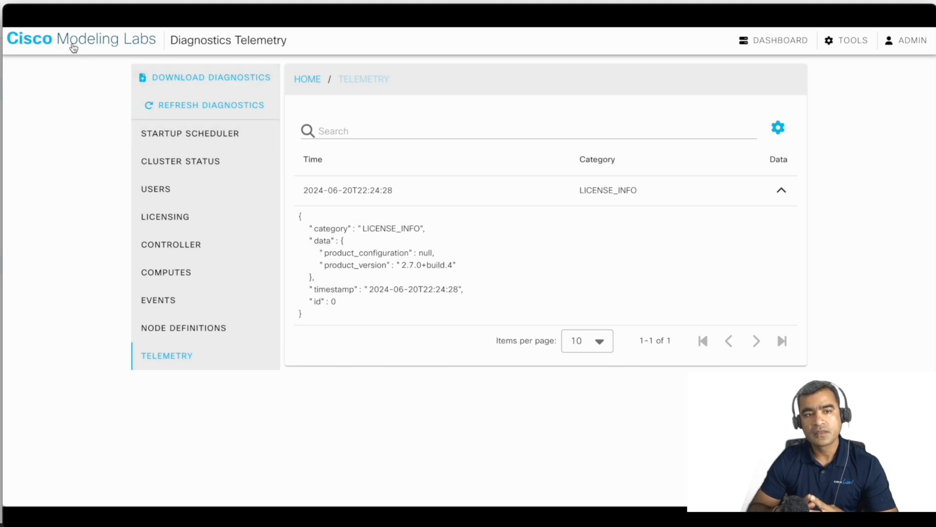
{"action": "mouse_move", "coordinate": [70, 47]}
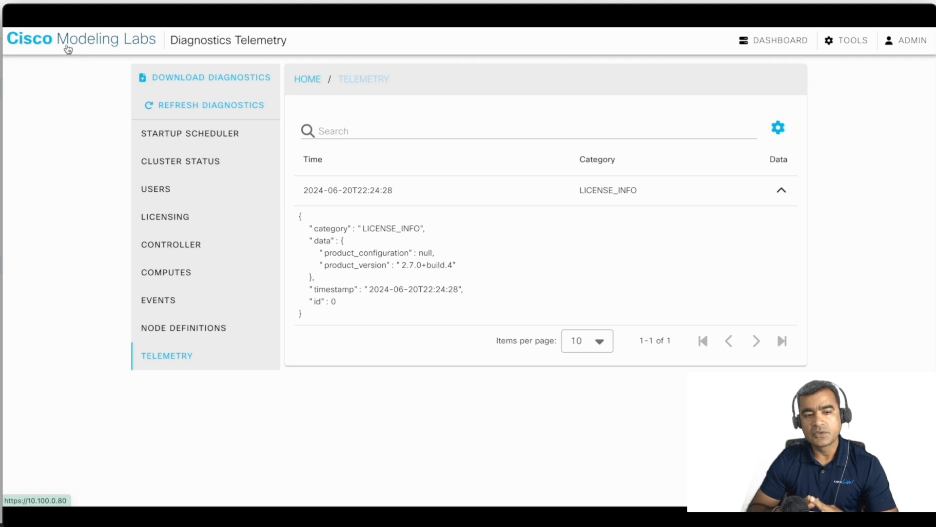
{"action": "mouse_move", "coordinate": [165, 216]}
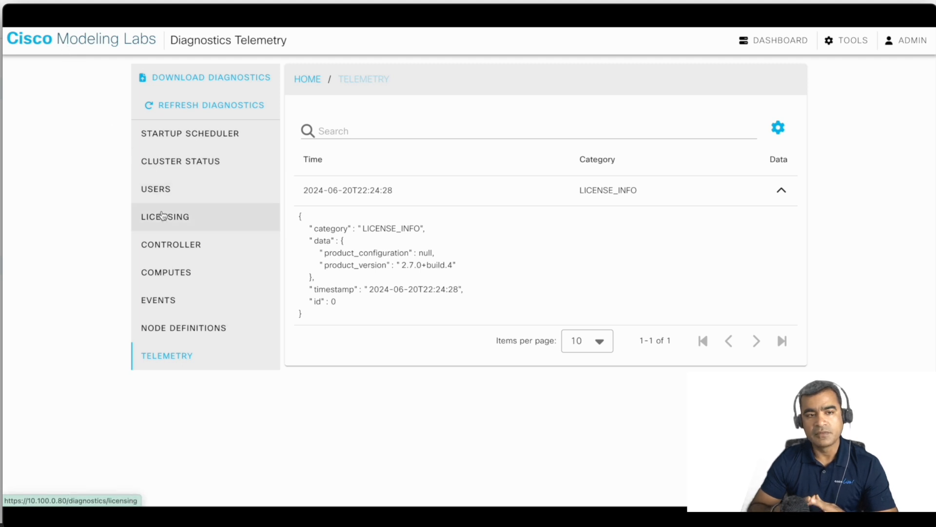
{"action": "mouse_move", "coordinate": [157, 190]}
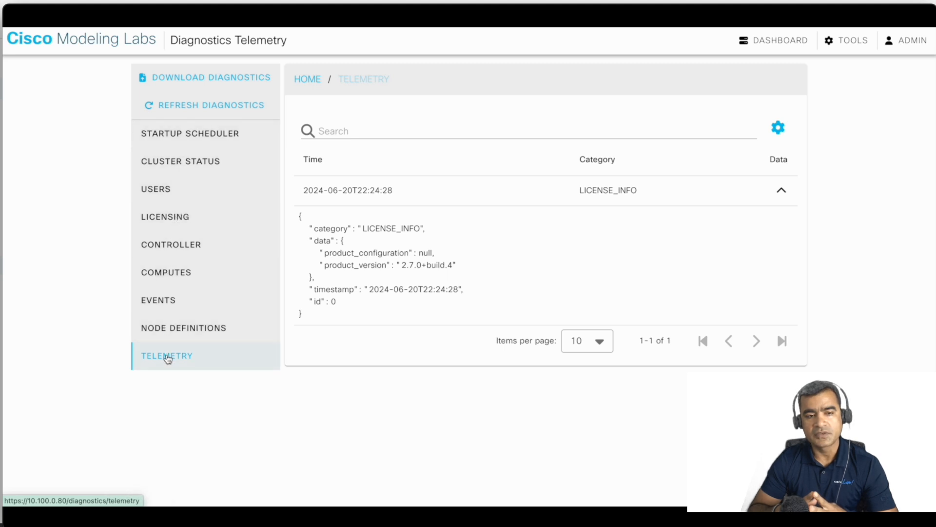
{"action": "mouse_move", "coordinate": [40, 47]}
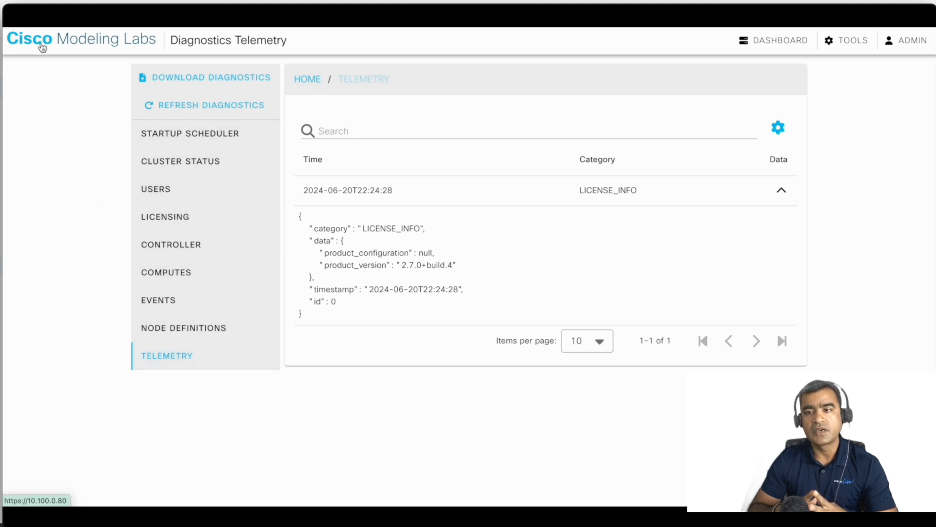
{"action": "left_click", "coordinate": [773, 40]}
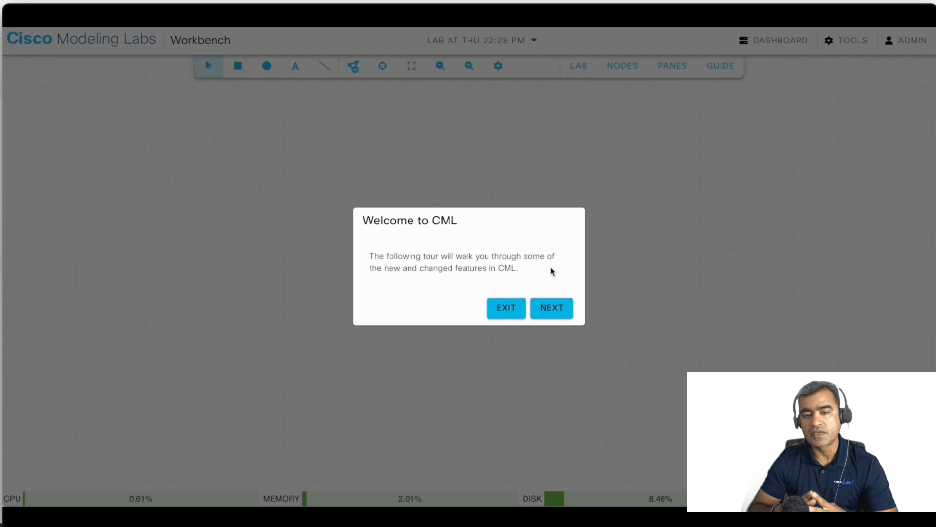
- Step through the Welcome to CML tips on adding and dragging nodes, then exit
{"action": "left_click", "coordinate": [551, 308]}
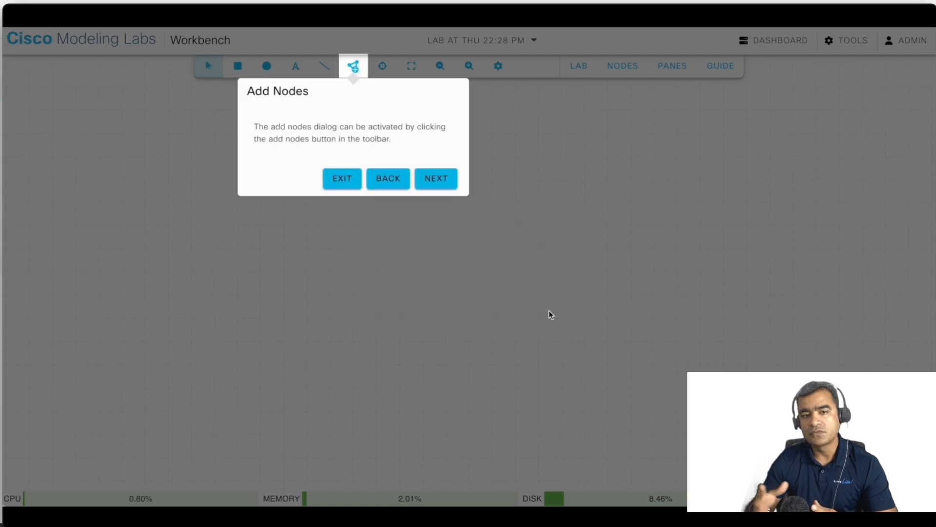
{"action": "mouse_move", "coordinate": [308, 175]}
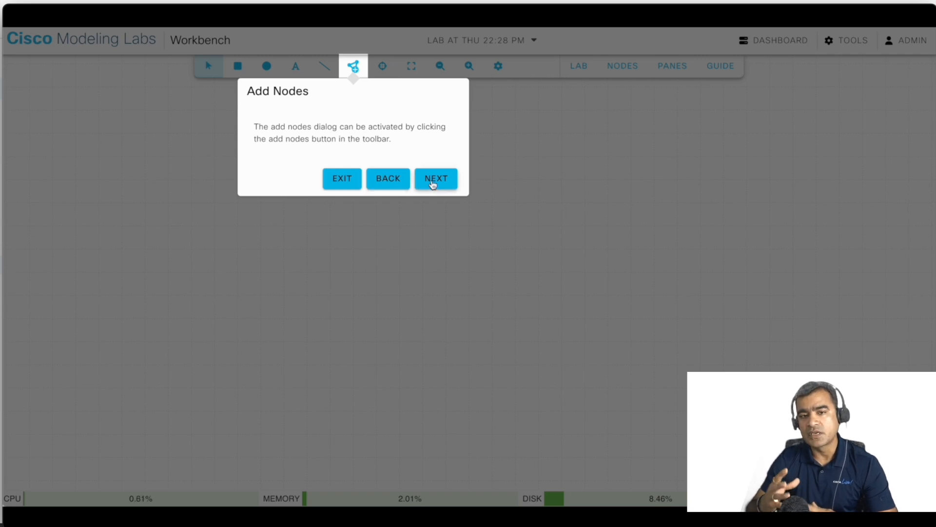
{"action": "left_click", "coordinate": [436, 178]}
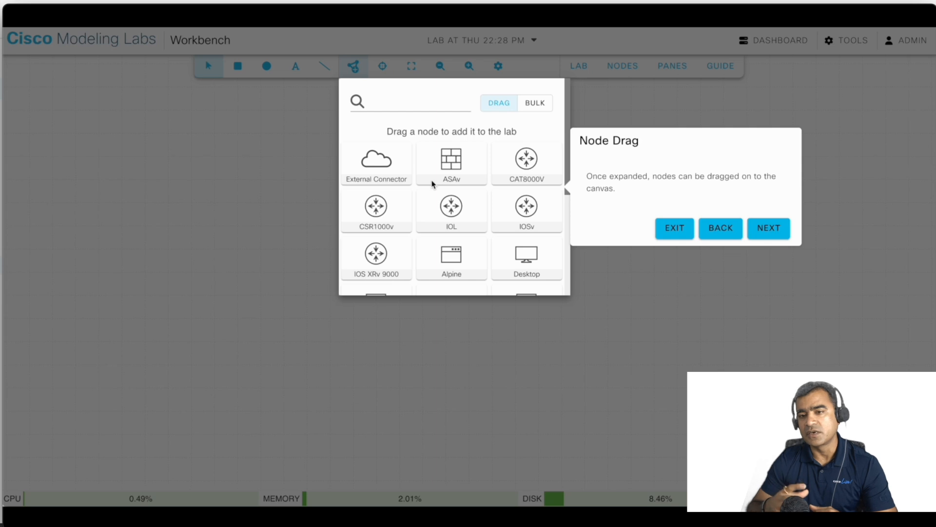
{"action": "mouse_move", "coordinate": [741, 189]}
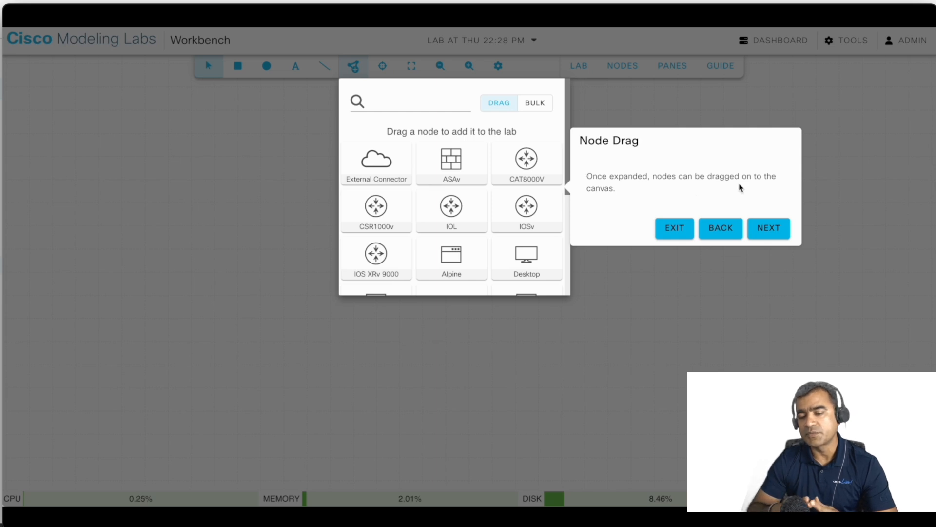
{"action": "mouse_move", "coordinate": [769, 230]}
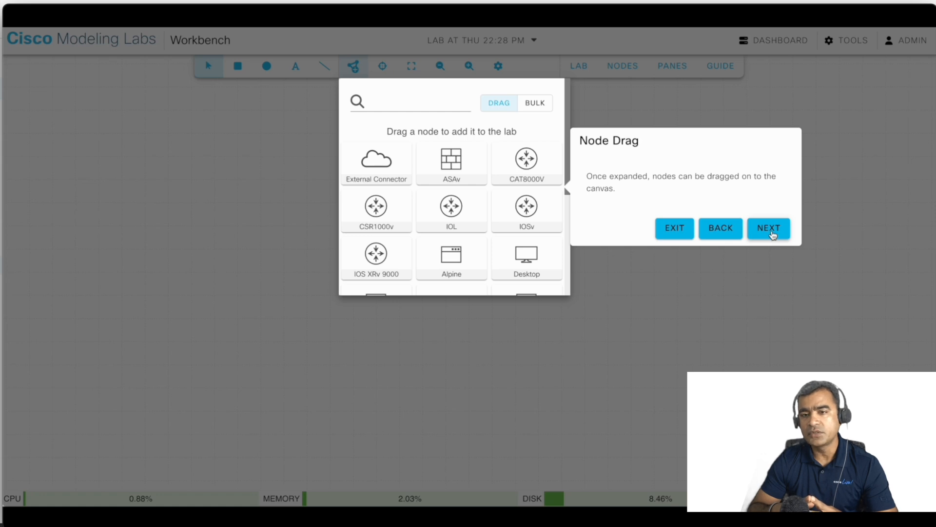
{"action": "left_click", "coordinate": [769, 228]}
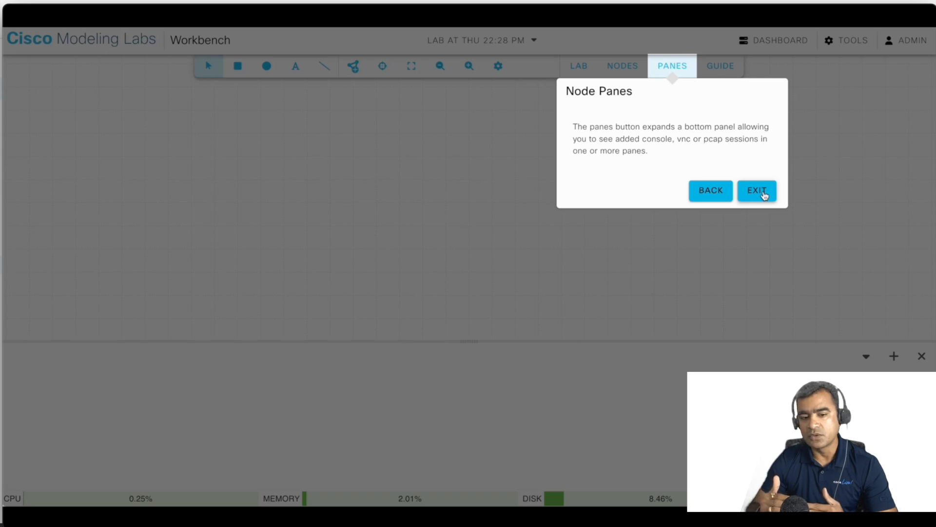
{"action": "mouse_move", "coordinate": [711, 194]}
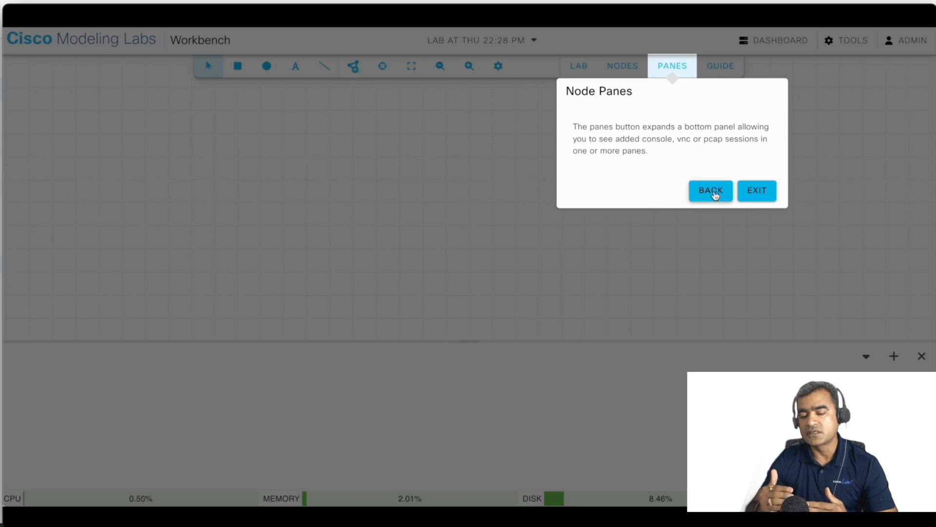
{"action": "mouse_move", "coordinate": [756, 191]}
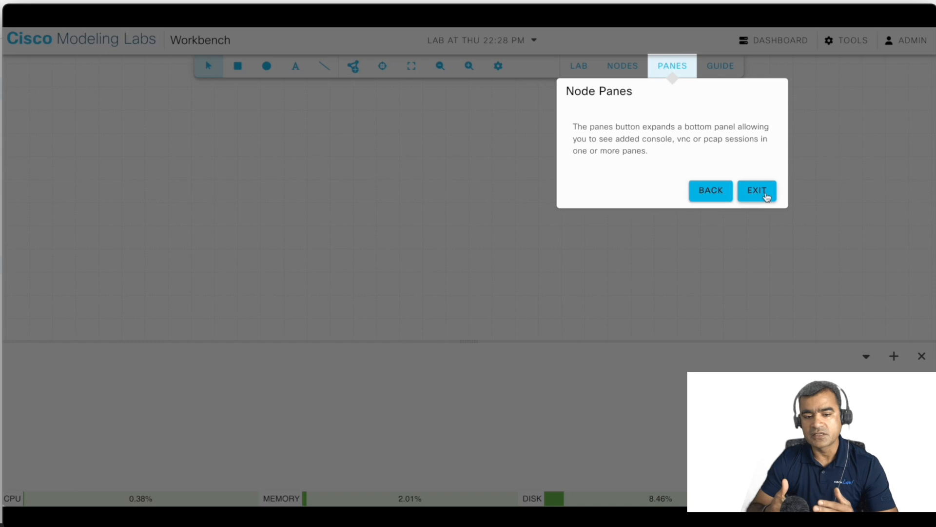
{"action": "left_click", "coordinate": [756, 190]}
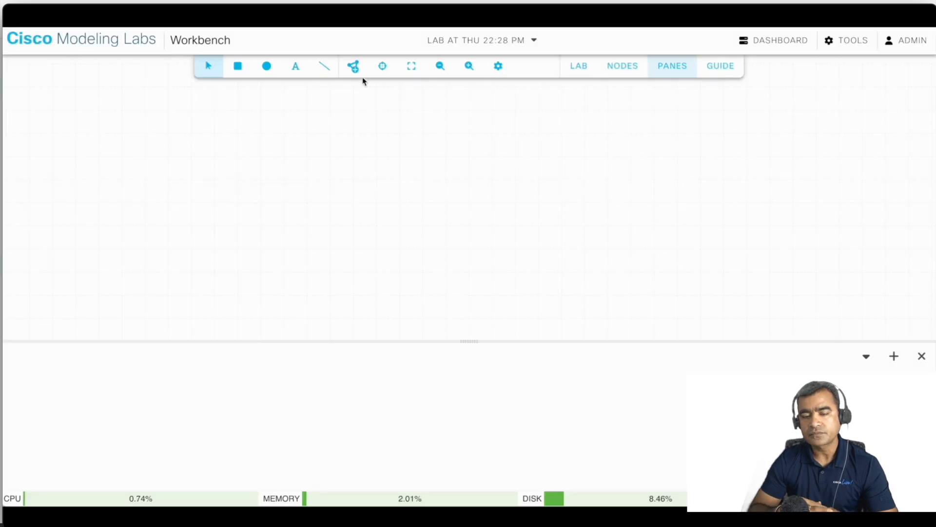
- Browse the Add Nodes palette and hide then re-show the bottom pane
{"action": "left_click", "coordinate": [353, 66]}
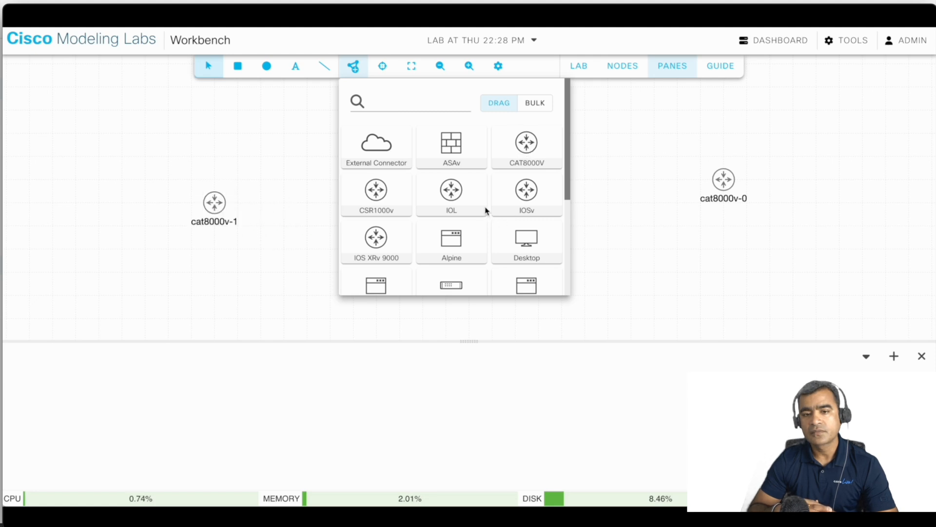
{"action": "scroll", "scroll_direction": "down", "scroll_amount": 3}
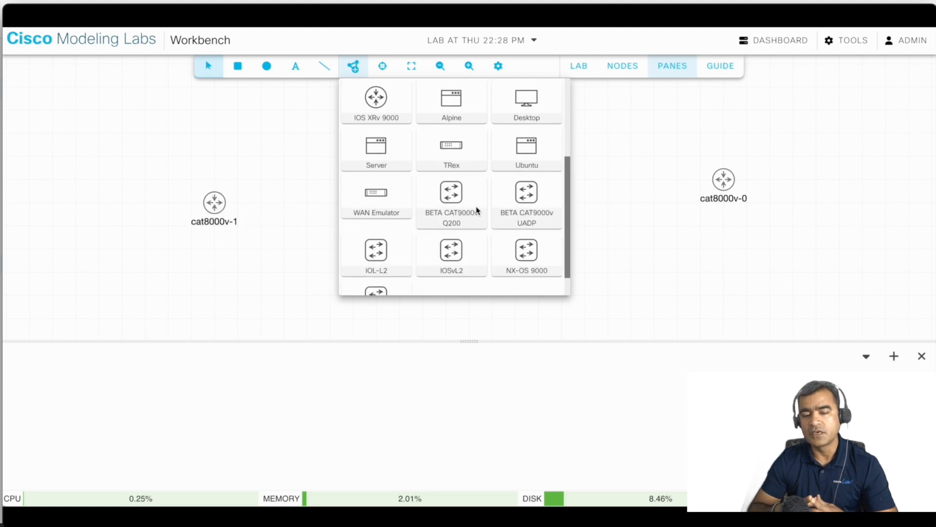
{"action": "scroll", "scroll_direction": "down", "scroll_amount": 3}
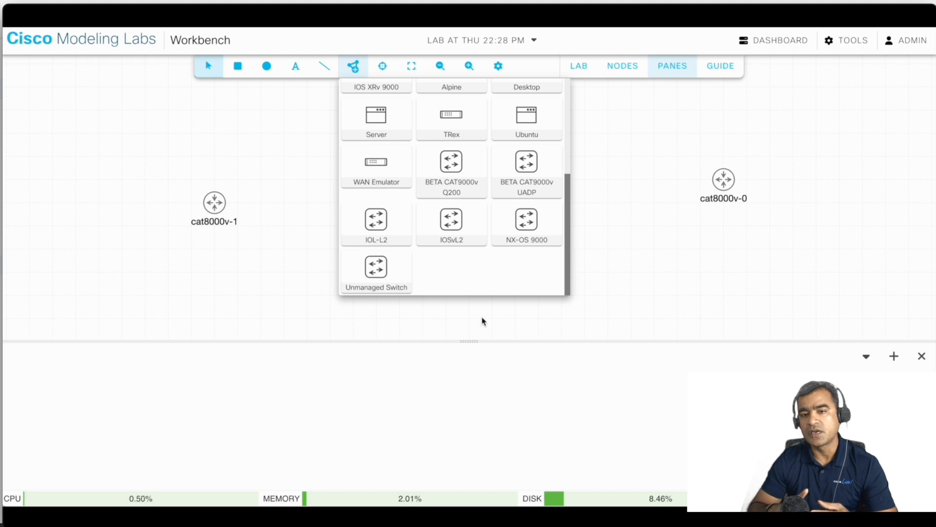
{"action": "mouse_move", "coordinate": [636, 192]}
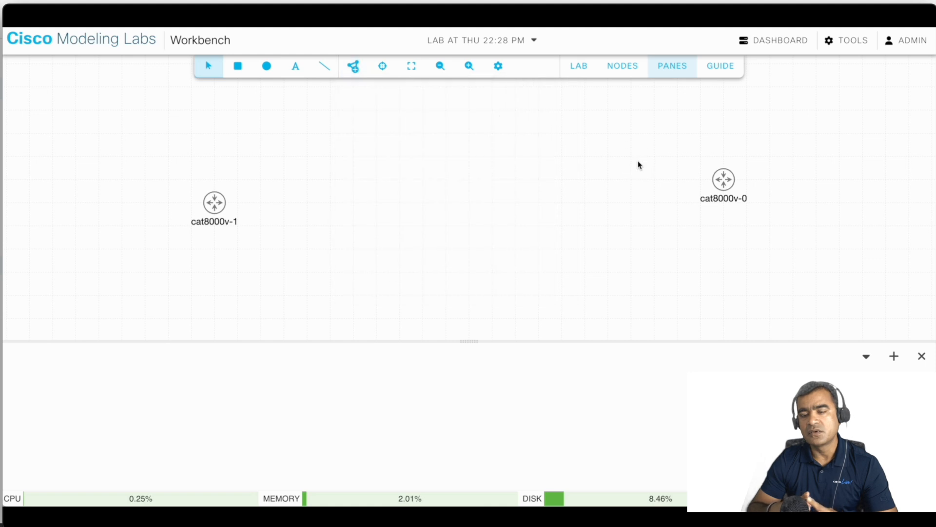
{"action": "left_click", "coordinate": [672, 66]}
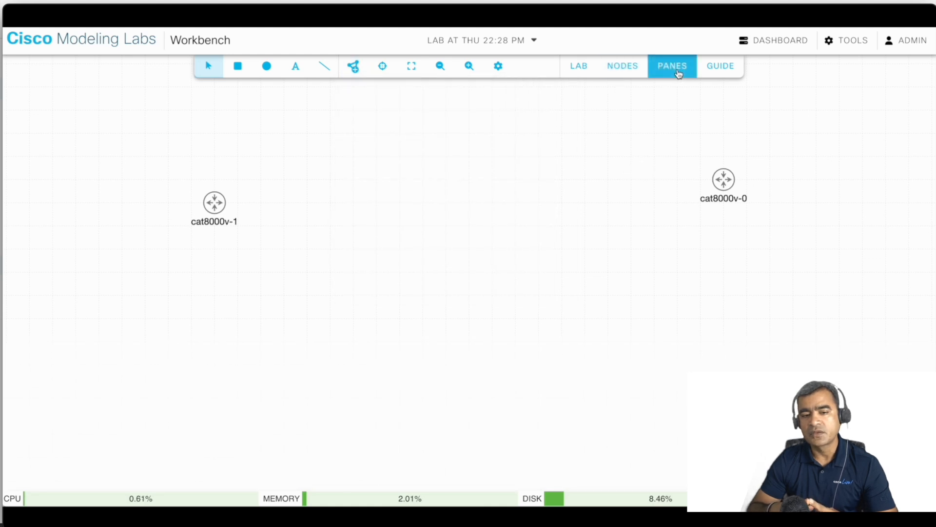
{"action": "left_click", "coordinate": [672, 66]}
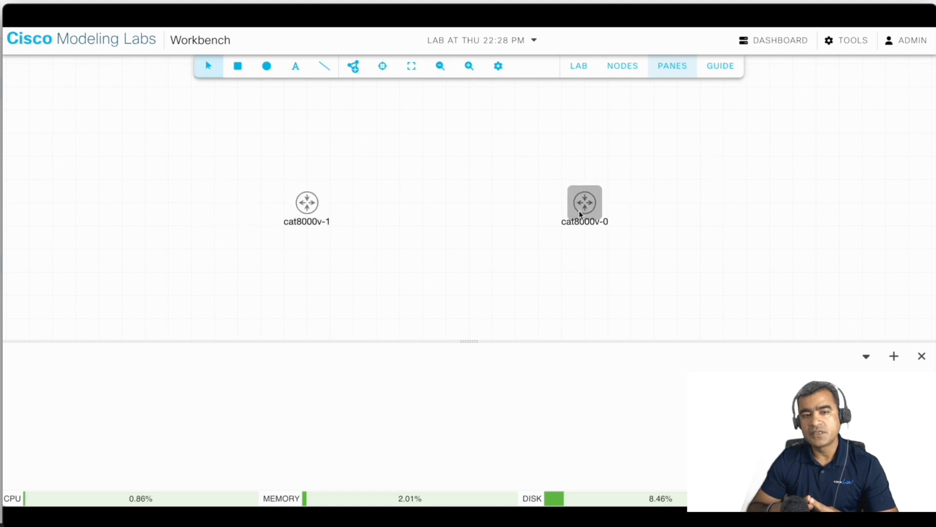
- Move cat8000v-0 nearer cat8000v-1 and show the Nodes table with both CREATED
{"action": "left_click", "coordinate": [324, 66]}
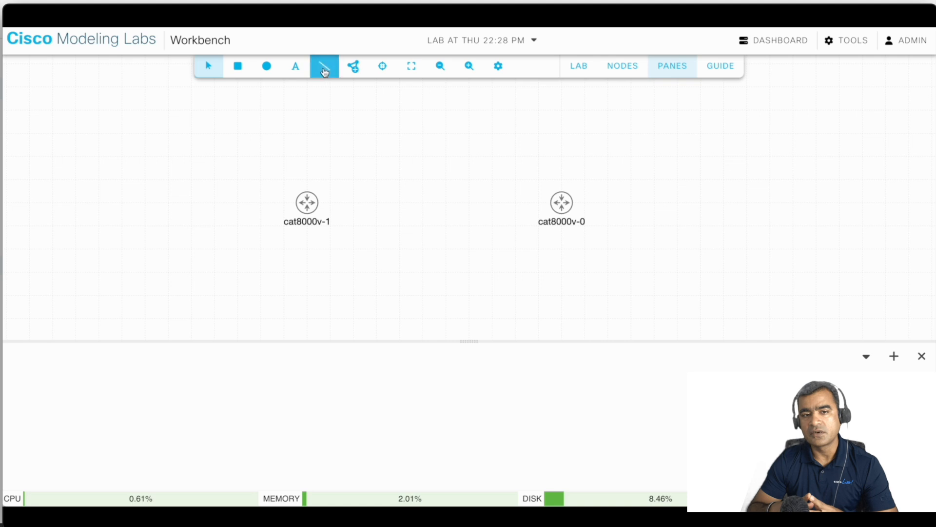
{"action": "mouse_move", "coordinate": [324, 66]}
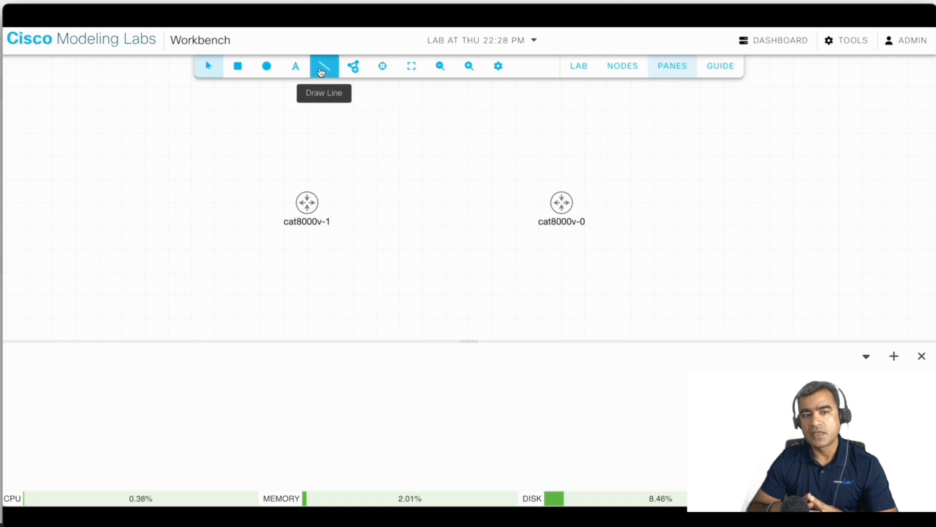
{"action": "left_click", "coordinate": [208, 66]}
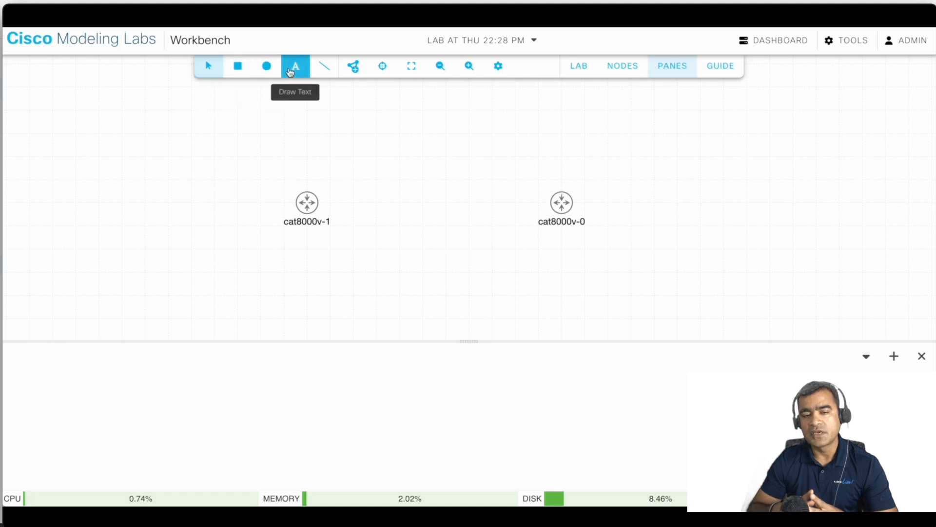
{"action": "mouse_move", "coordinate": [382, 66]}
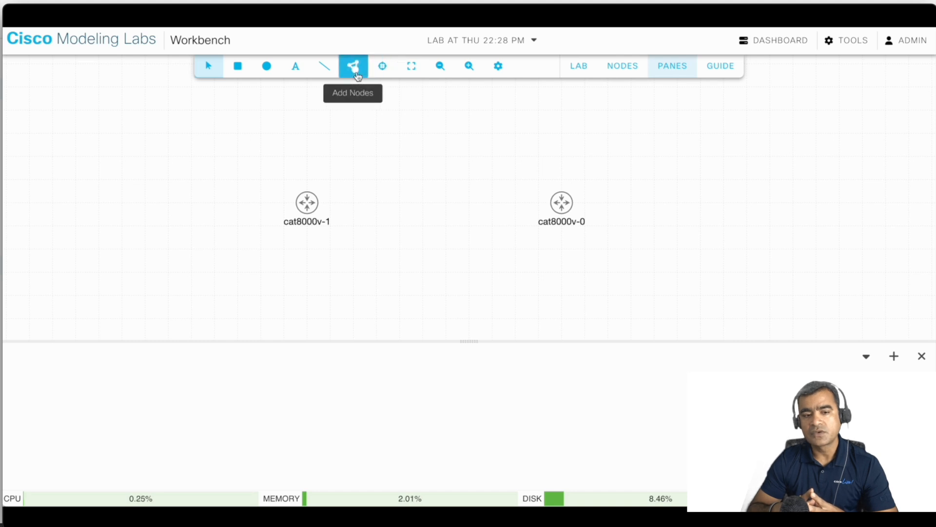
{"action": "left_click", "coordinate": [623, 66]}
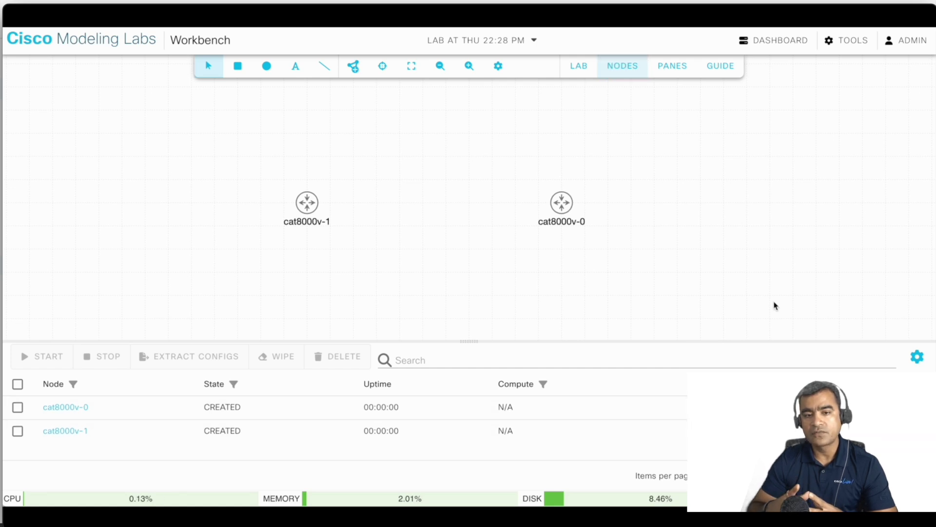
- Select cat8000v-0 and check its image definition options and Name/ID toggle
{"action": "left_click", "coordinate": [561, 201]}
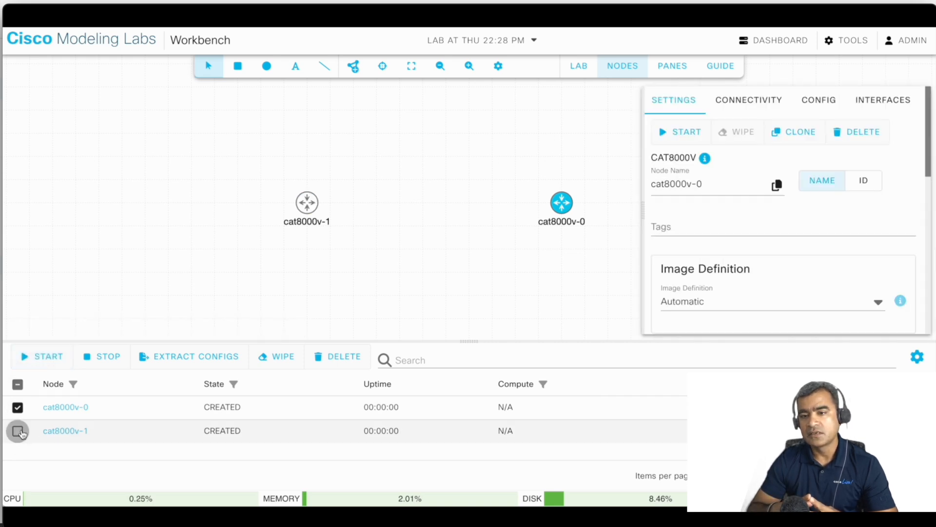
{"action": "left_click", "coordinate": [771, 300]}
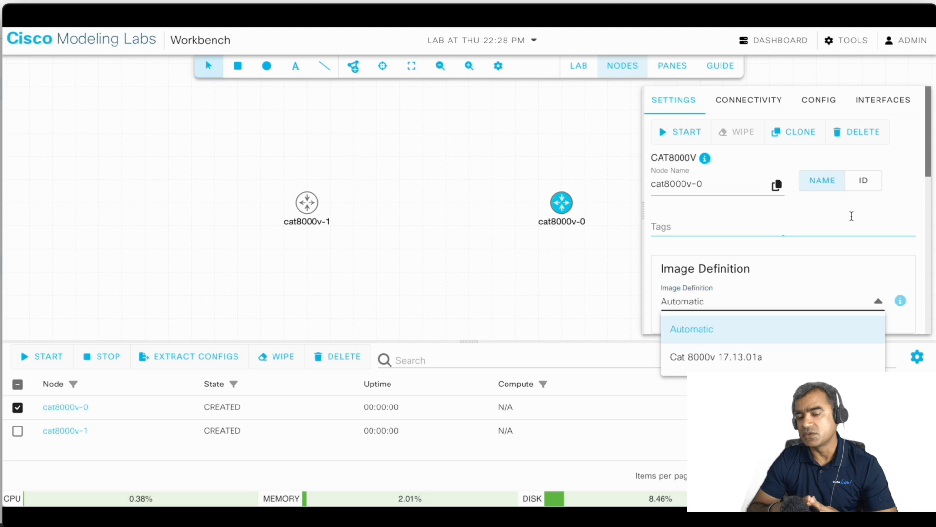
{"action": "left_click", "coordinate": [862, 181]}
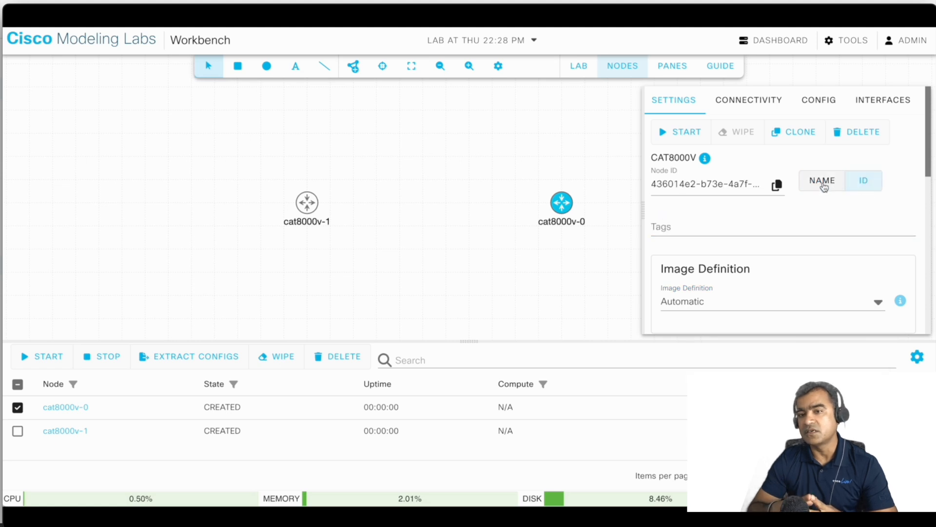
{"action": "left_click", "coordinate": [822, 180]}
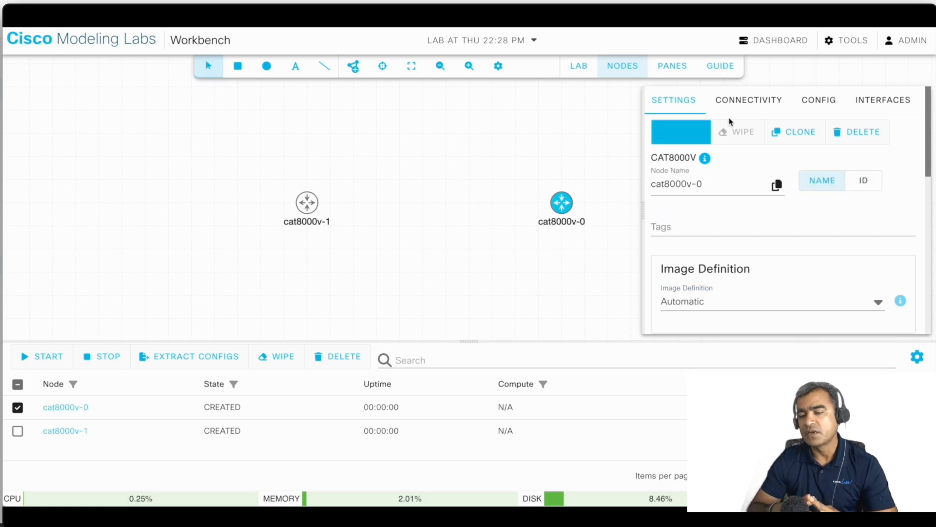
- View cat8000v-0's Connectivity, Config and Interfaces tabs, showing GigabitEthernet1-4 unconnected
{"action": "left_click", "coordinate": [748, 100]}
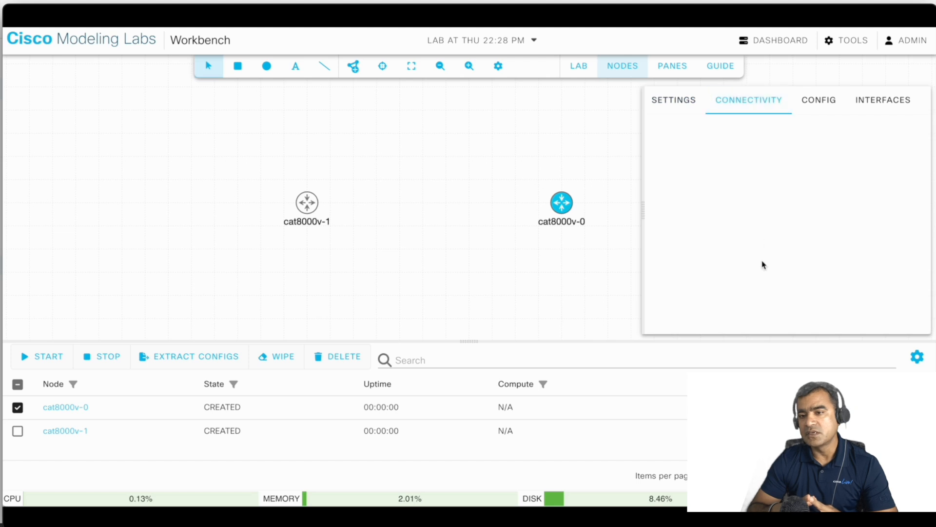
{"action": "mouse_move", "coordinate": [819, 99]}
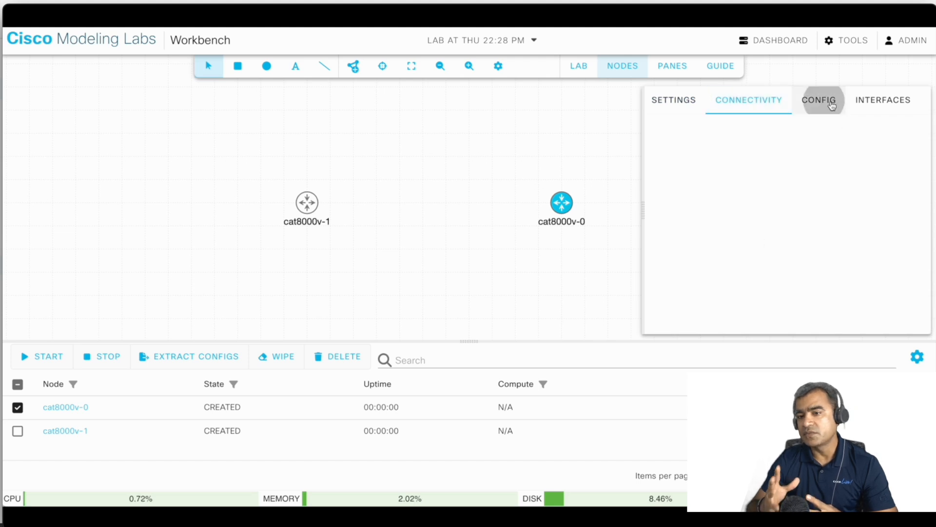
{"action": "left_click", "coordinate": [819, 100]}
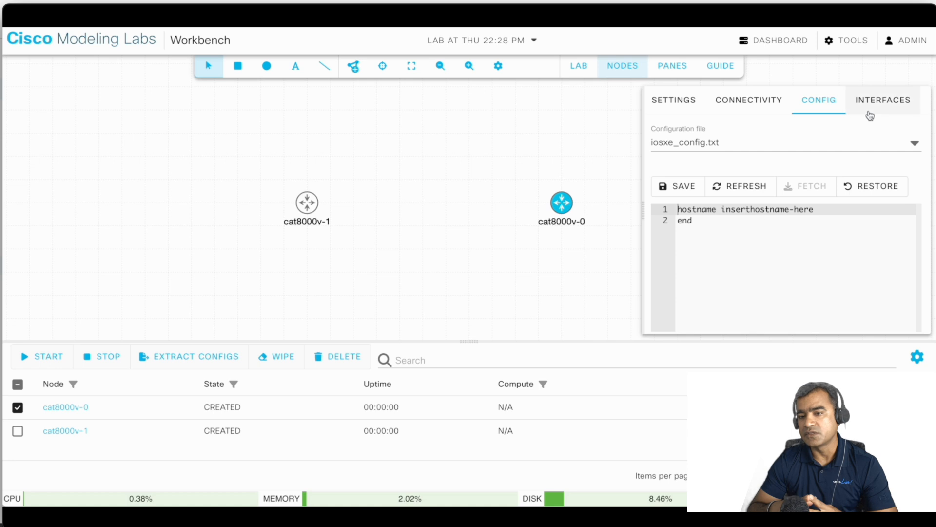
{"action": "left_click", "coordinate": [883, 99]}
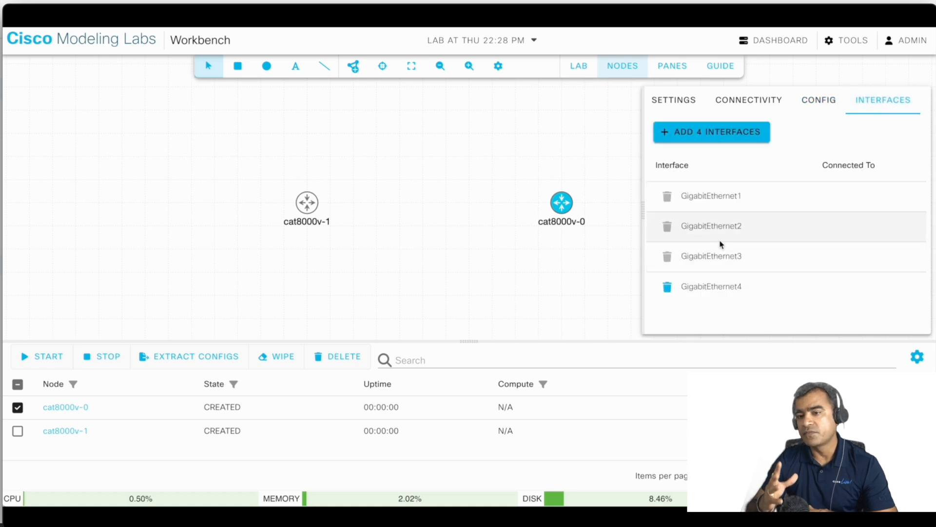
{"action": "mouse_move", "coordinate": [798, 269]}
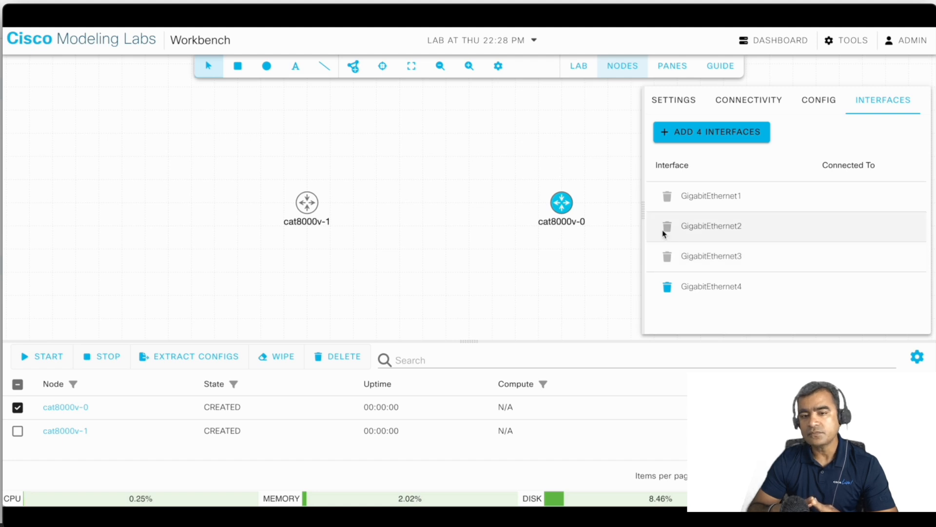
{"action": "mouse_move", "coordinate": [479, 161]}
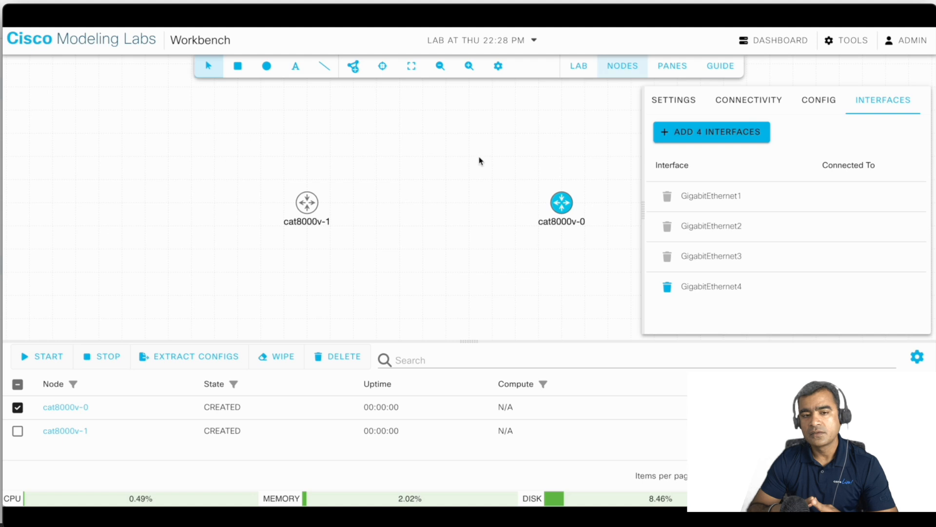
- Create a GigE1-to-GigE1 link from cat8000v-1 to cat8000v-0, then select both nodes
{"action": "left_click", "coordinate": [308, 202]}
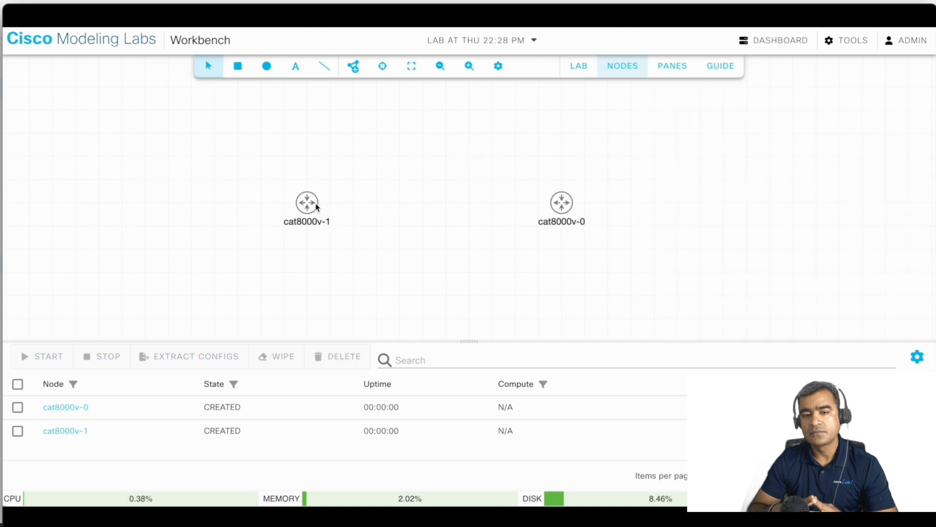
{"action": "left_click", "coordinate": [307, 202]}
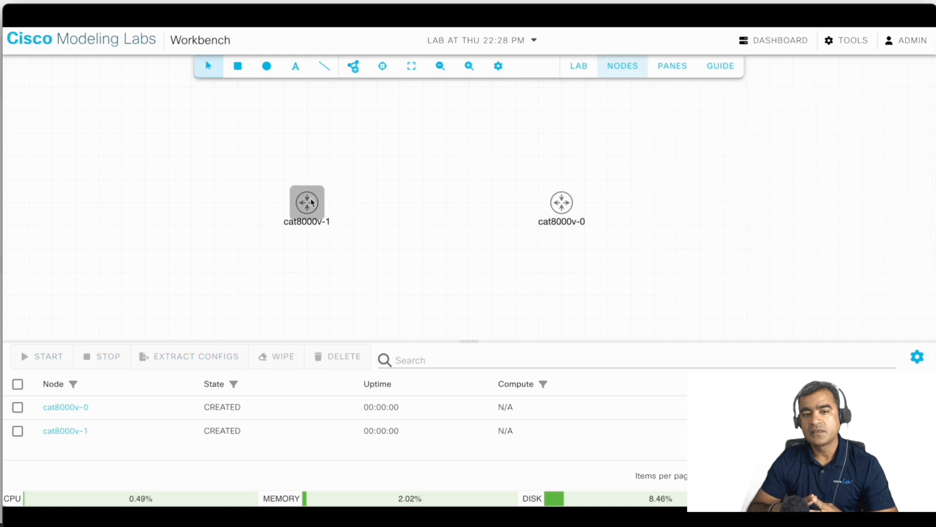
{"action": "right_click", "coordinate": [306, 202]}
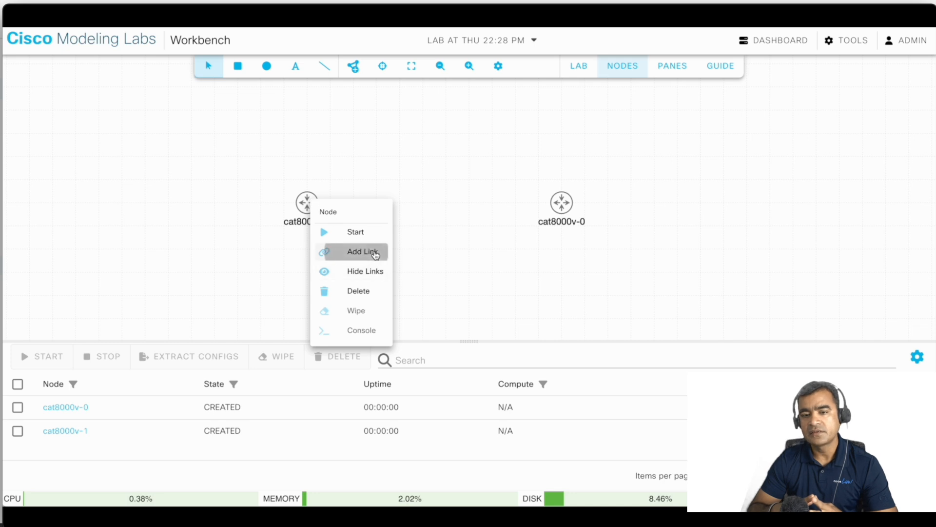
{"action": "left_click", "coordinate": [363, 250]}
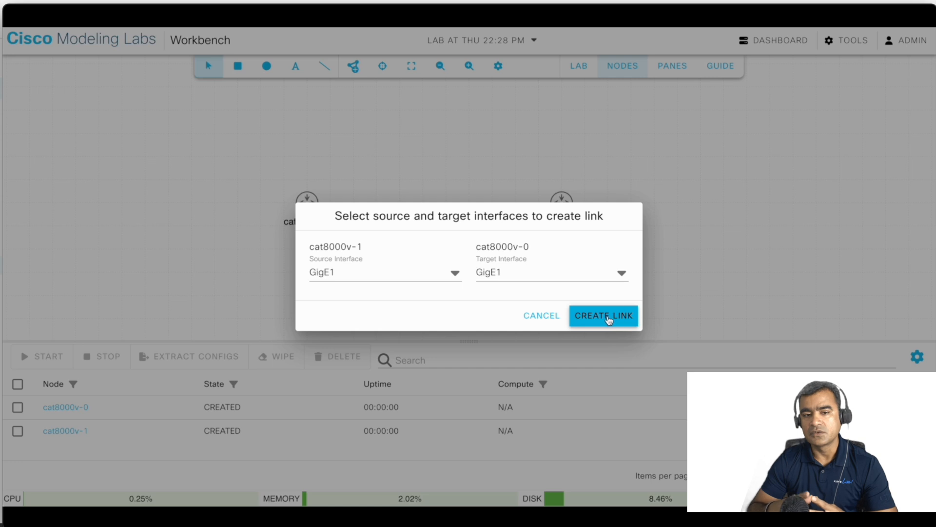
{"action": "left_click", "coordinate": [603, 315]}
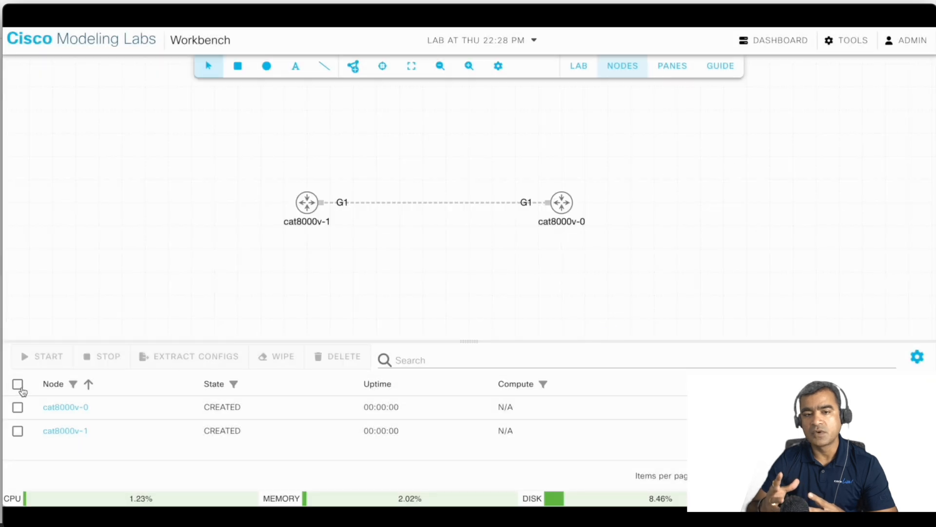
{"action": "left_click", "coordinate": [18, 384]}
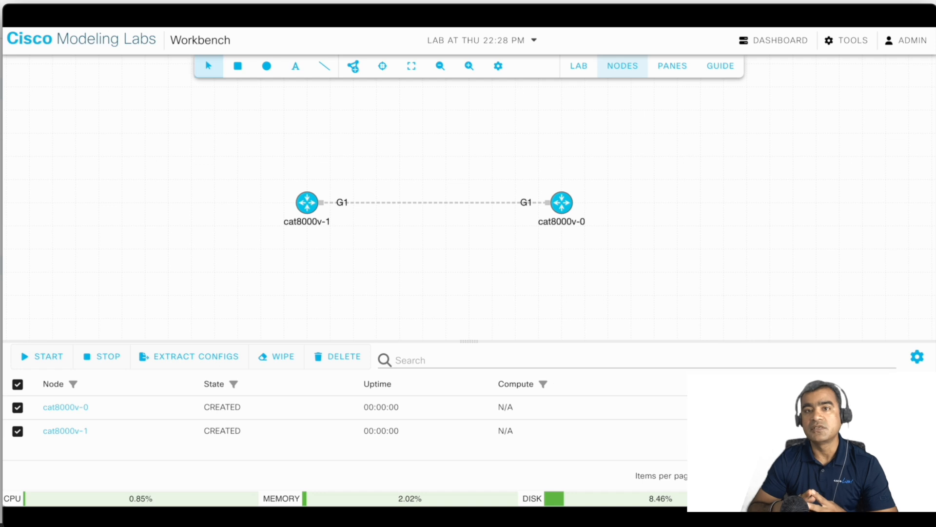
{"action": "mouse_move", "coordinate": [267, 218]}
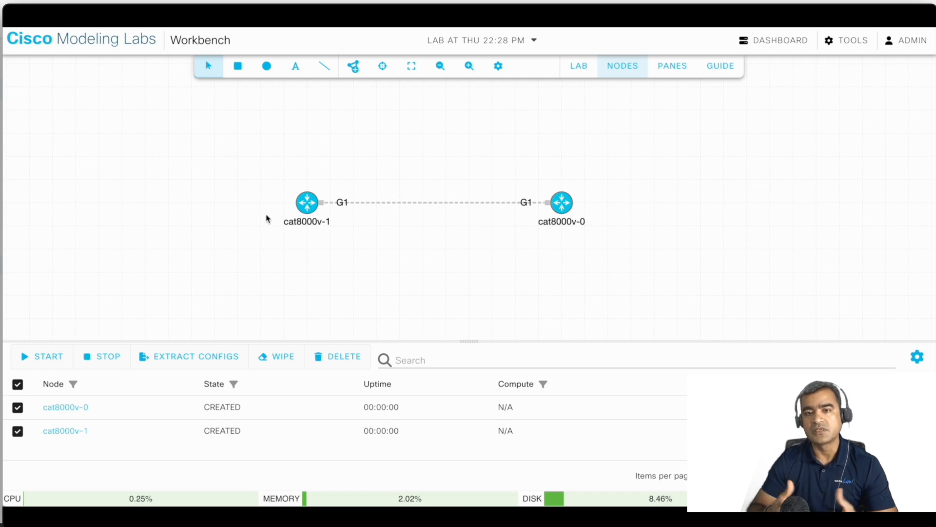
{"action": "mouse_move", "coordinate": [39, 49]}
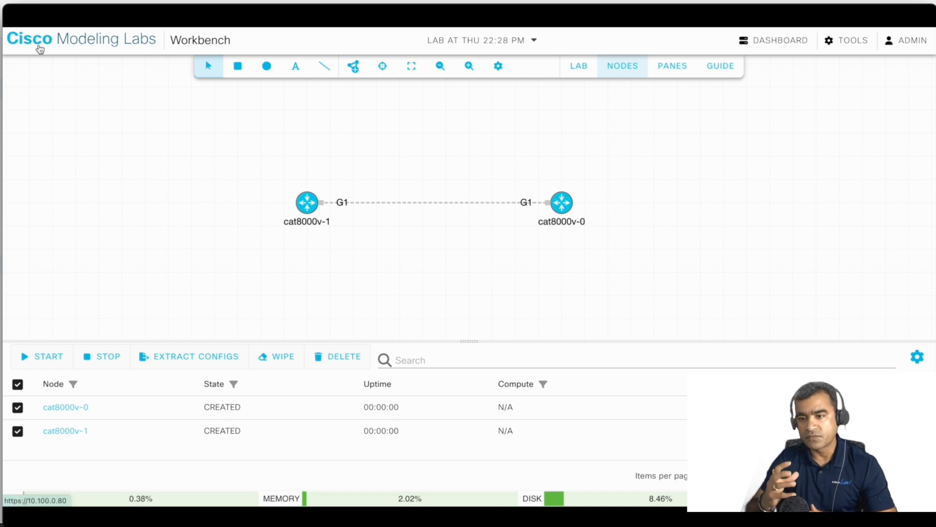
- From the tools menu, set Licensing's product configuration to Enterprise License (CML-ENT-BASE)
{"action": "left_click", "coordinate": [846, 40]}
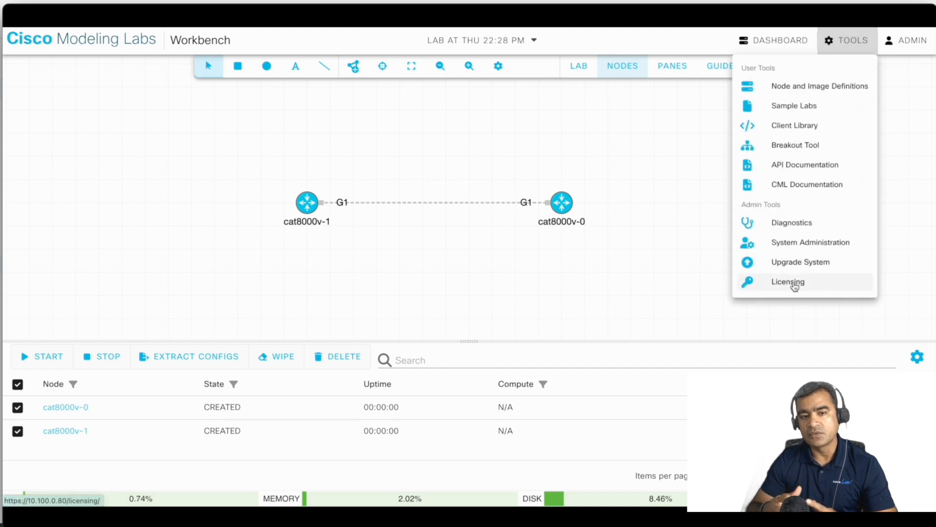
{"action": "left_click", "coordinate": [788, 281]}
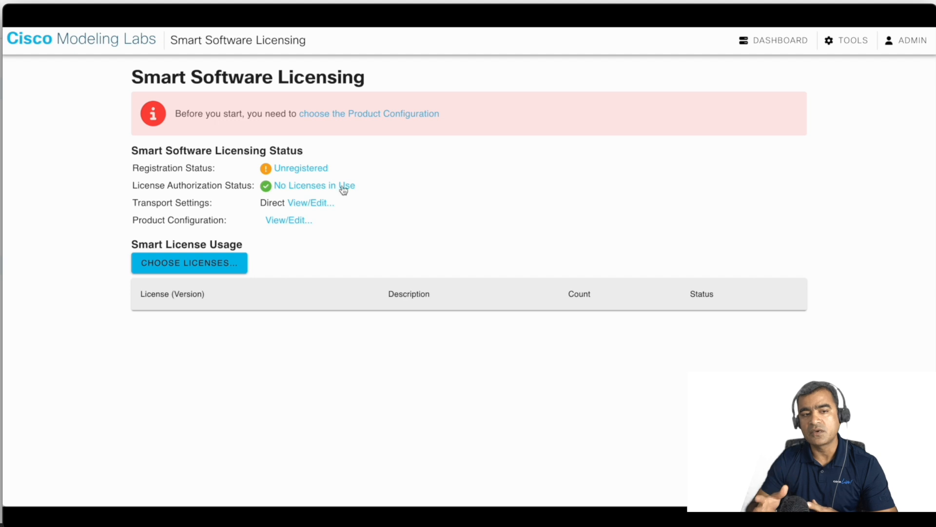
{"action": "mouse_move", "coordinate": [484, 327]}
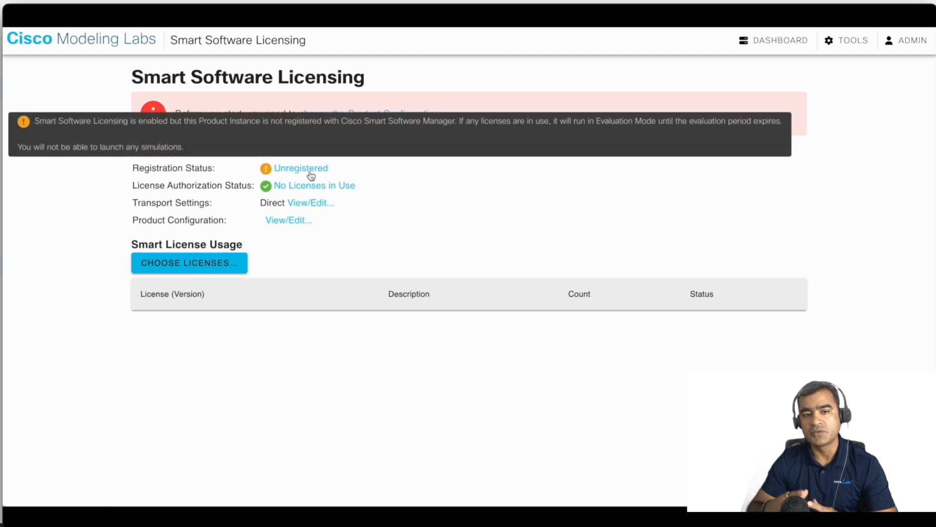
{"action": "mouse_move", "coordinate": [301, 168]}
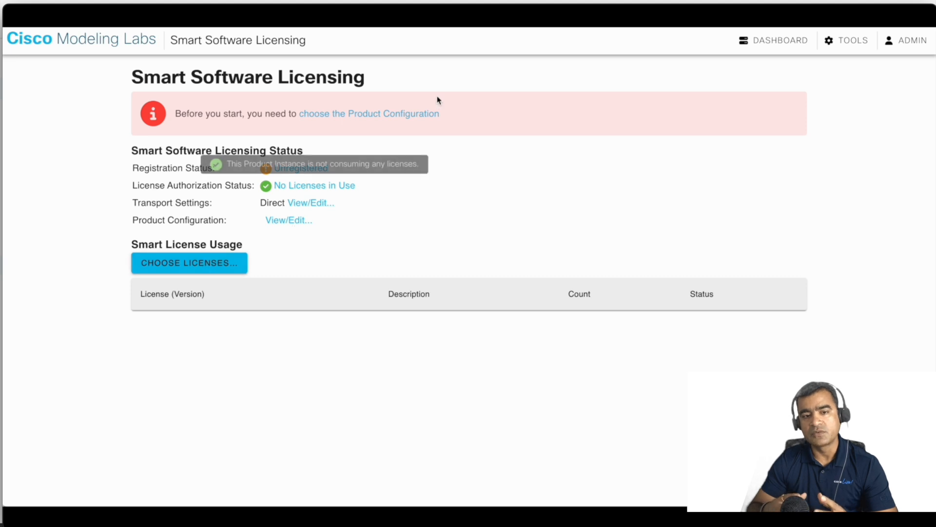
{"action": "mouse_move", "coordinate": [398, 119]}
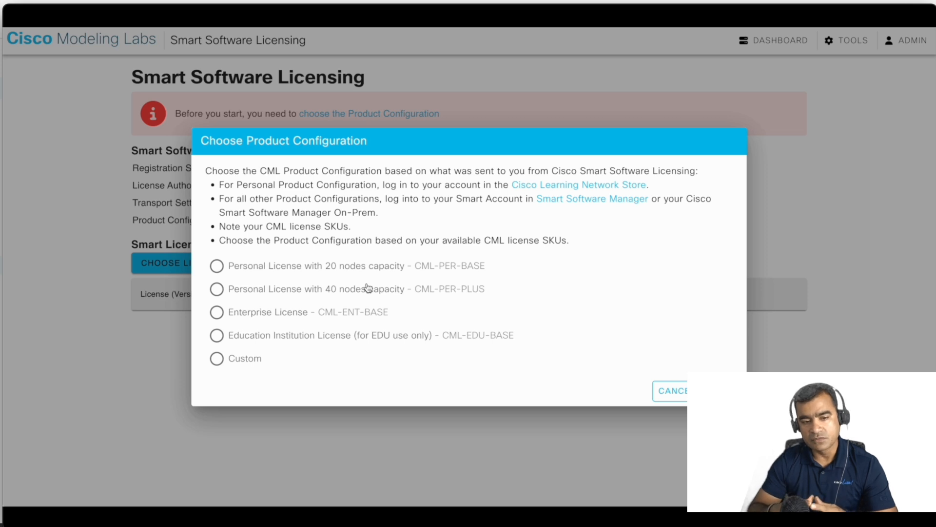
{"action": "mouse_move", "coordinate": [233, 351]}
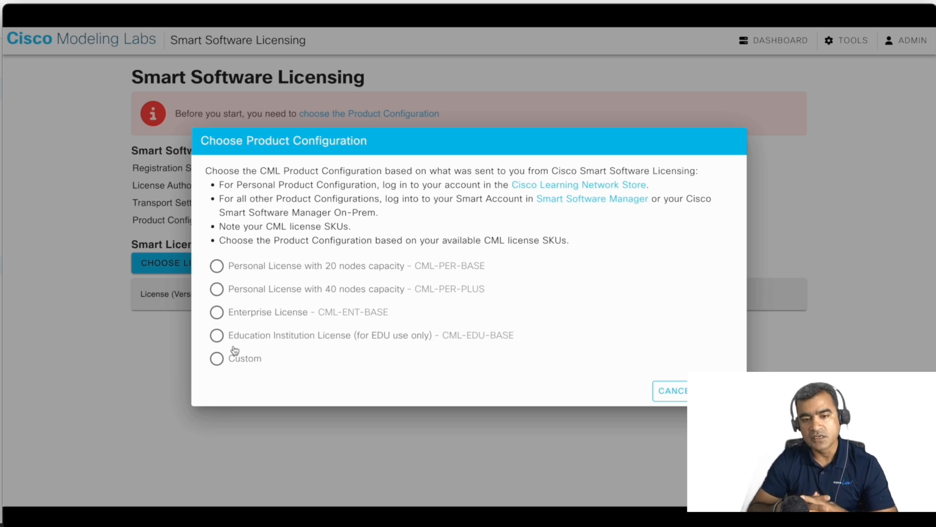
{"action": "left_click", "coordinate": [216, 311]}
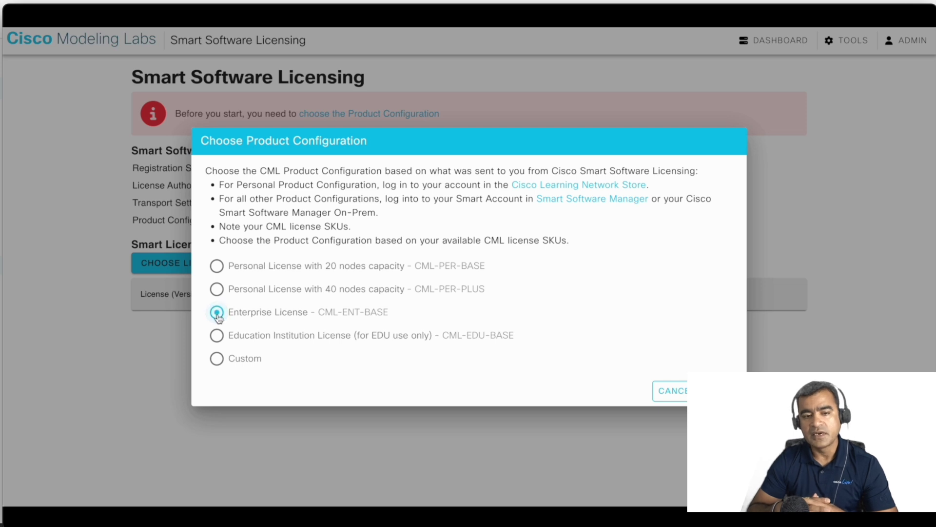
{"action": "left_click", "coordinate": [217, 311]}
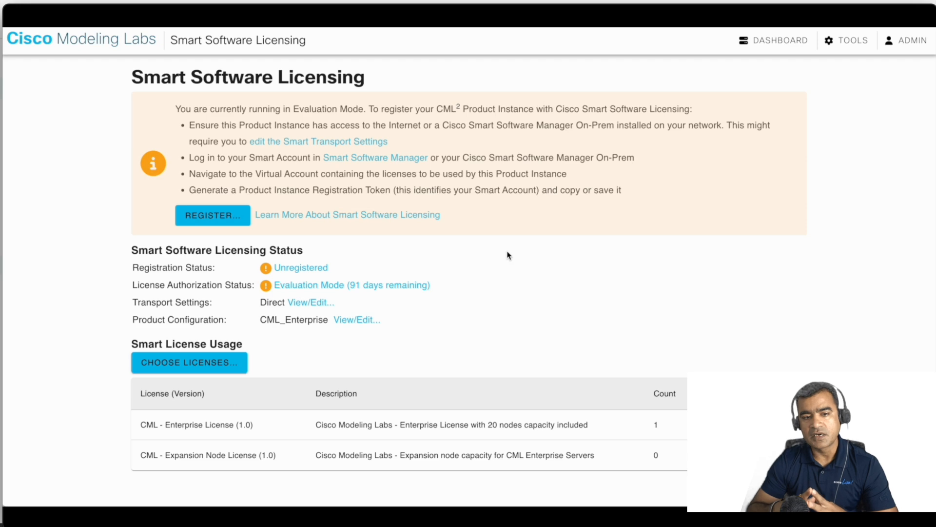
{"action": "left_click", "coordinate": [212, 215]}
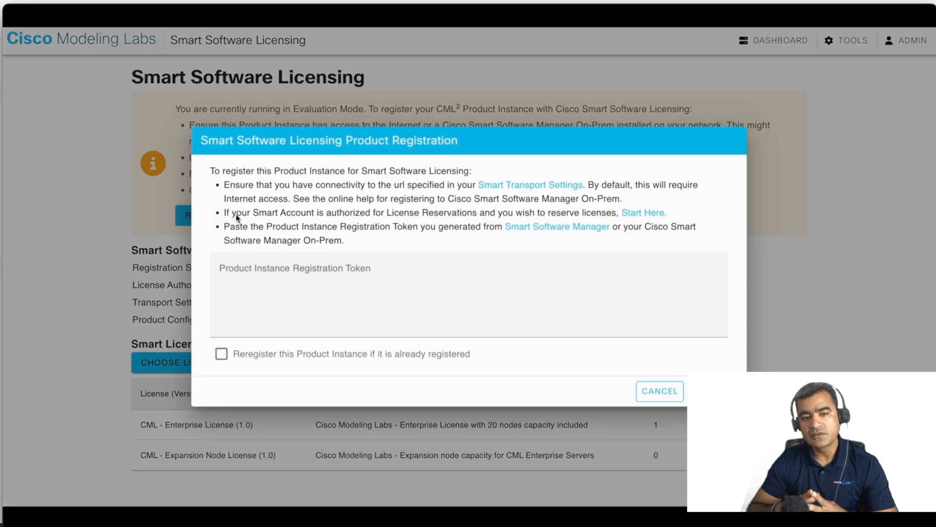
{"action": "mouse_move", "coordinate": [275, 380]}
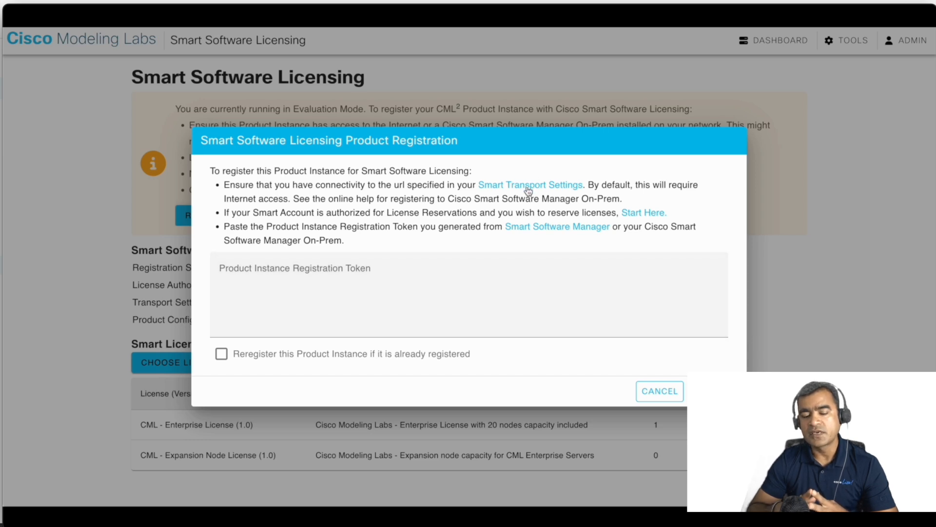
{"action": "left_click", "coordinate": [529, 184]}
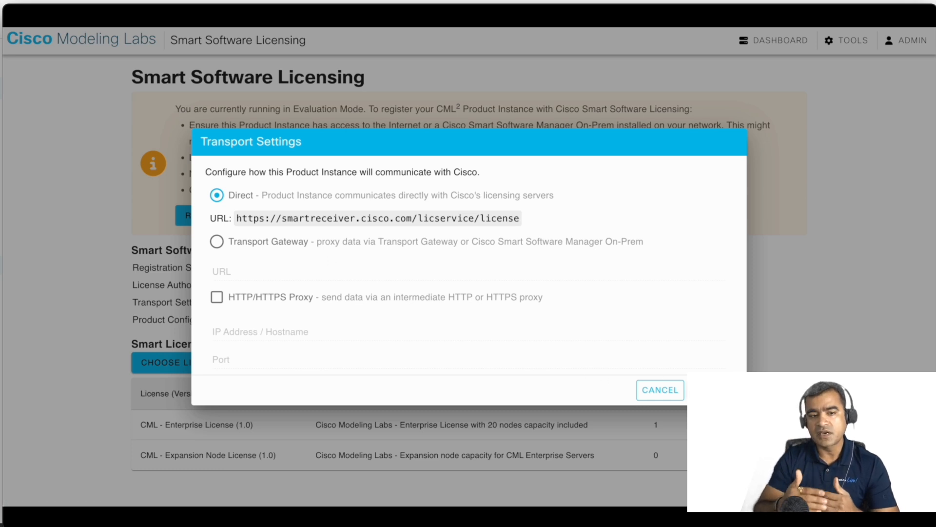
{"action": "left_click", "coordinate": [659, 389]}
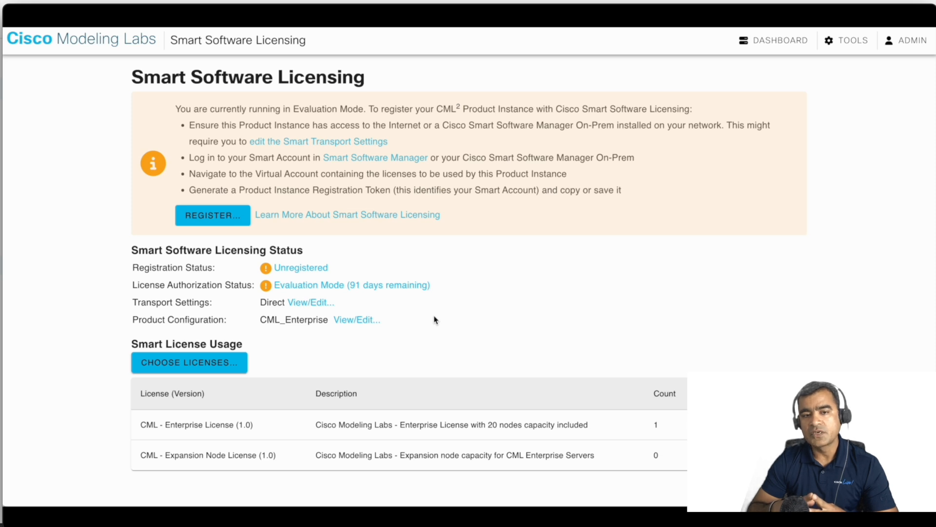
{"action": "mouse_move", "coordinate": [375, 157]}
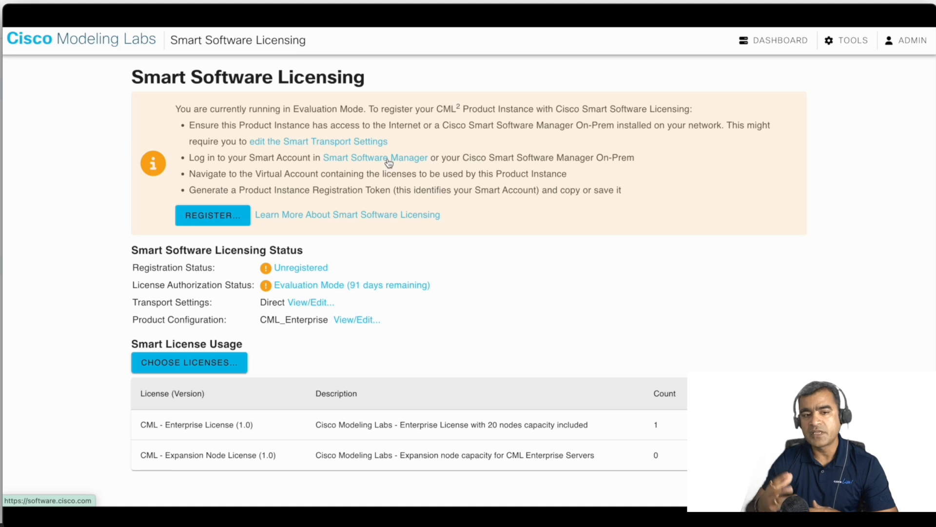
{"action": "mouse_move", "coordinate": [535, 186]}
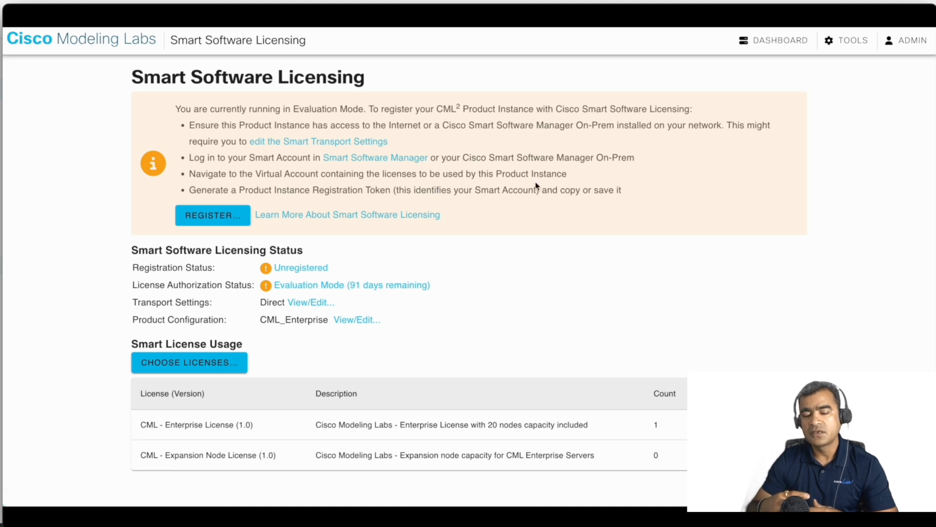
{"action": "mouse_move", "coordinate": [373, 200]}
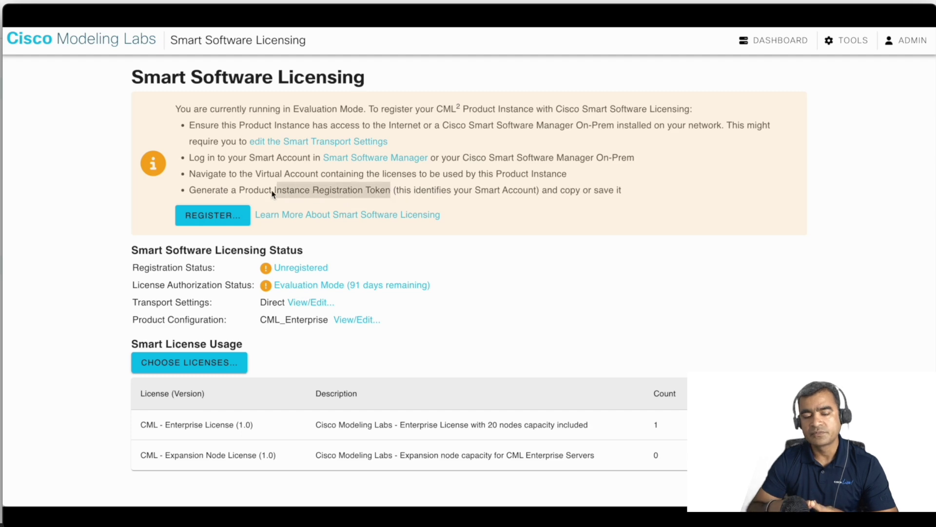
{"action": "left_click", "coordinate": [212, 215]}
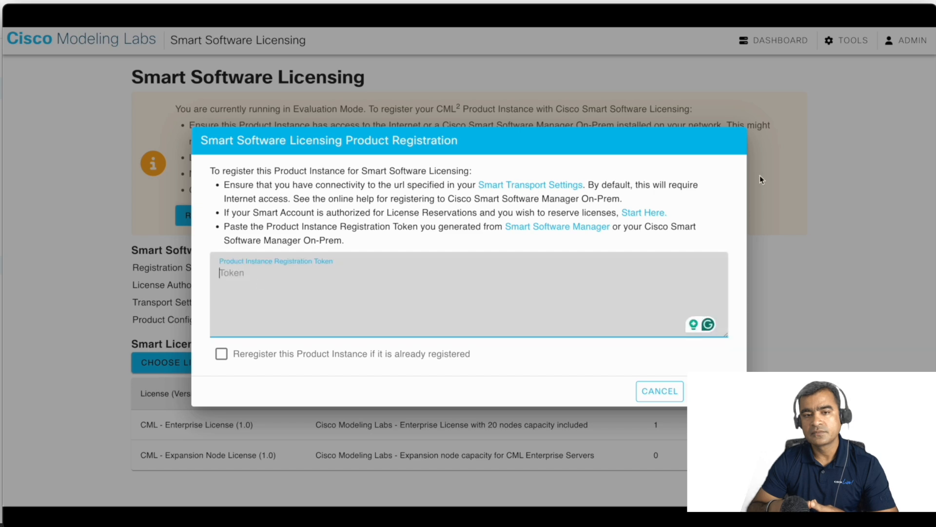
{"action": "left_click", "coordinate": [659, 391]}
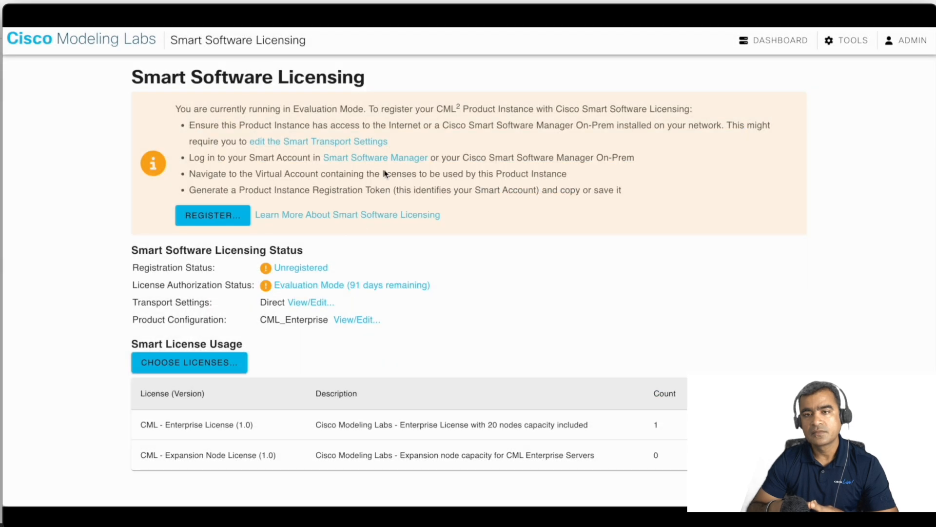
{"action": "right_click", "coordinate": [375, 157]}
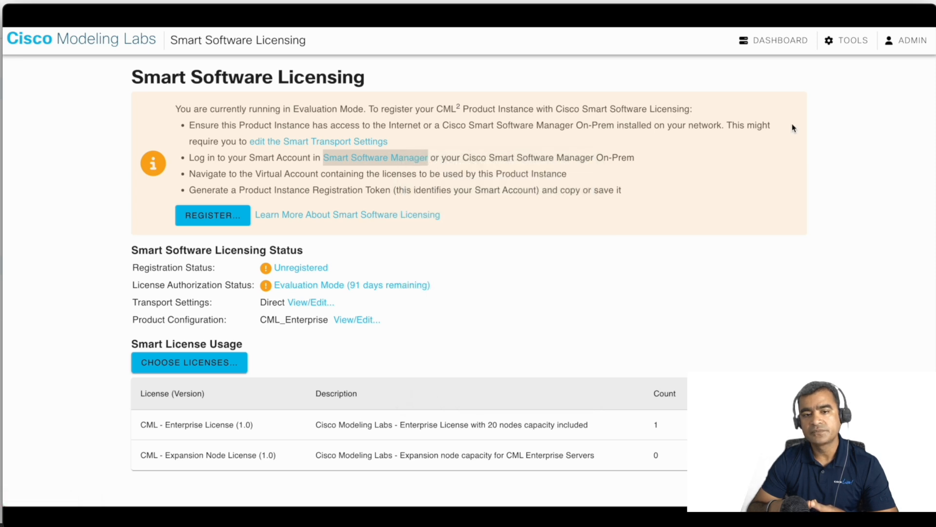
- Open Smart Software Manager and review the CML licenses in the virtual account
{"action": "left_click", "coordinate": [375, 157]}
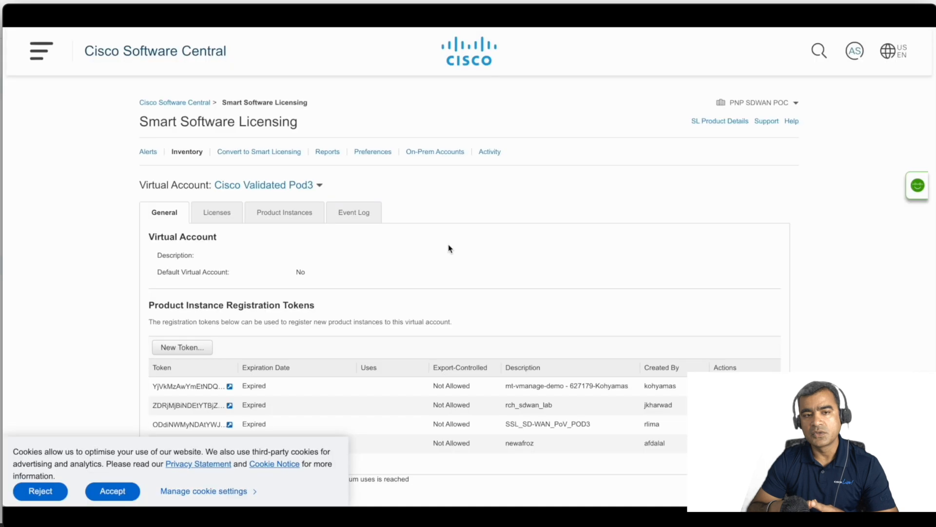
{"action": "left_click", "coordinate": [216, 212]}
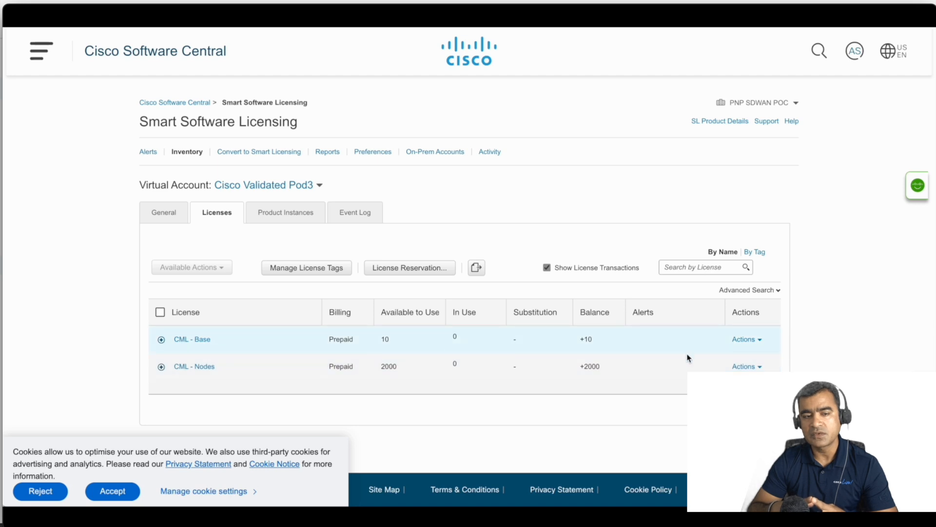
{"action": "mouse_move", "coordinate": [171, 208]}
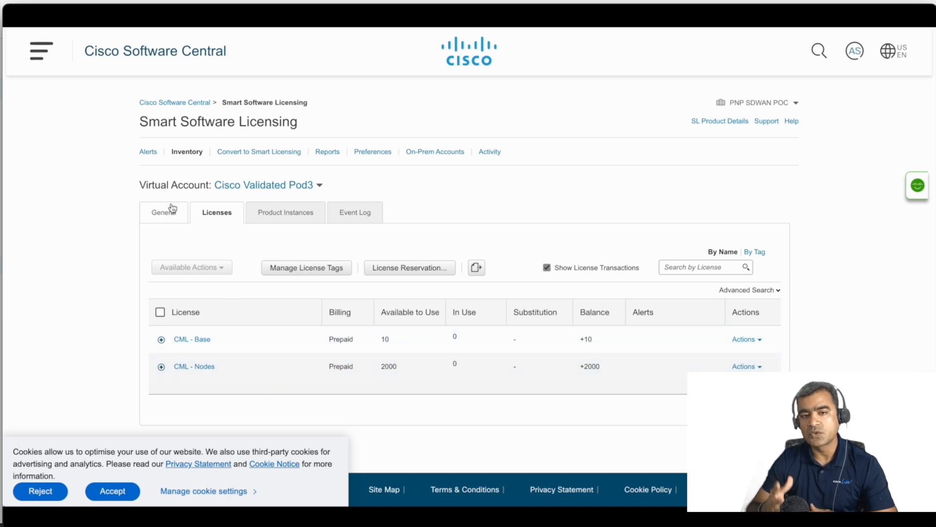
{"action": "left_click", "coordinate": [165, 212]}
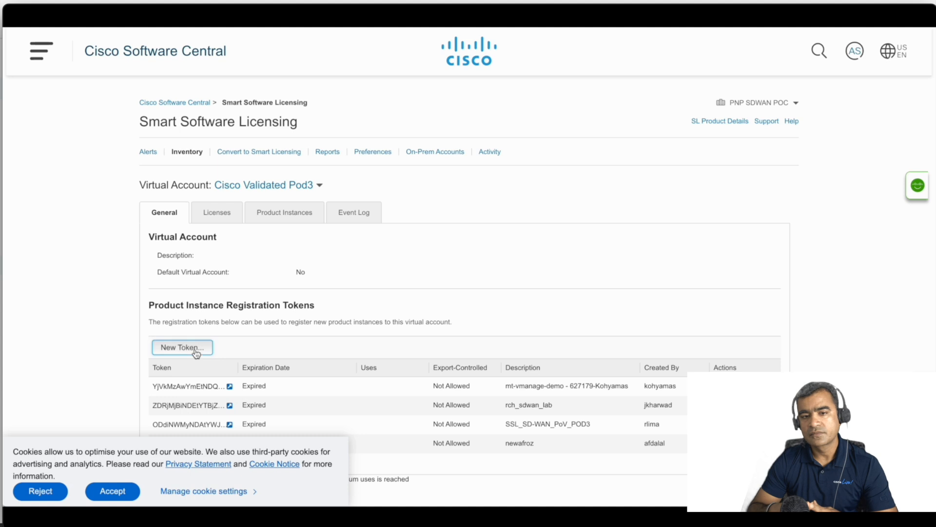
- Create registration token 'MCS CML install', valid 30 days with max uses 1
{"action": "left_click", "coordinate": [181, 347]}
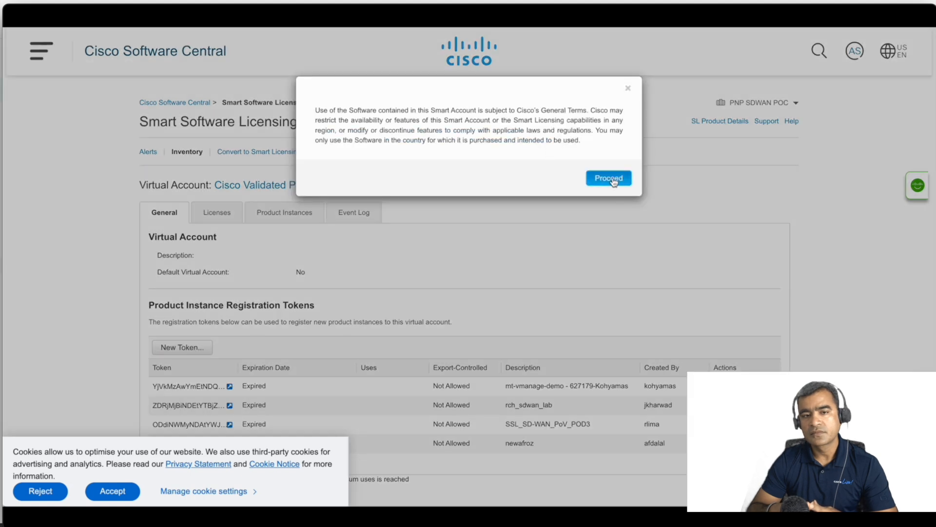
{"action": "left_click", "coordinate": [608, 178]}
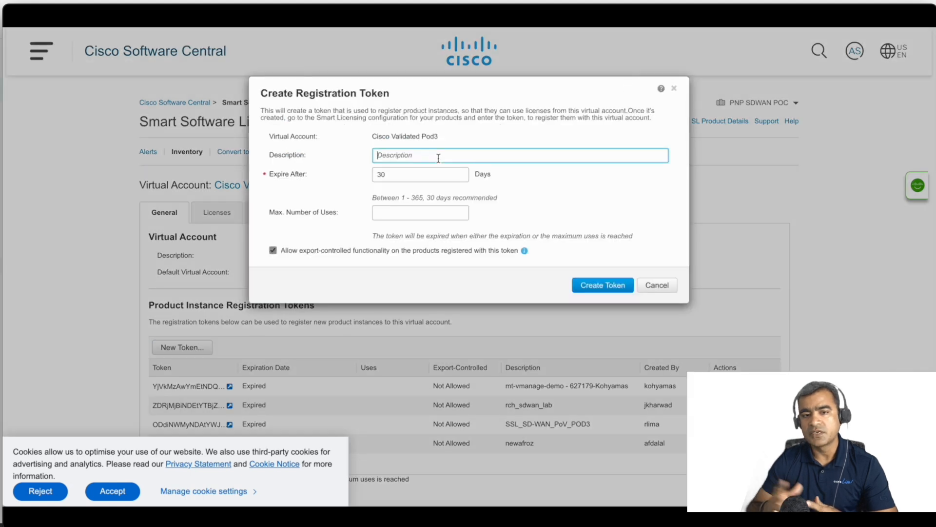
{"action": "type", "text": "MCS"}
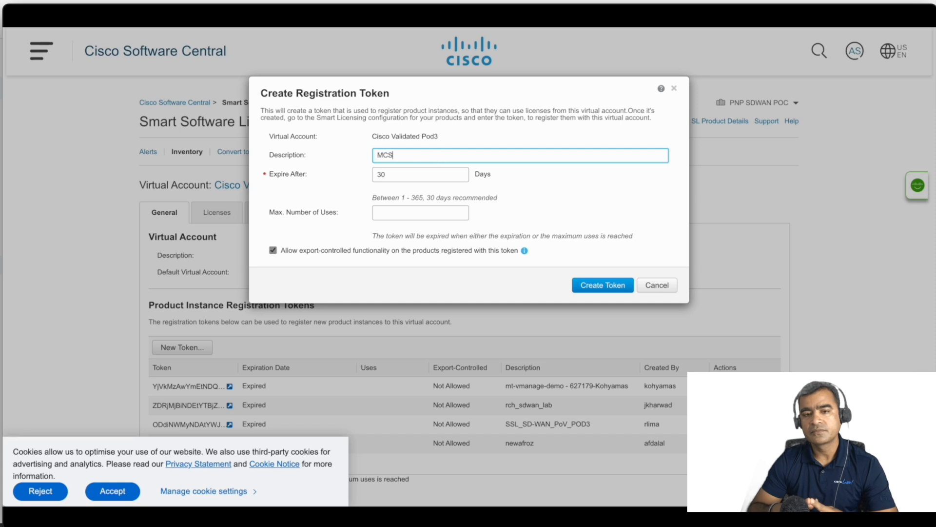
{"action": "type", "text": "CML install"}
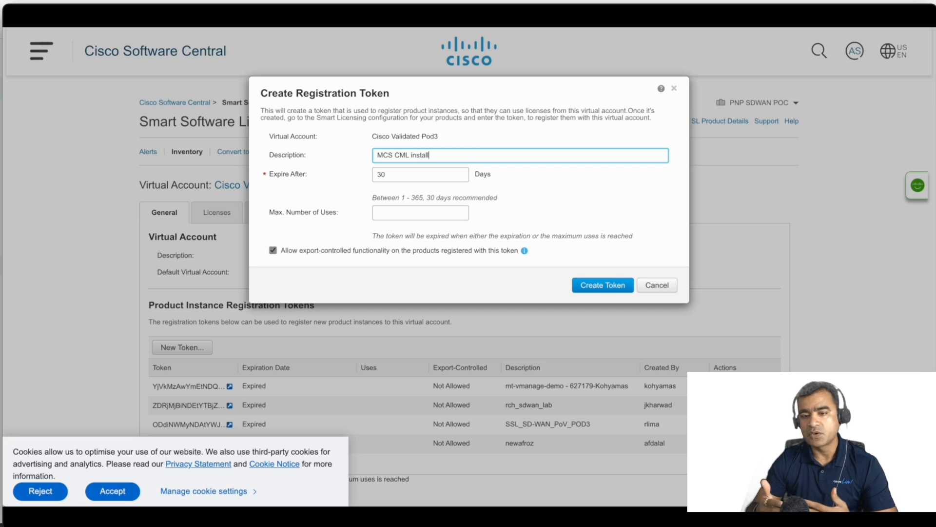
{"action": "left_click", "coordinate": [420, 174]}
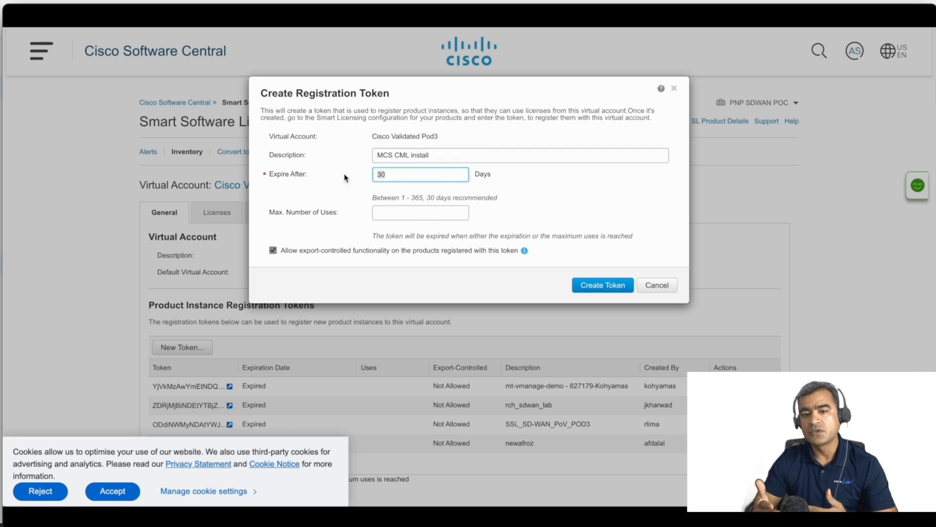
{"action": "left_click", "coordinate": [420, 213]}
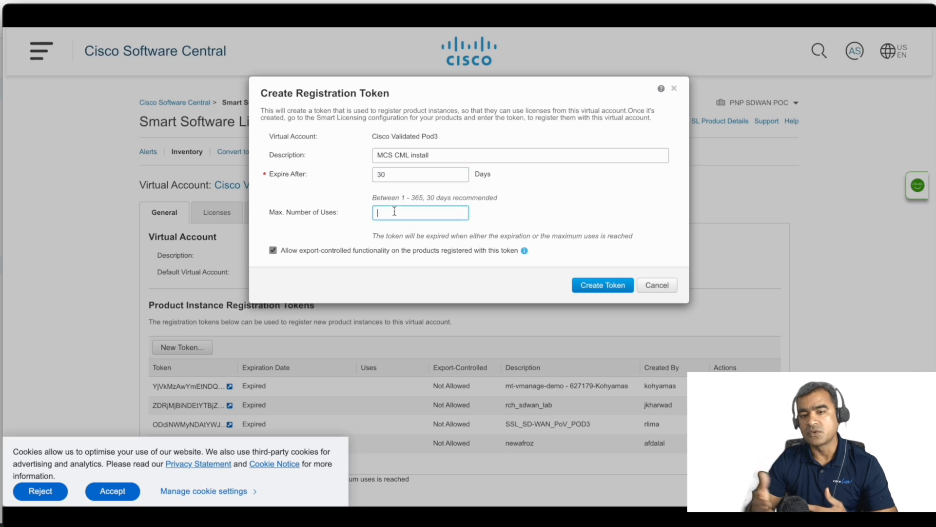
{"action": "type", "text": "1"}
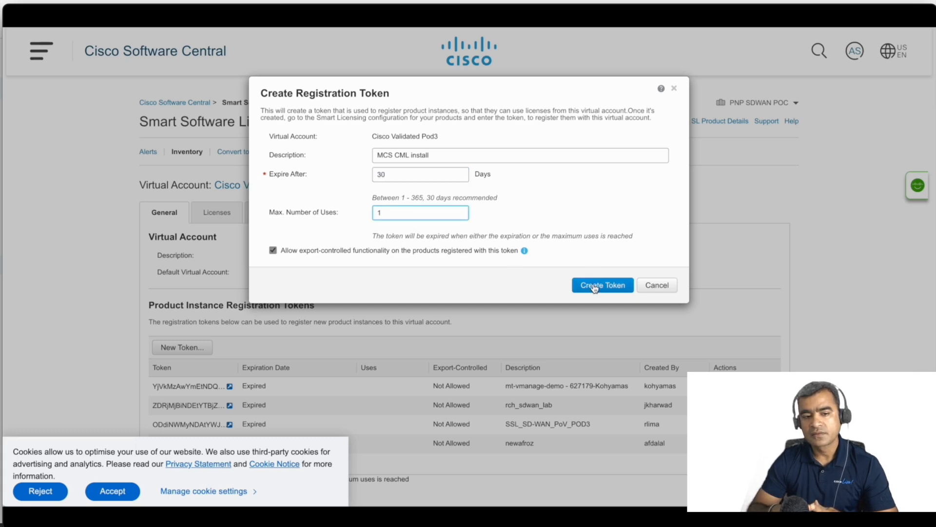
{"action": "left_click", "coordinate": [601, 285]}
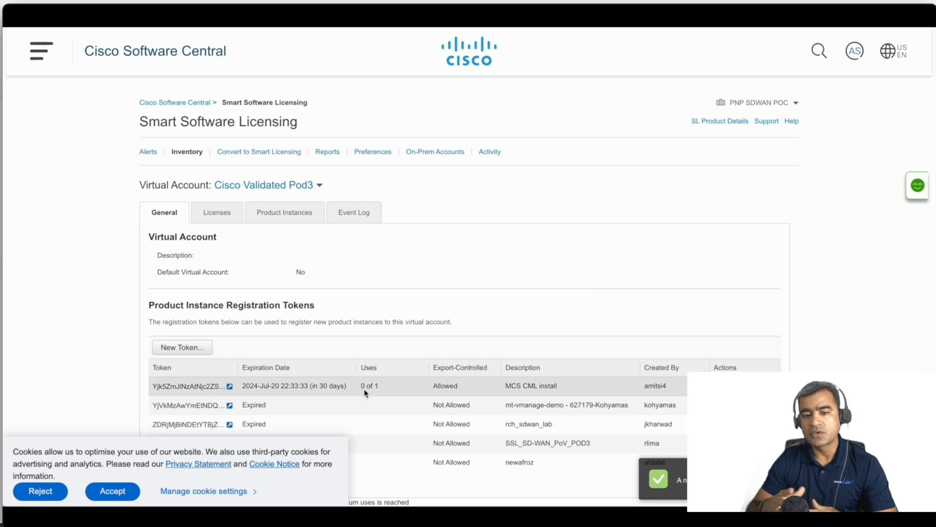
{"action": "left_click", "coordinate": [739, 385]}
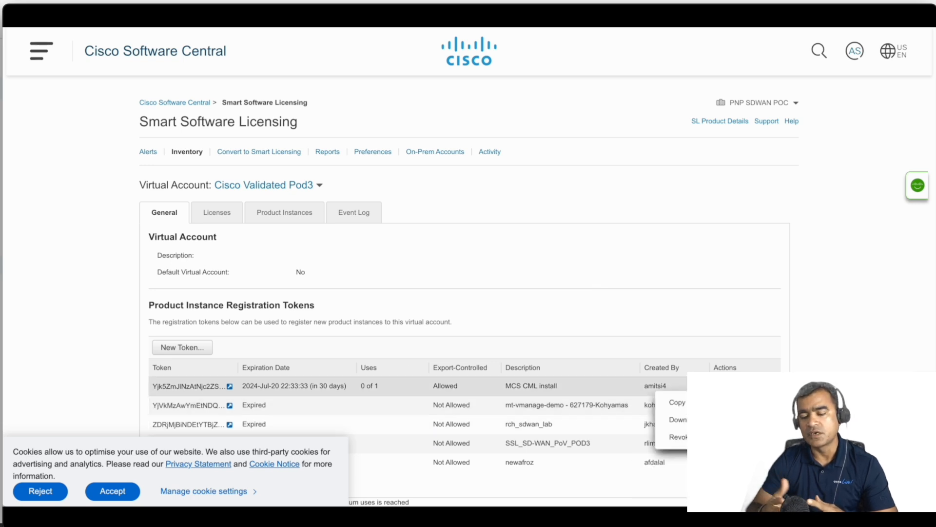
- Copy the new registration token and register the CML instance under the PNP SDWAN POC smart account
{"action": "left_click", "coordinate": [676, 402]}
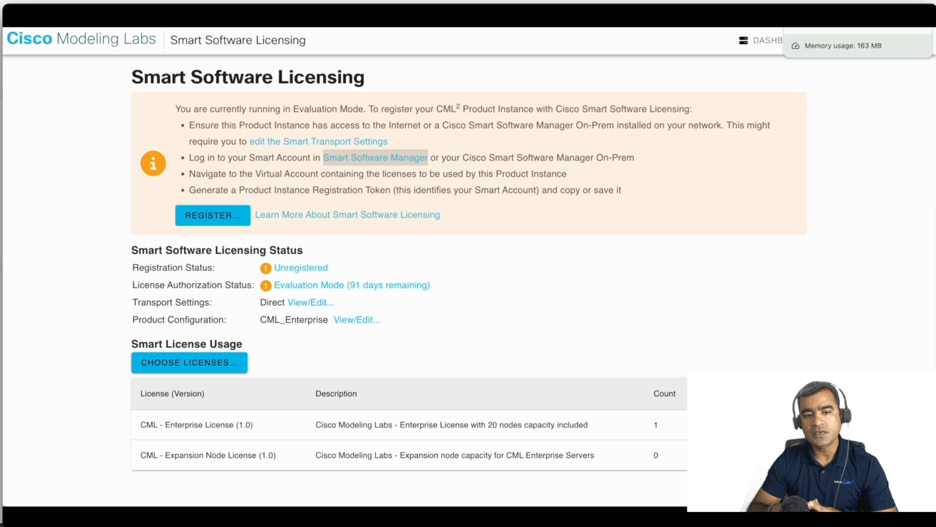
{"action": "left_click", "coordinate": [212, 215]}
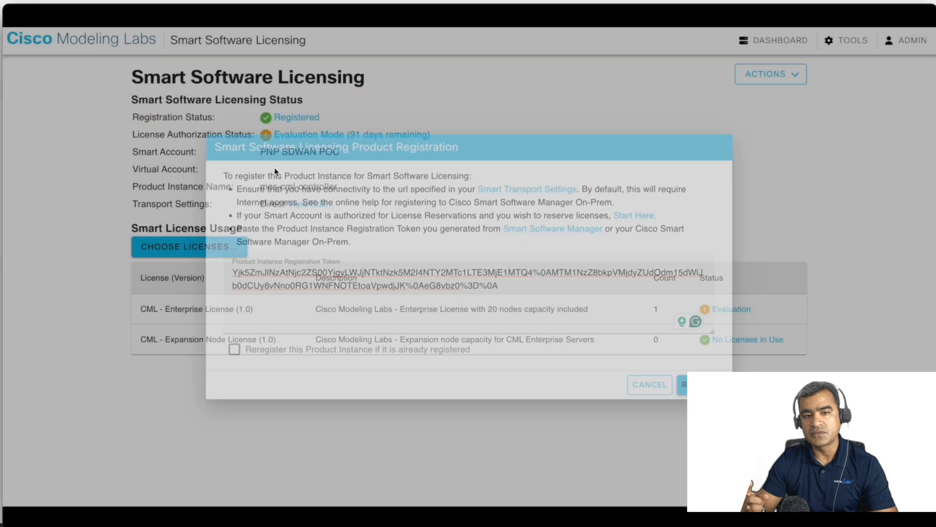
{"action": "left_click", "coordinate": [649, 384]}
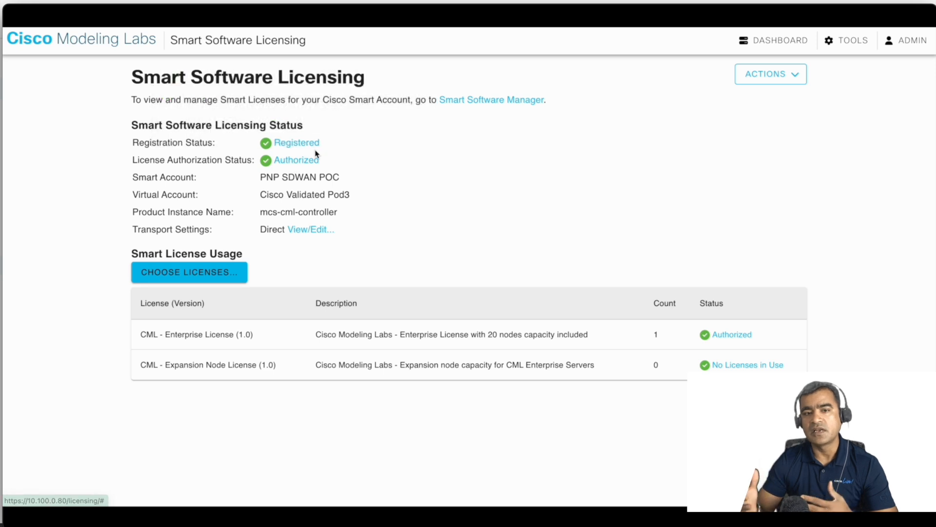
{"action": "mouse_move", "coordinate": [87, 125]}
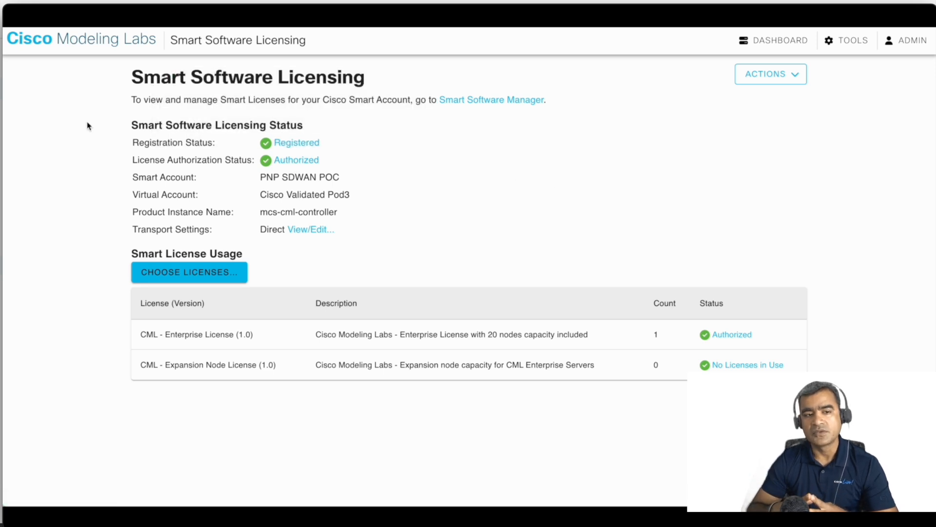
{"action": "left_click", "coordinate": [773, 40]}
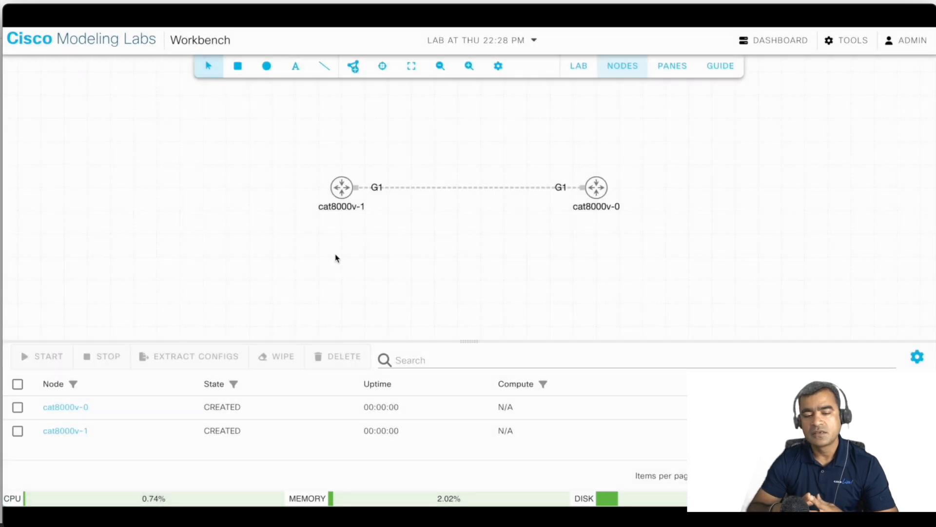
{"action": "mouse_move", "coordinate": [27, 413]}
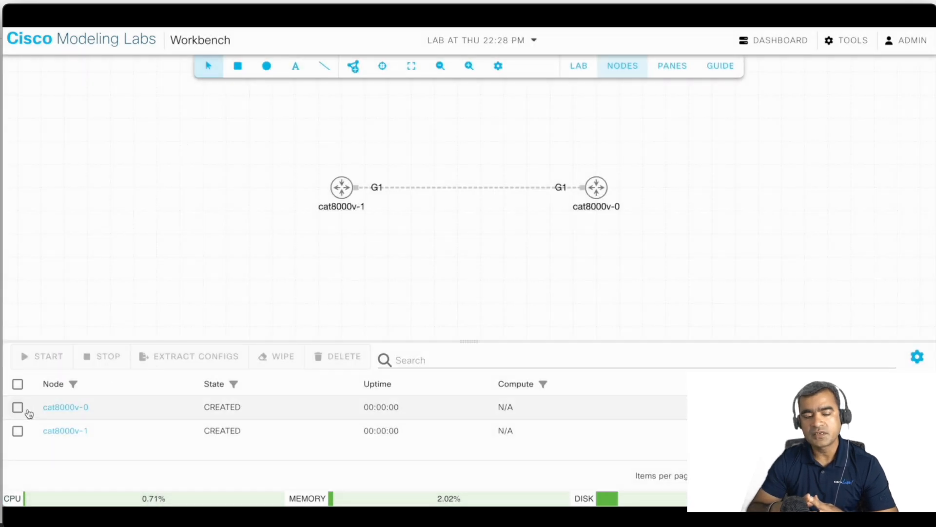
- Select both cat8000v routers in the Nodes table and start them until they show STARTED
{"action": "left_click", "coordinate": [18, 384]}
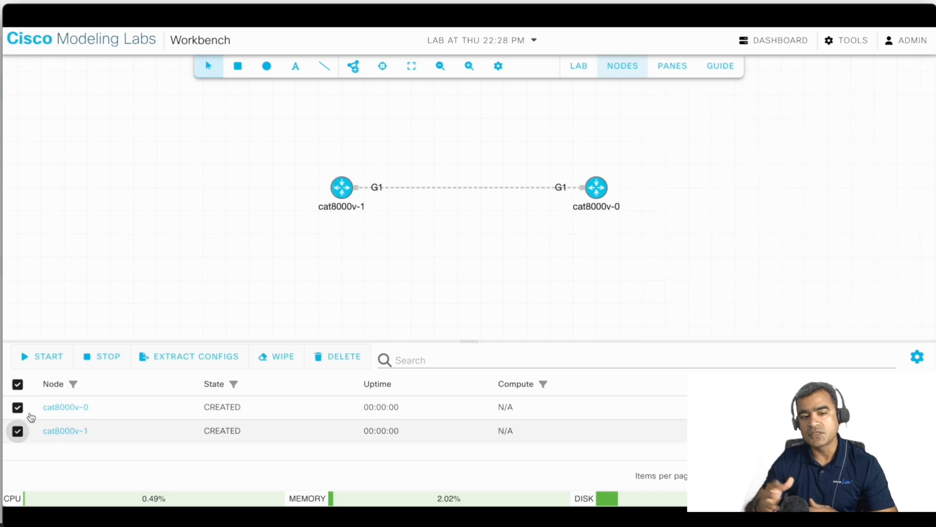
{"action": "left_click", "coordinate": [41, 356]}
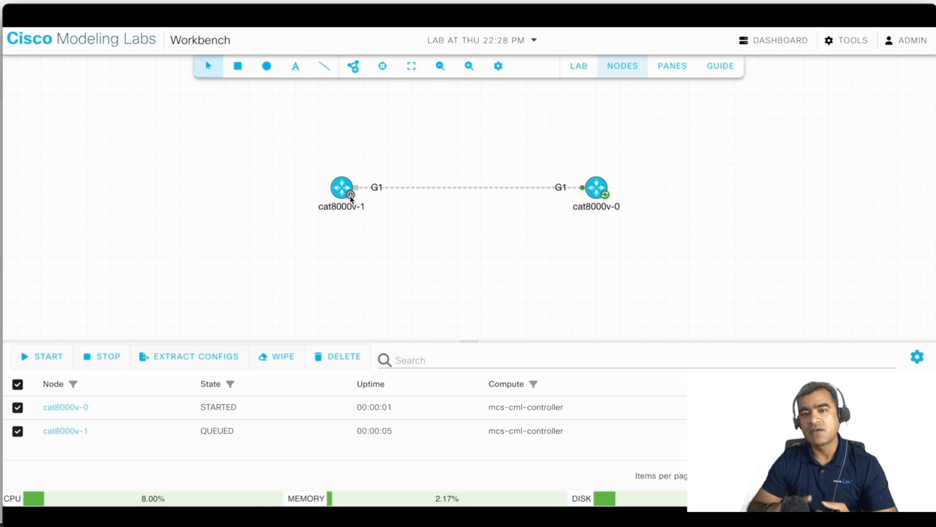
{"action": "left_click", "coordinate": [341, 187]}
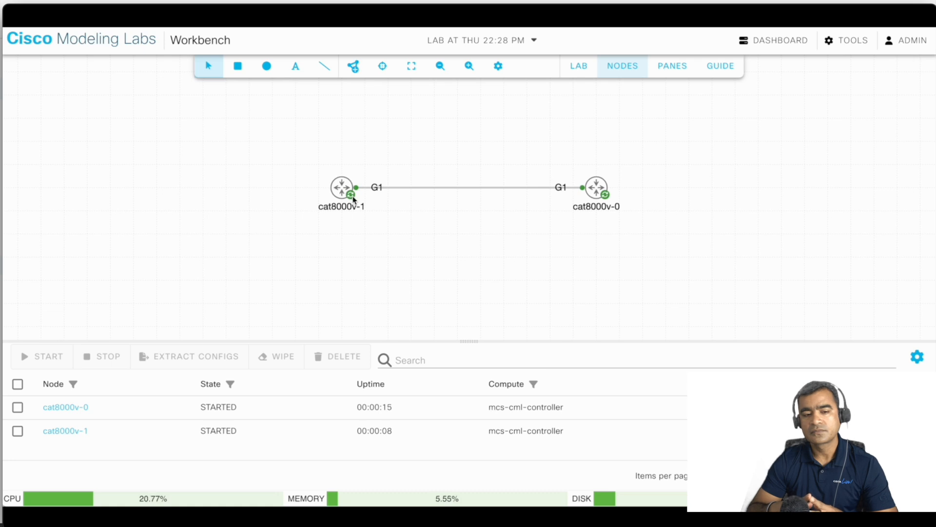
{"action": "mouse_move", "coordinate": [229, 335]}
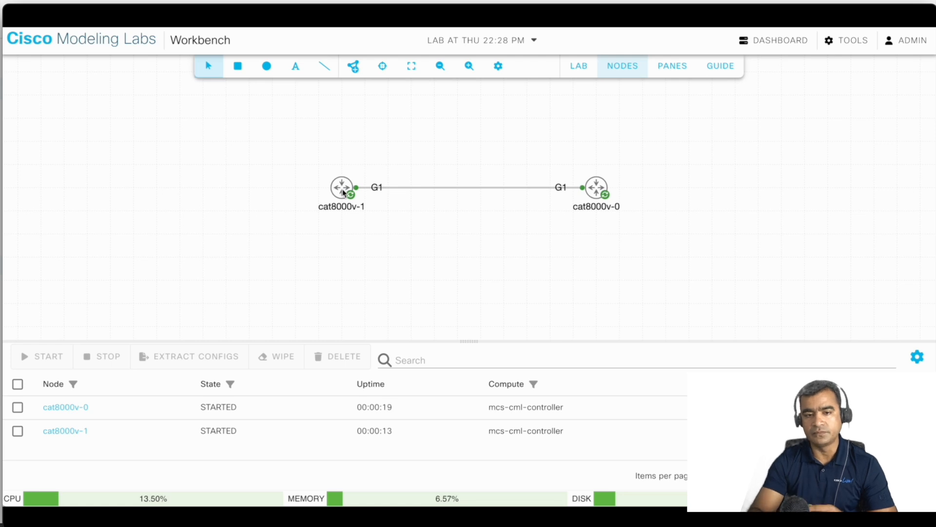
- Open console sessions for cat8000v-1 and cat8000v-0 from the canvas
{"action": "right_click", "coordinate": [341, 187]}
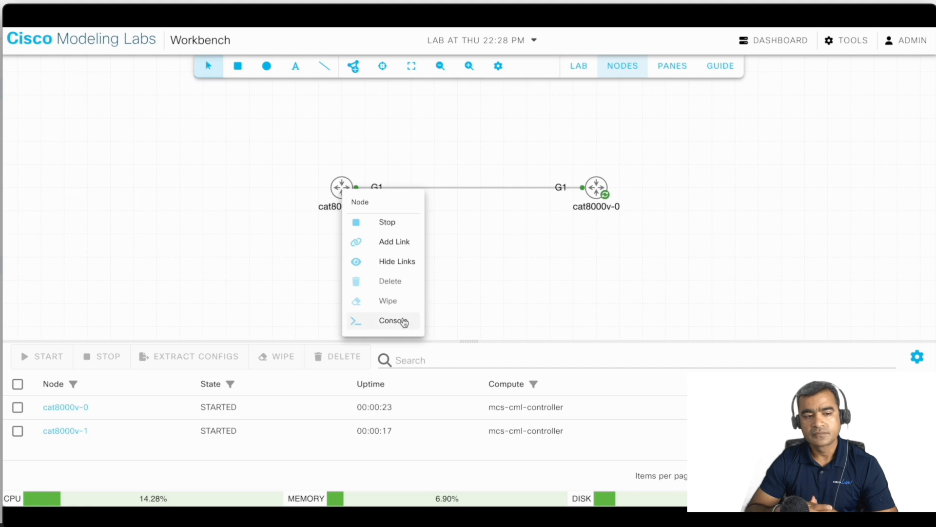
{"action": "left_click", "coordinate": [394, 320]}
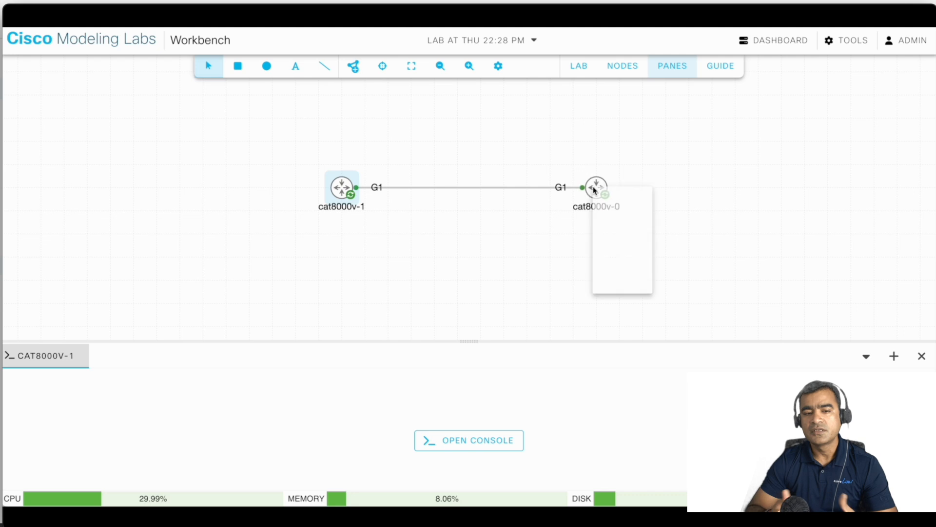
{"action": "right_click", "coordinate": [596, 187]}
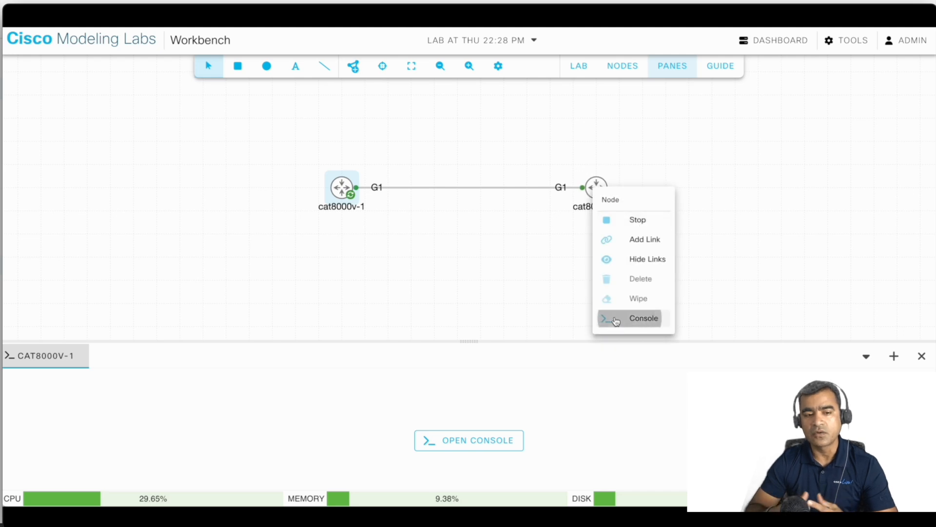
{"action": "left_click", "coordinate": [643, 318]}
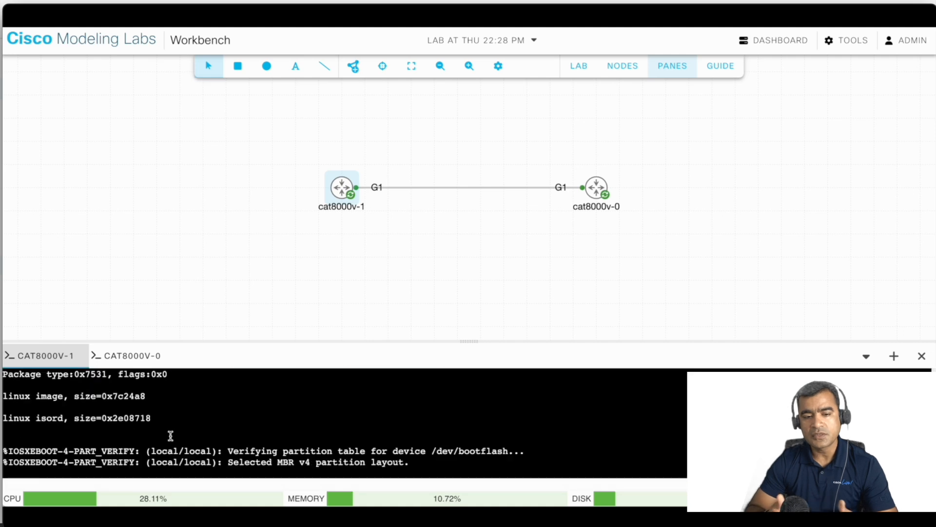
- Switch between the two console tabs and type 'sh' at the cat8000v-0 prompt
{"action": "left_click", "coordinate": [132, 355]}
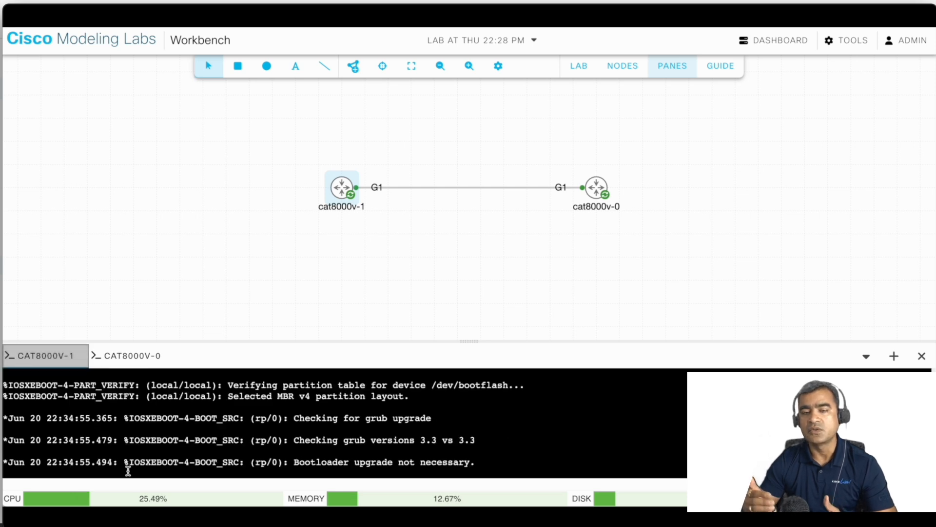
{"action": "left_click", "coordinate": [131, 355]}
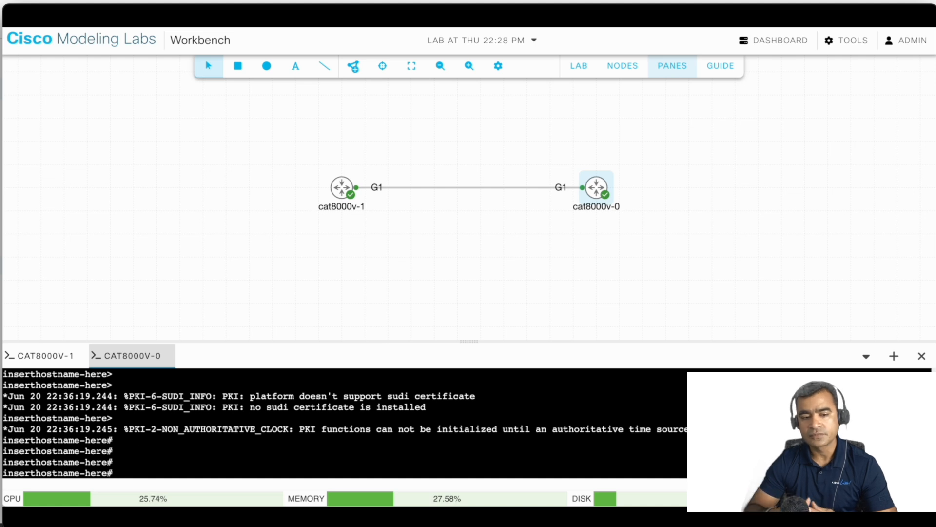
{"action": "type", "text": "sh"}
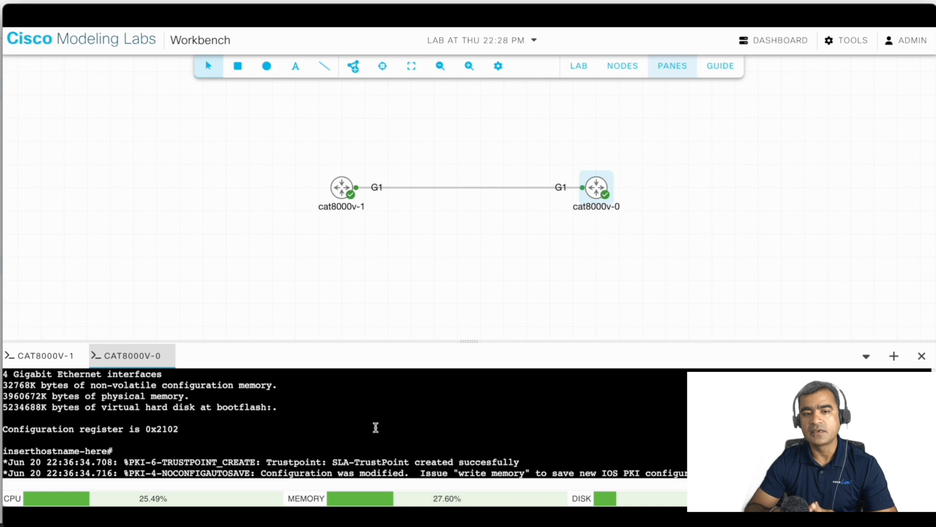
{"action": "mouse_move", "coordinate": [497, 316]}
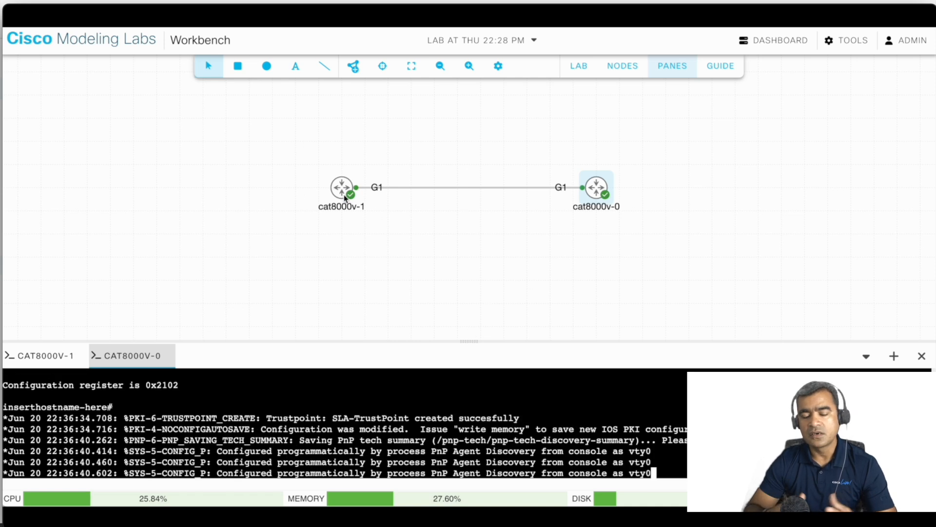
- Close cat8000v-1's settings and select both BOOTED routers in the NODES list
{"action": "left_click", "coordinate": [342, 186]}
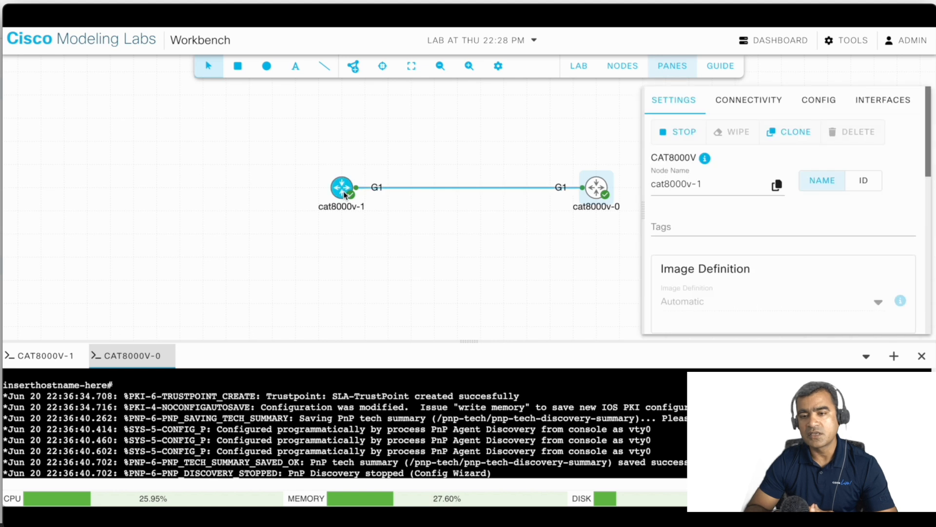
{"action": "mouse_move", "coordinate": [426, 140]}
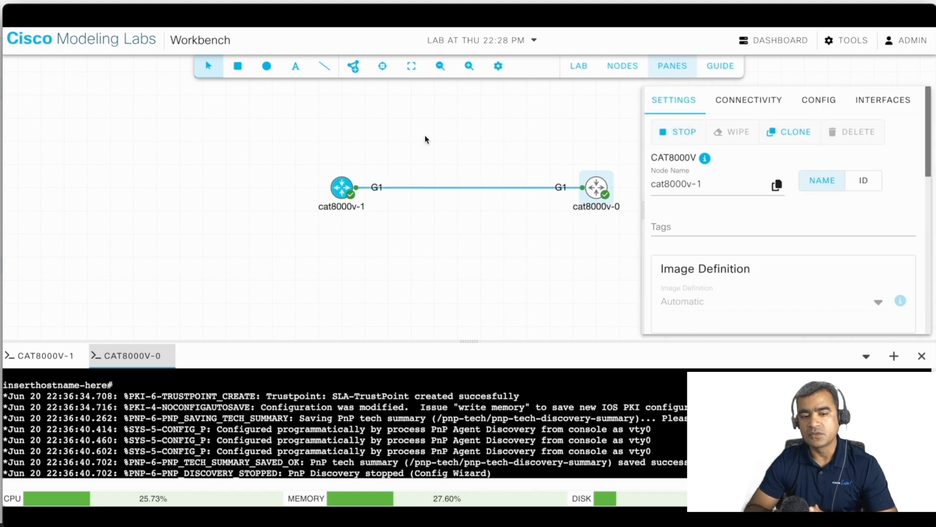
{"action": "left_click", "coordinate": [426, 139]}
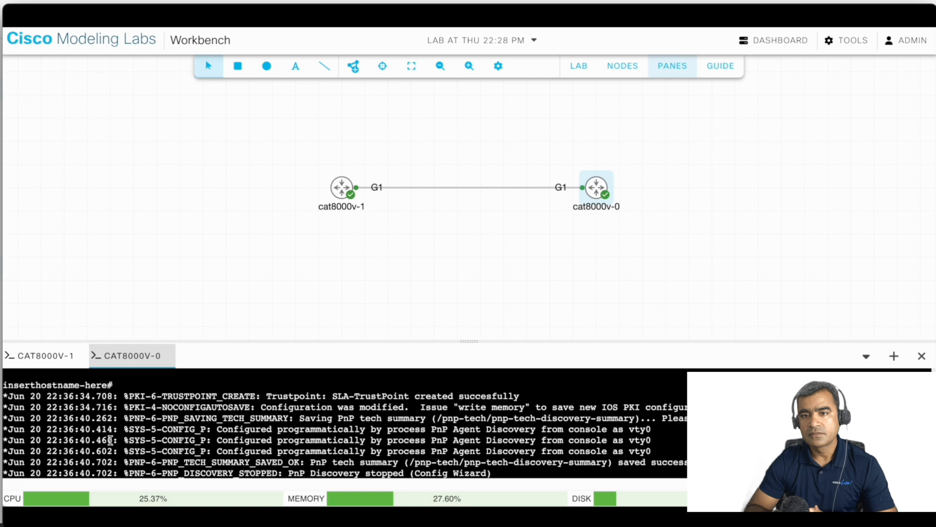
{"action": "mouse_move", "coordinate": [622, 66]}
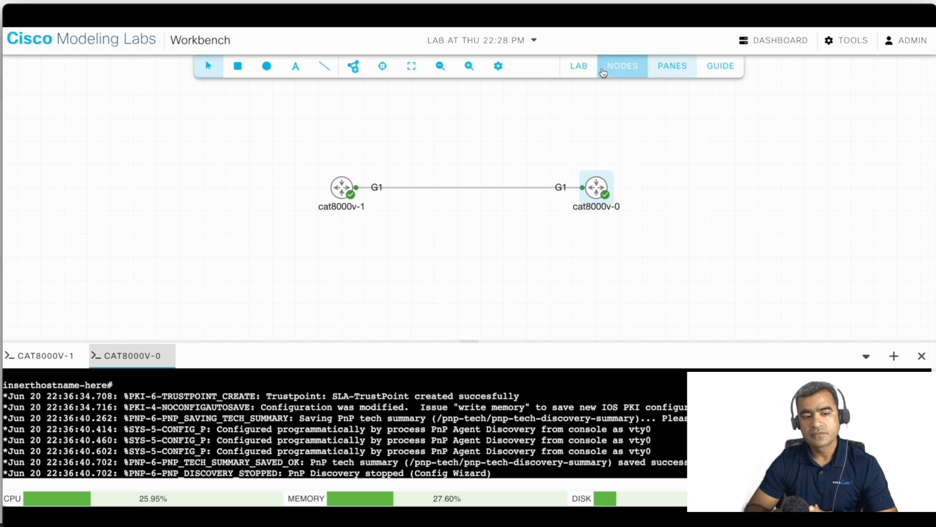
{"action": "left_click", "coordinate": [622, 66]}
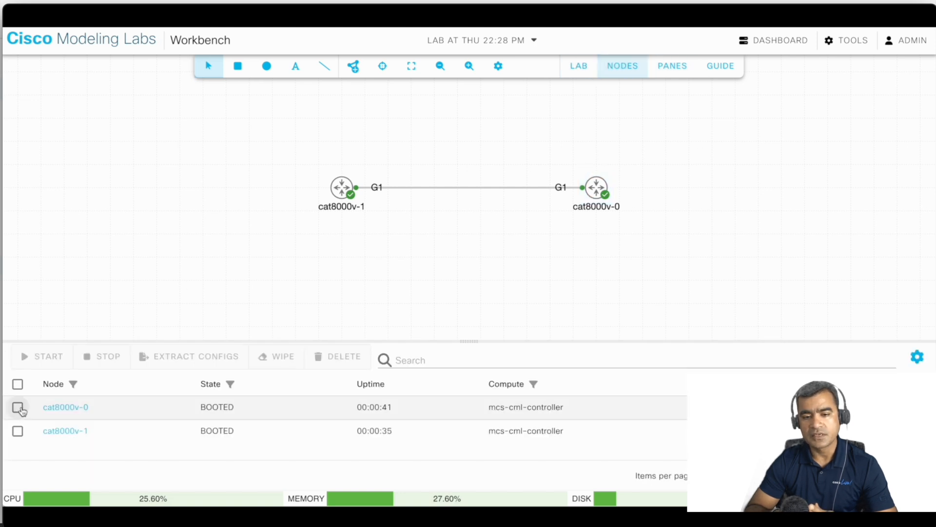
{"action": "left_click", "coordinate": [17, 384]}
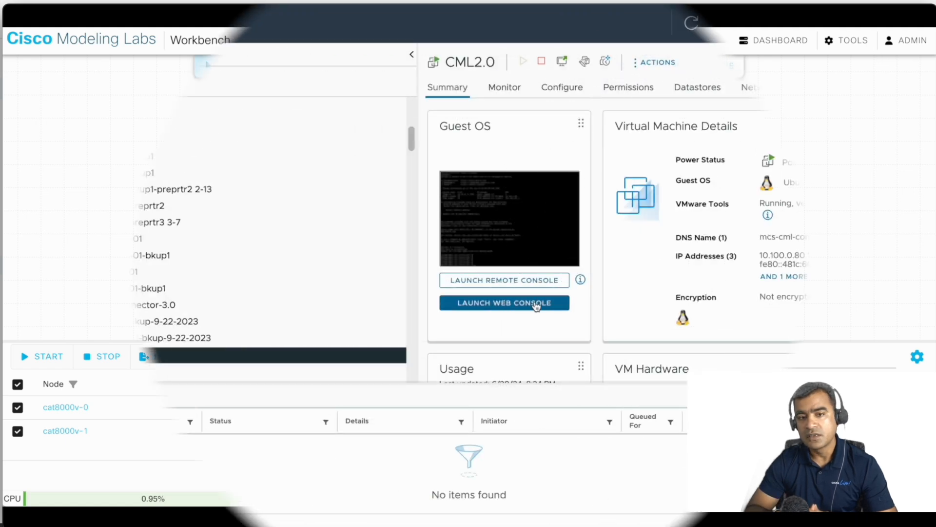
- Disconnect CD/DVD drive 1's ISO in the CML2.0 VM settings and save
{"action": "left_click", "coordinate": [503, 303]}
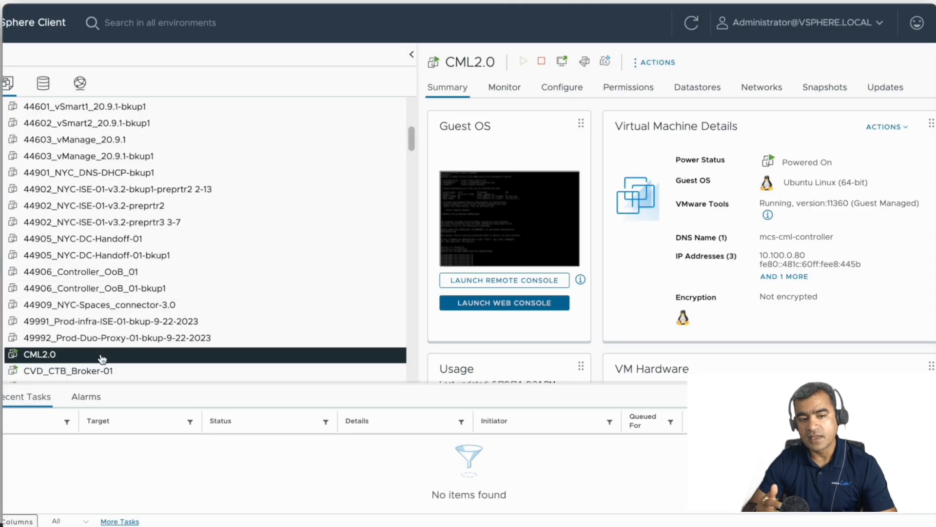
{"action": "right_click", "coordinate": [39, 353]}
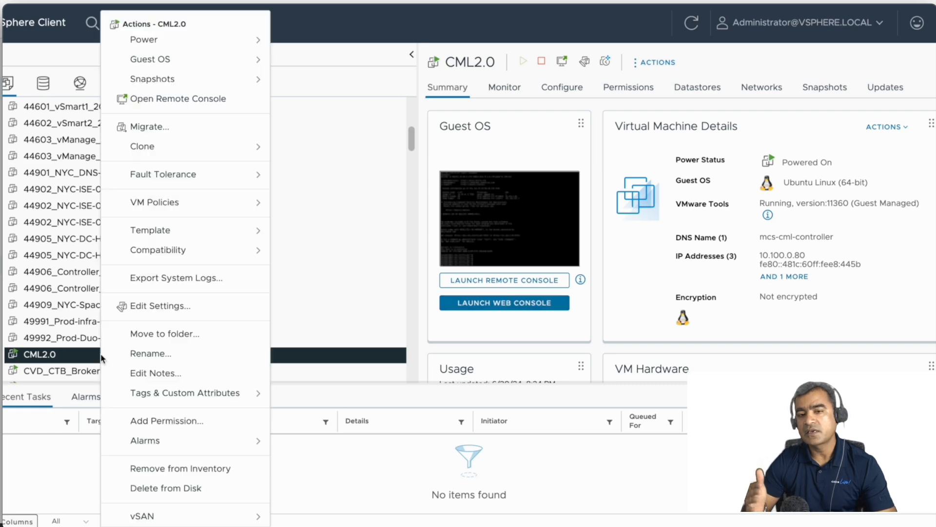
{"action": "left_click", "coordinate": [160, 305]}
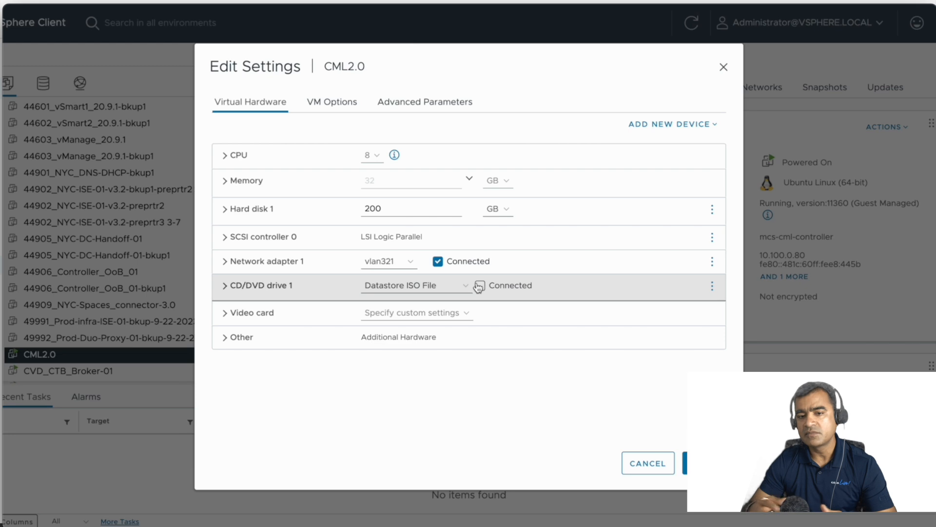
{"action": "left_click", "coordinate": [480, 285]}
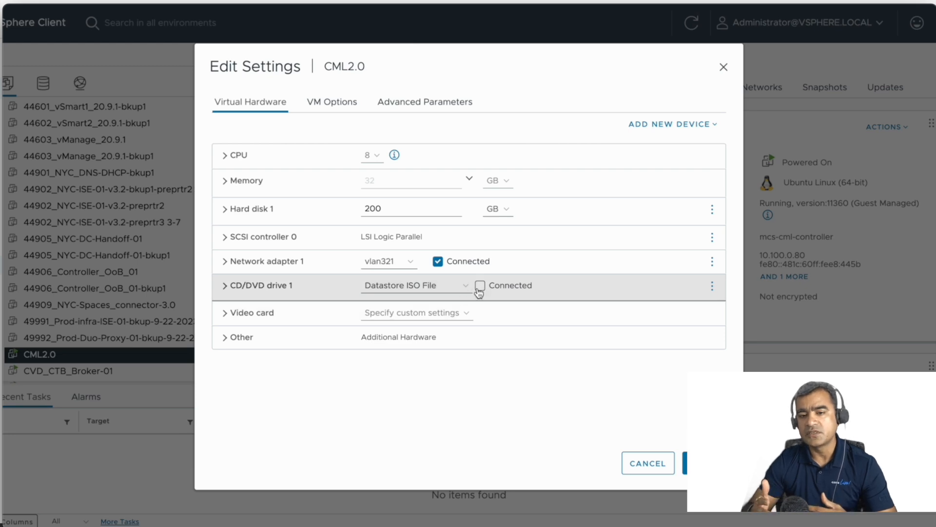
{"action": "left_click", "coordinate": [481, 286]}
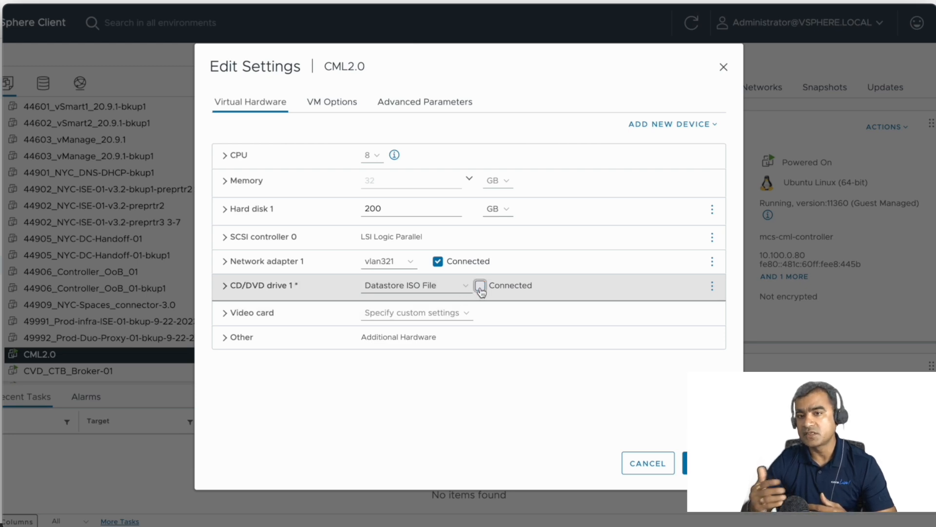
{"action": "left_click", "coordinate": [479, 285]}
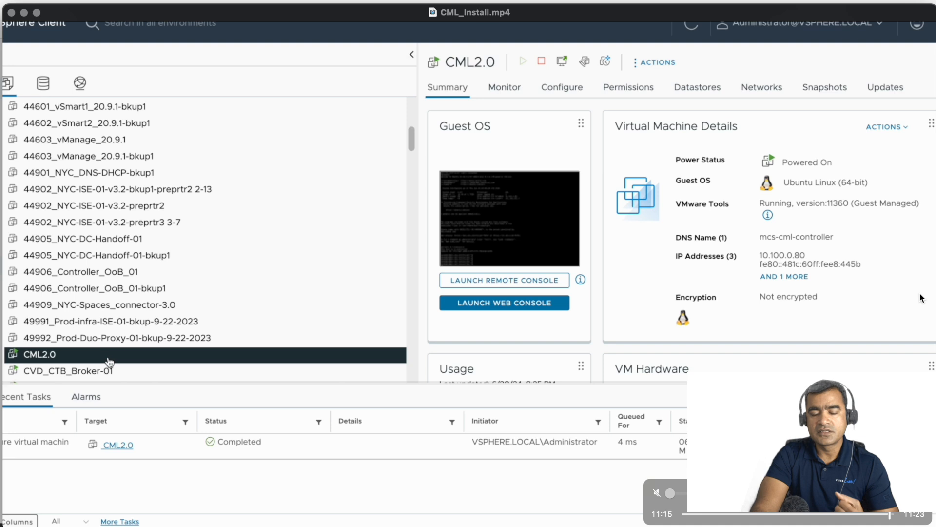
{"action": "mouse_move", "coordinate": [345, 177]}
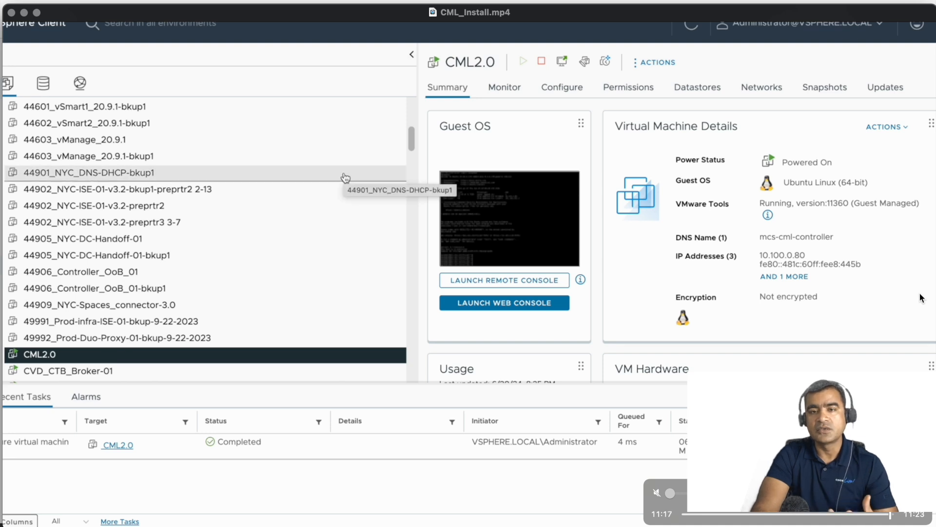
{"action": "mouse_move", "coordinate": [468, 147]}
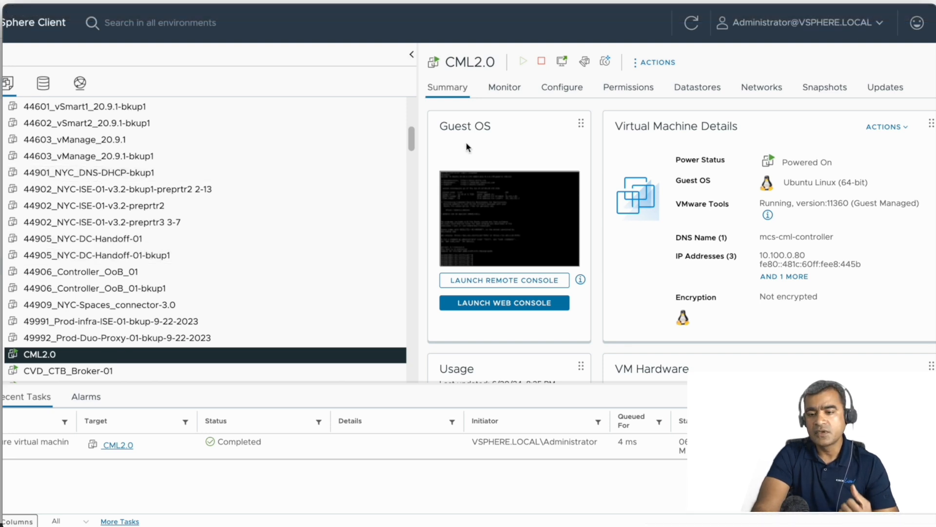